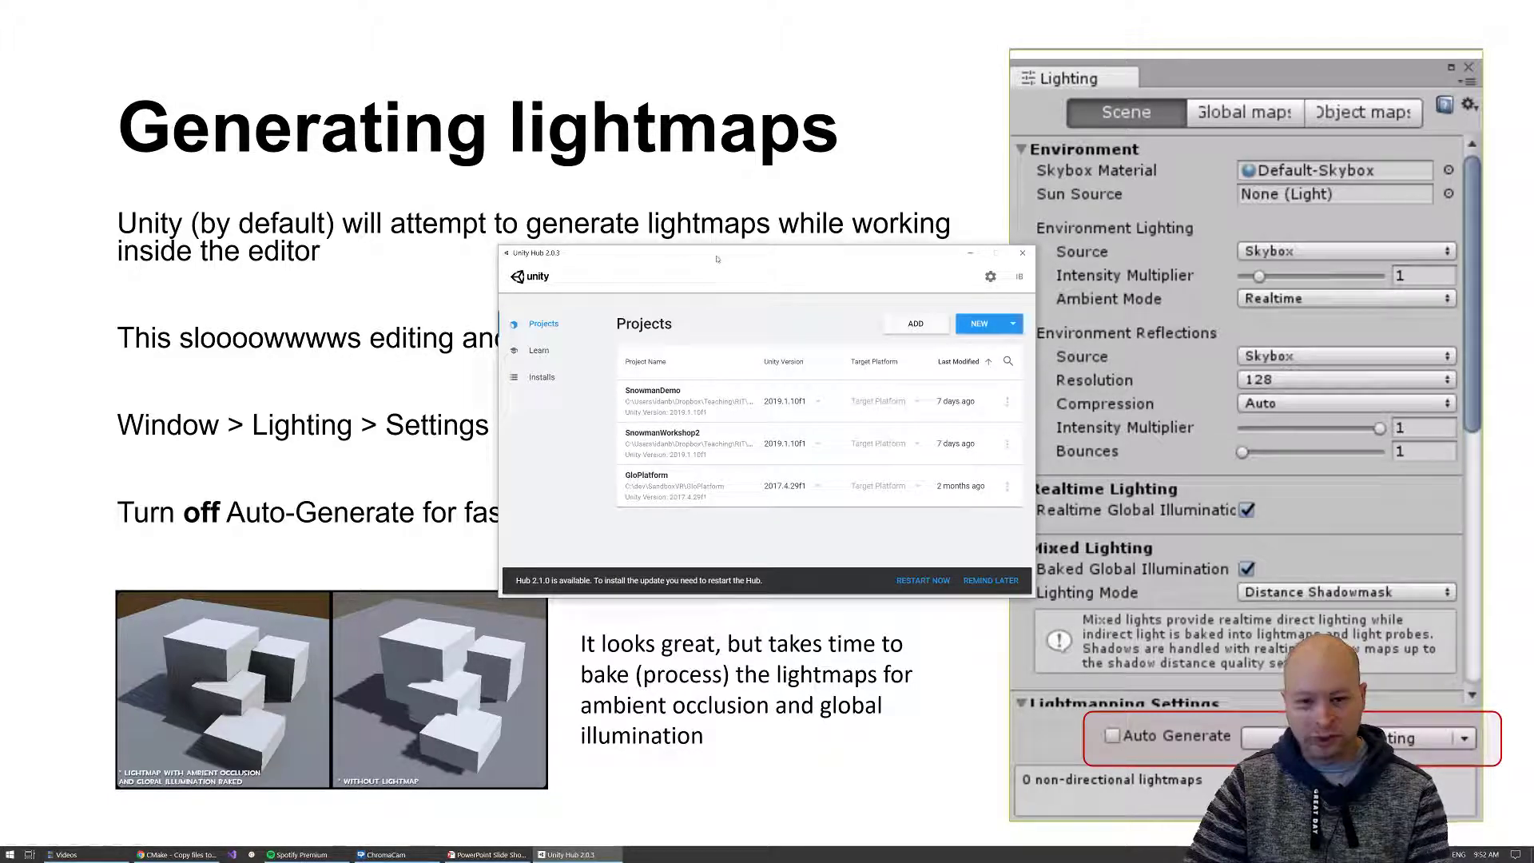
{"action": "mouse_move", "coordinate": [791, 374]}
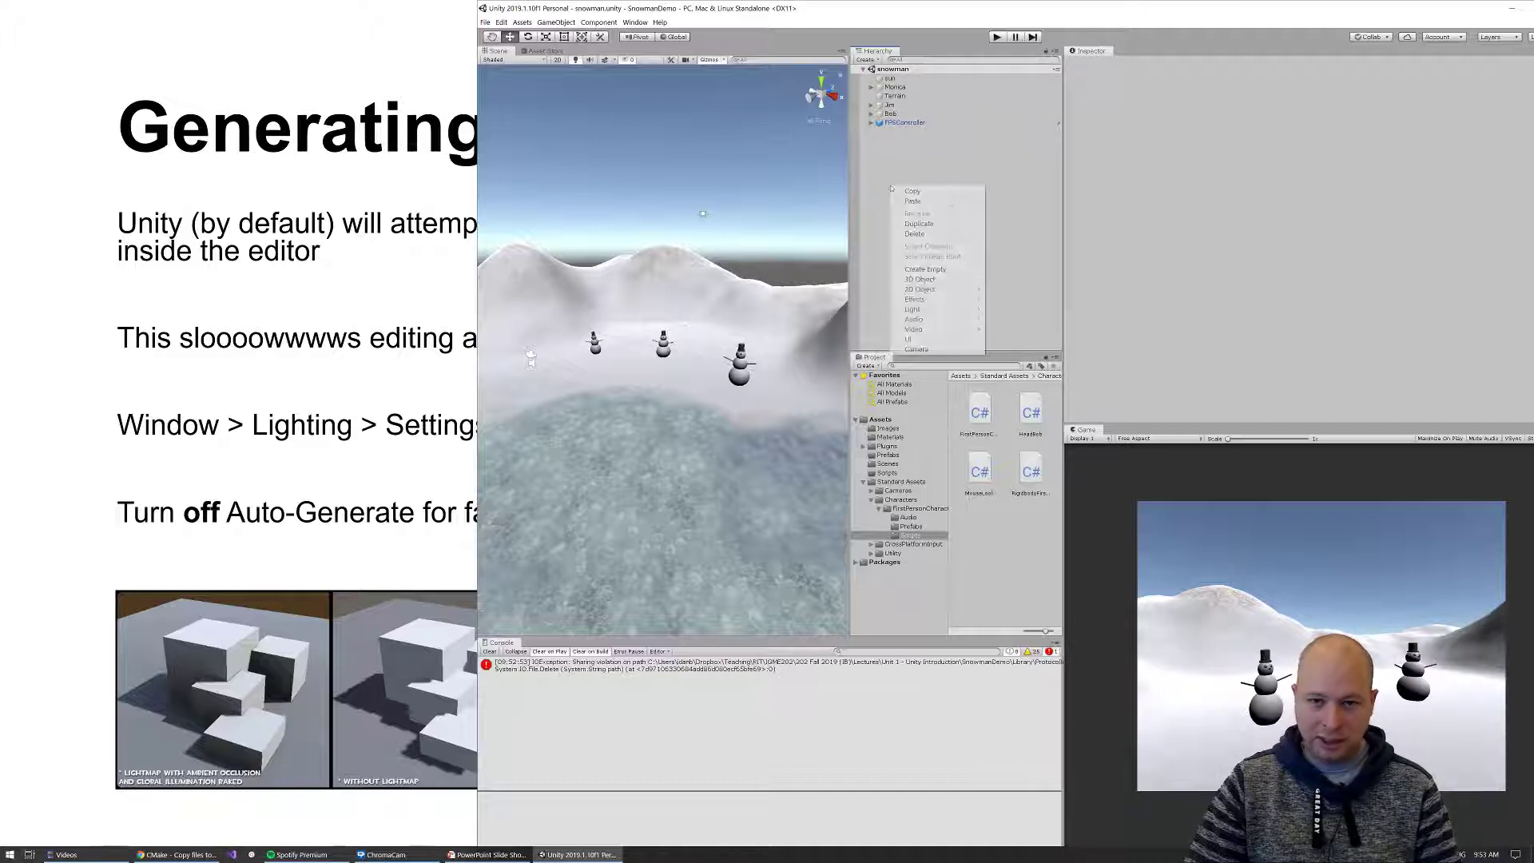
{"action": "mouse_move", "coordinate": [913, 309]}
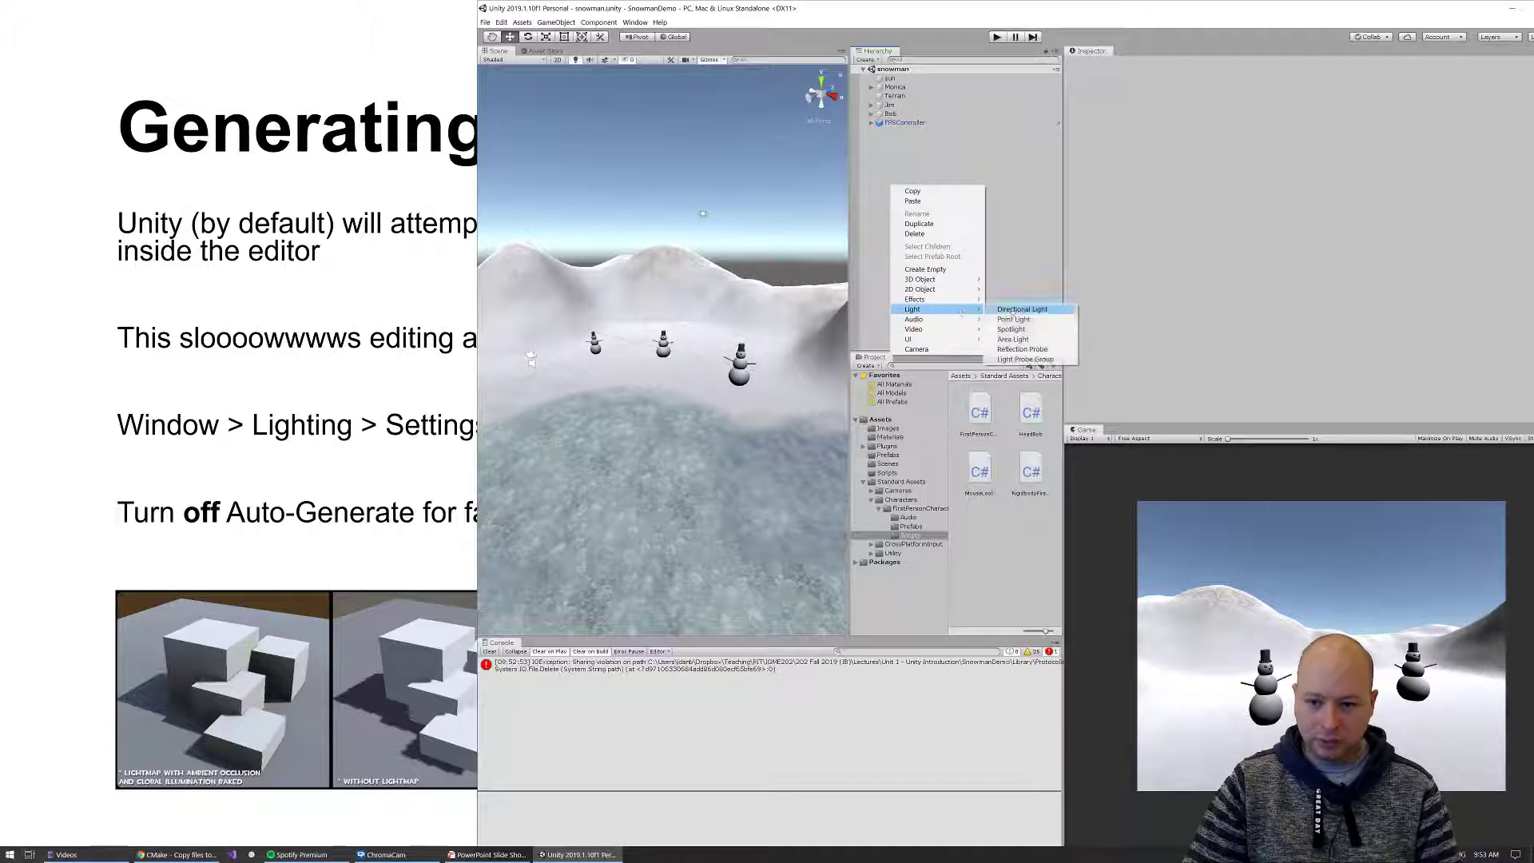
Add a Point Light to the scene and disable the Directional Light so the scene goes dark
{"action": "left_click", "coordinate": [1014, 319]}
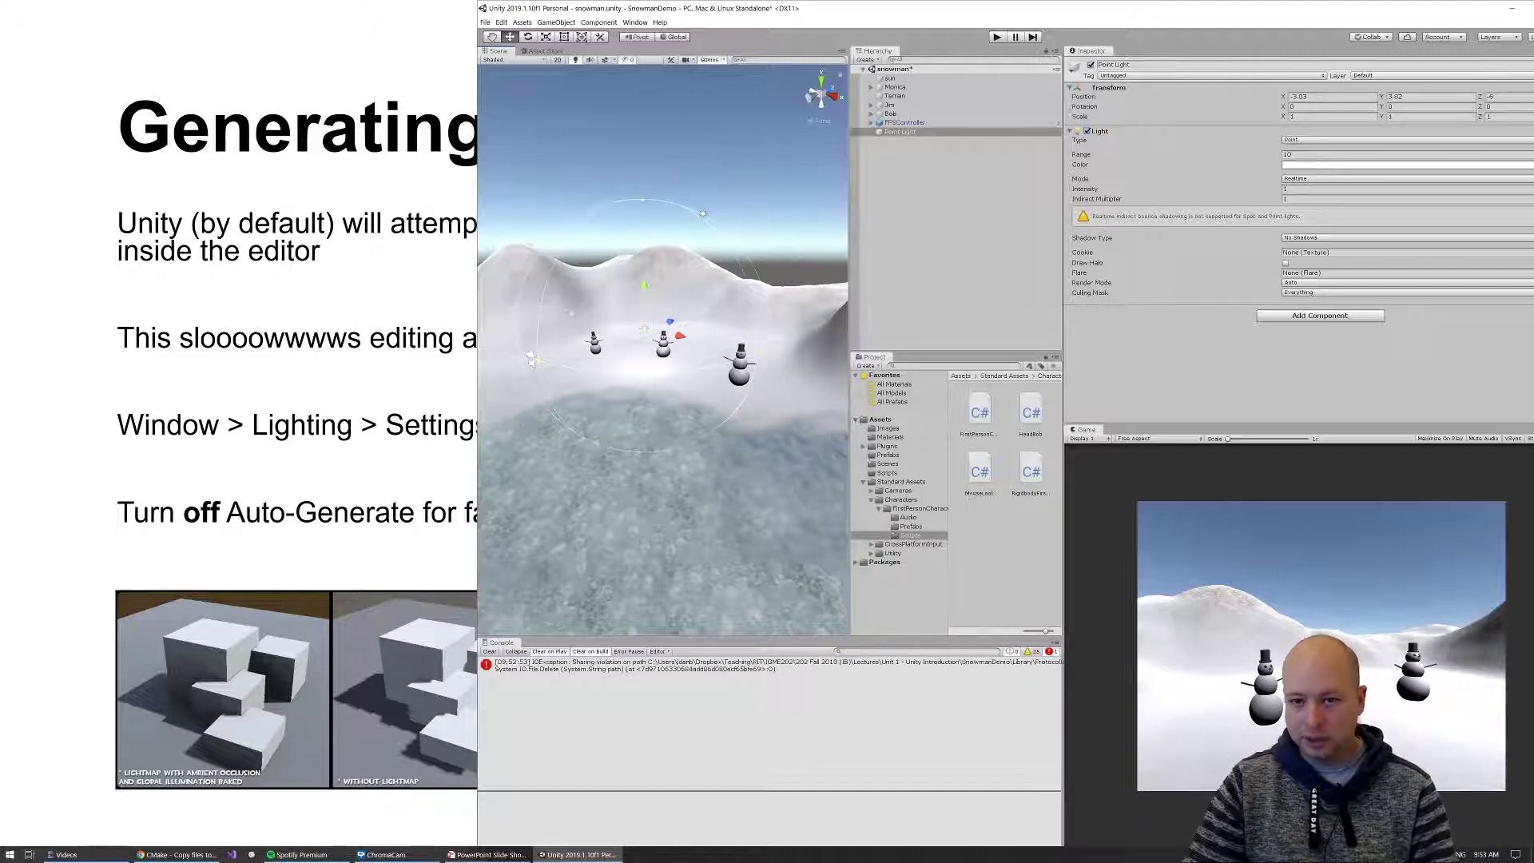
{"action": "left_click", "coordinate": [887, 77]}
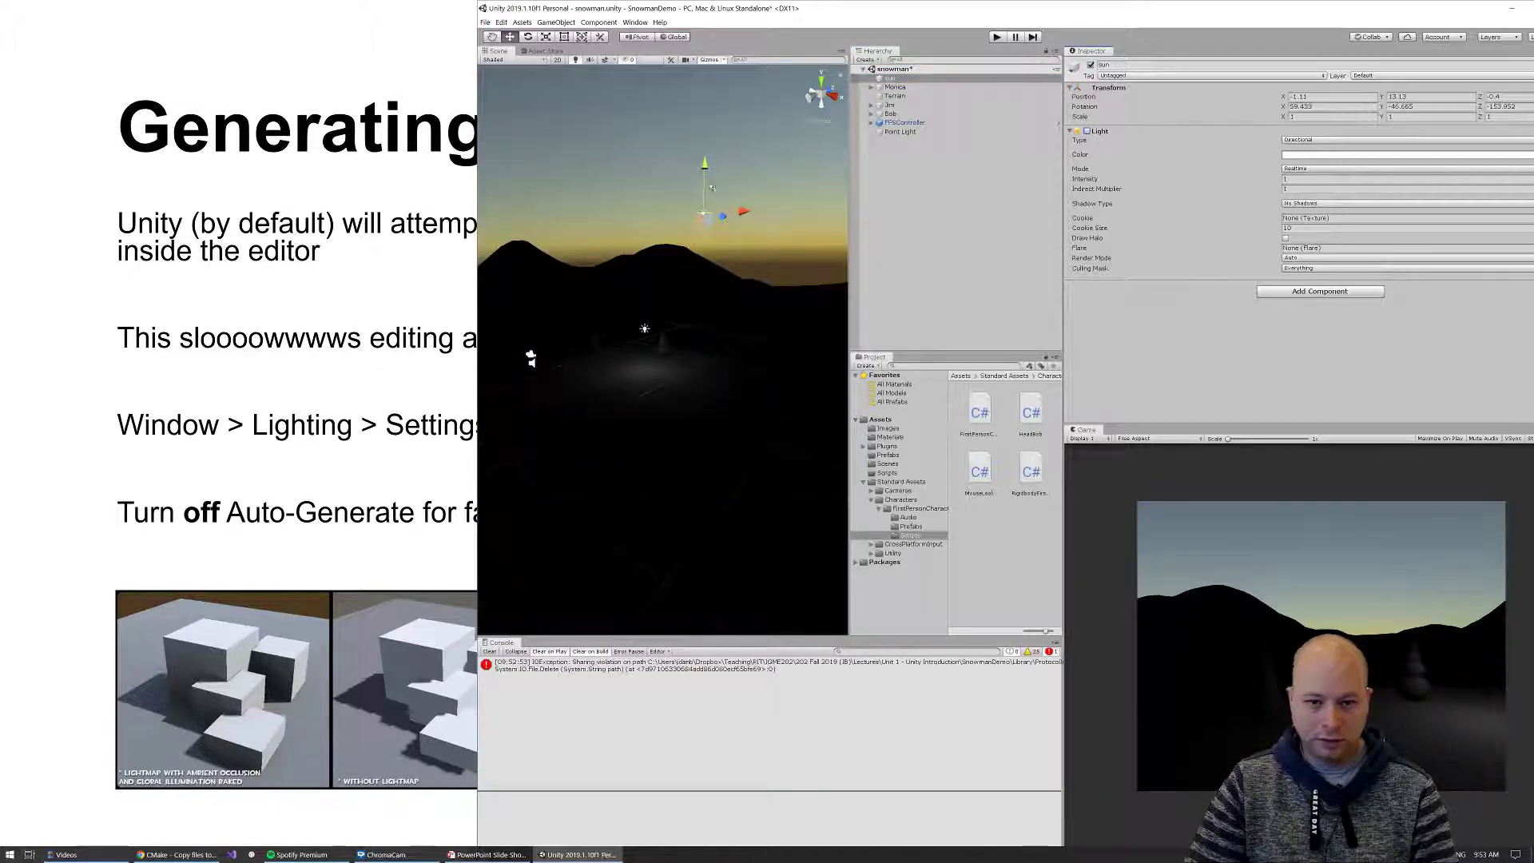
Move the new point light in among the snowmen and change its type to Directional
{"action": "left_click", "coordinate": [899, 133]}
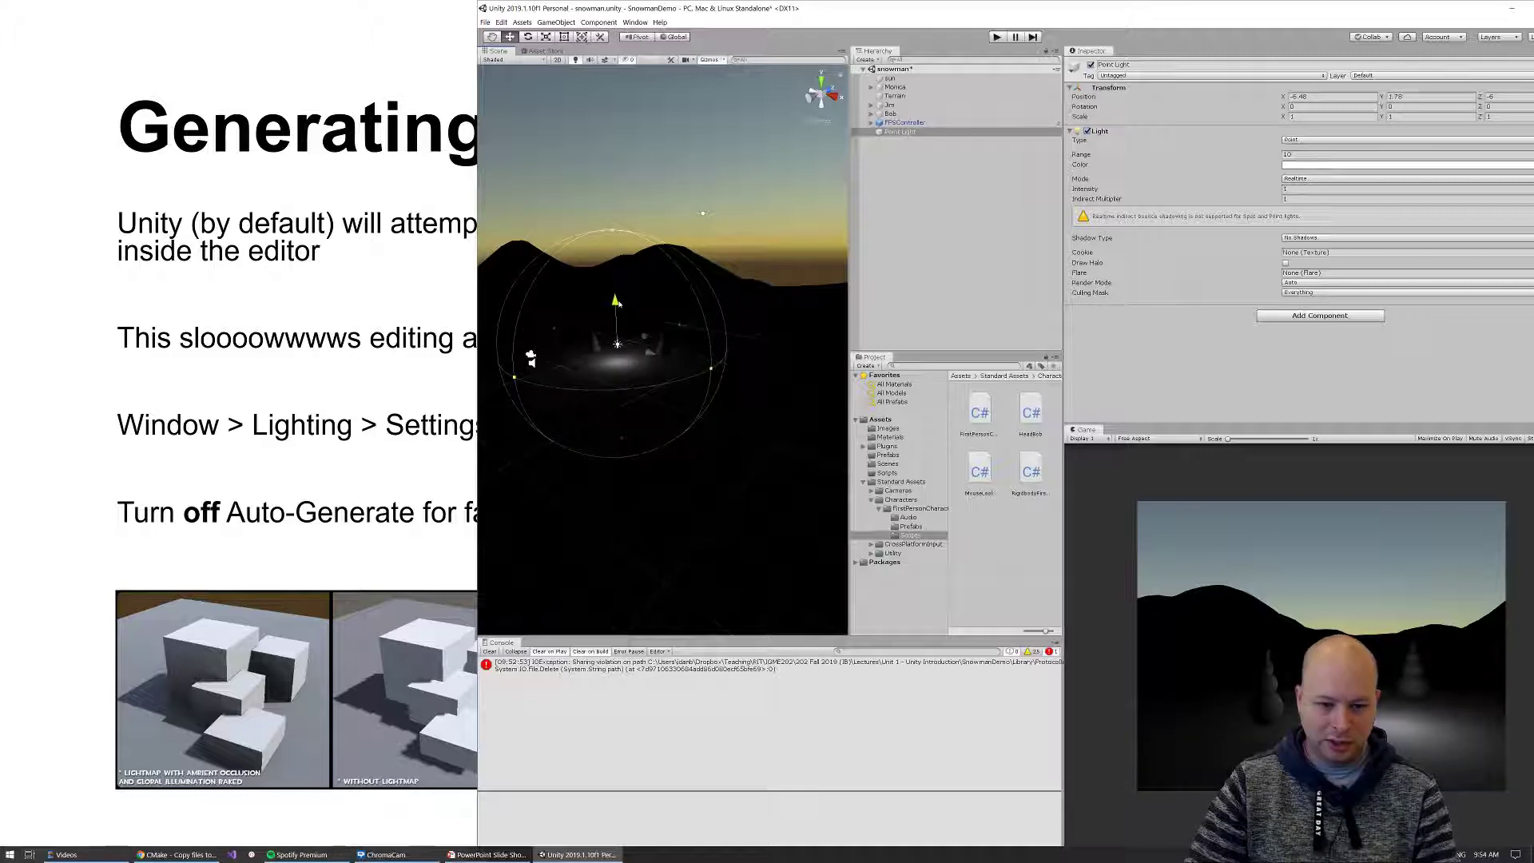
{"action": "left_click_drag", "start_coordinate": [617, 342], "coordinate": [614, 313]}
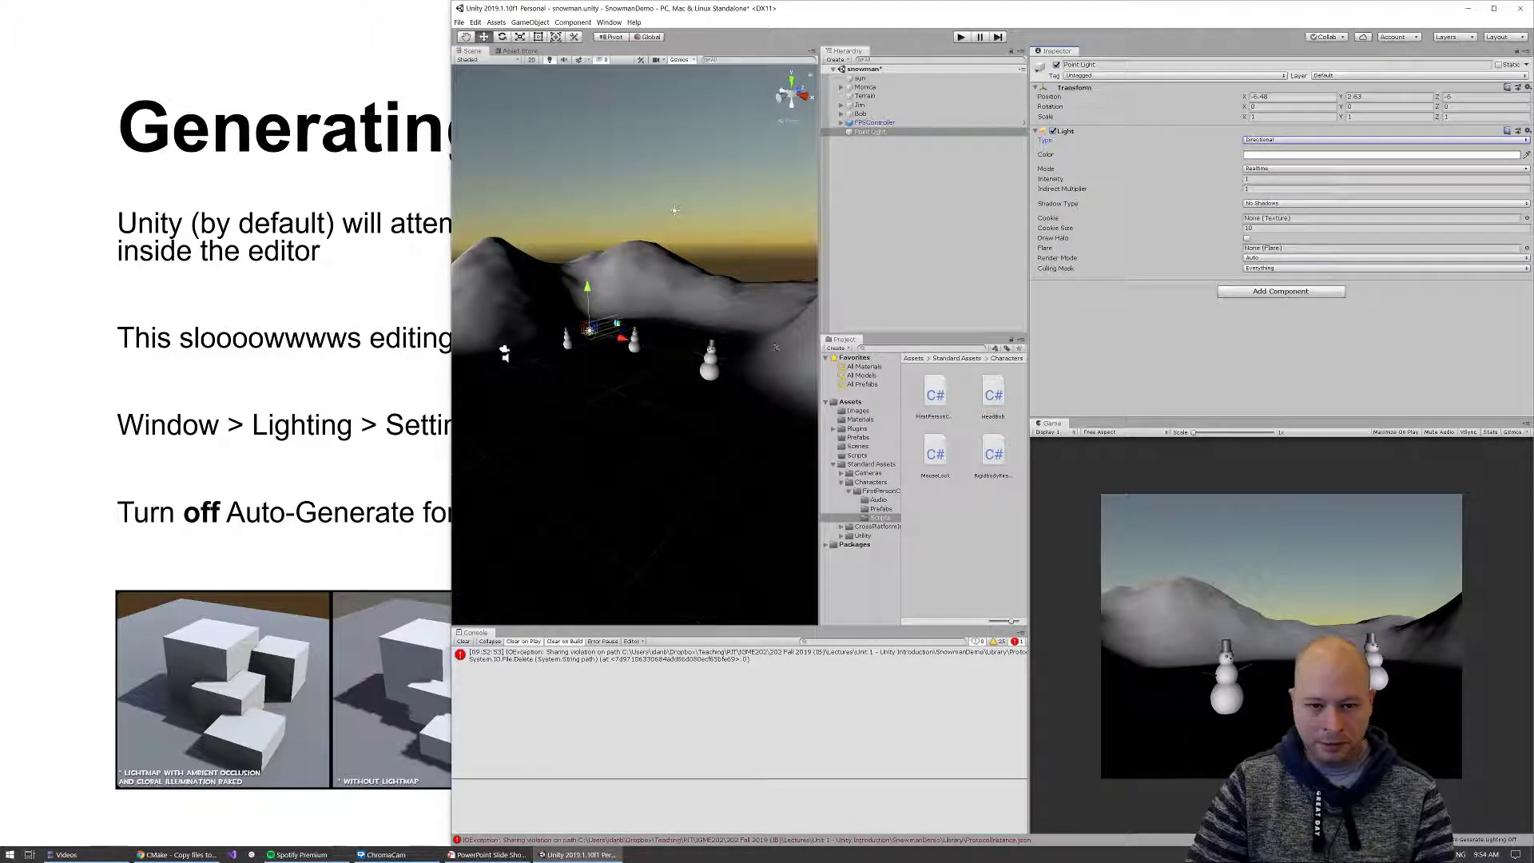
Change the light to a Spot type and raise it high above the snowmen with a wide range
{"action": "left_click", "coordinate": [1379, 139]}
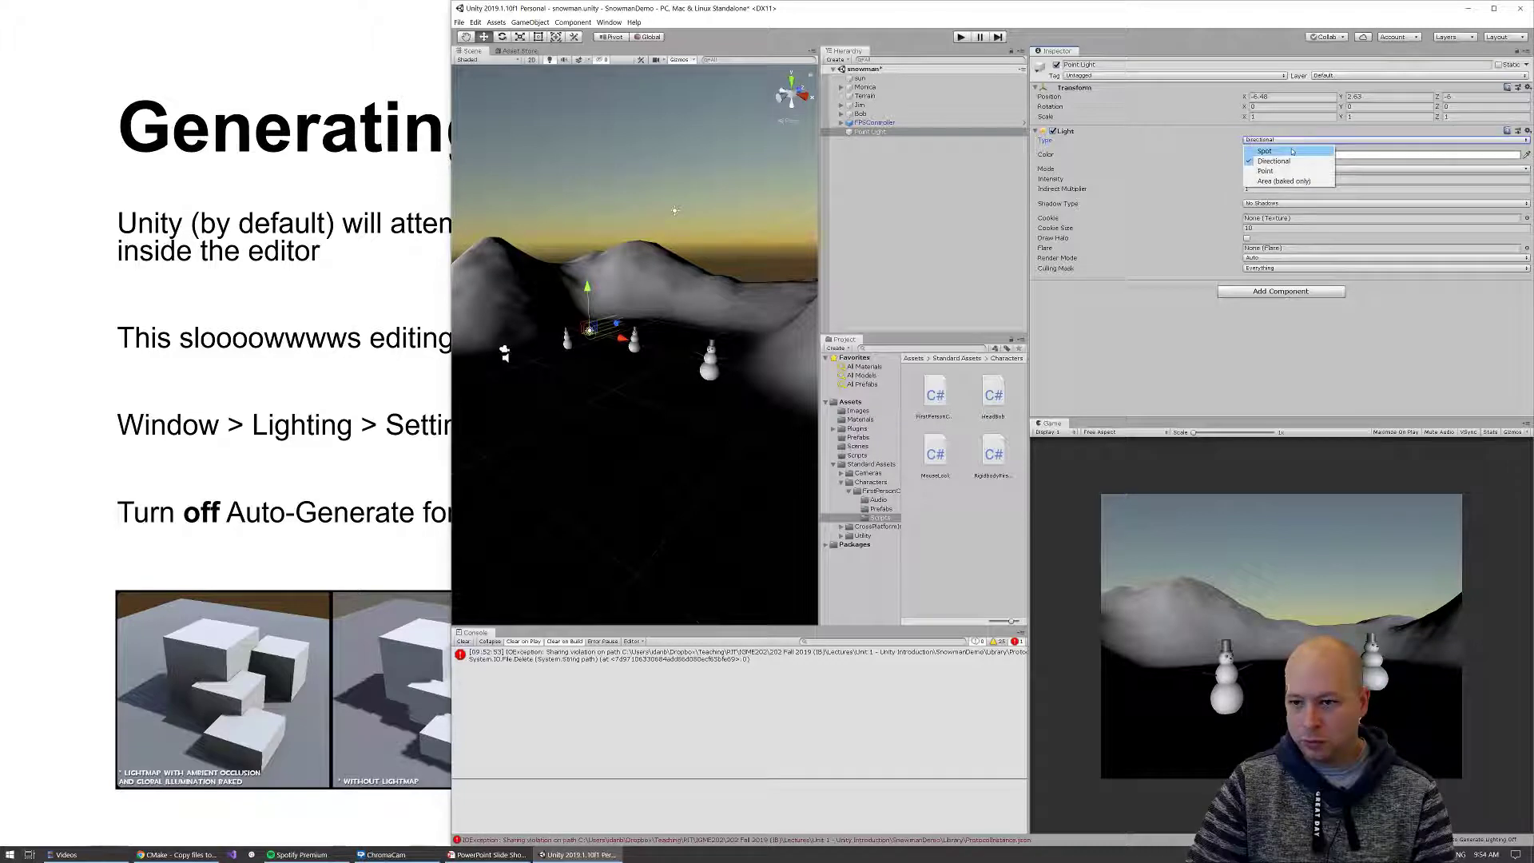
{"action": "left_click", "coordinate": [1266, 151]}
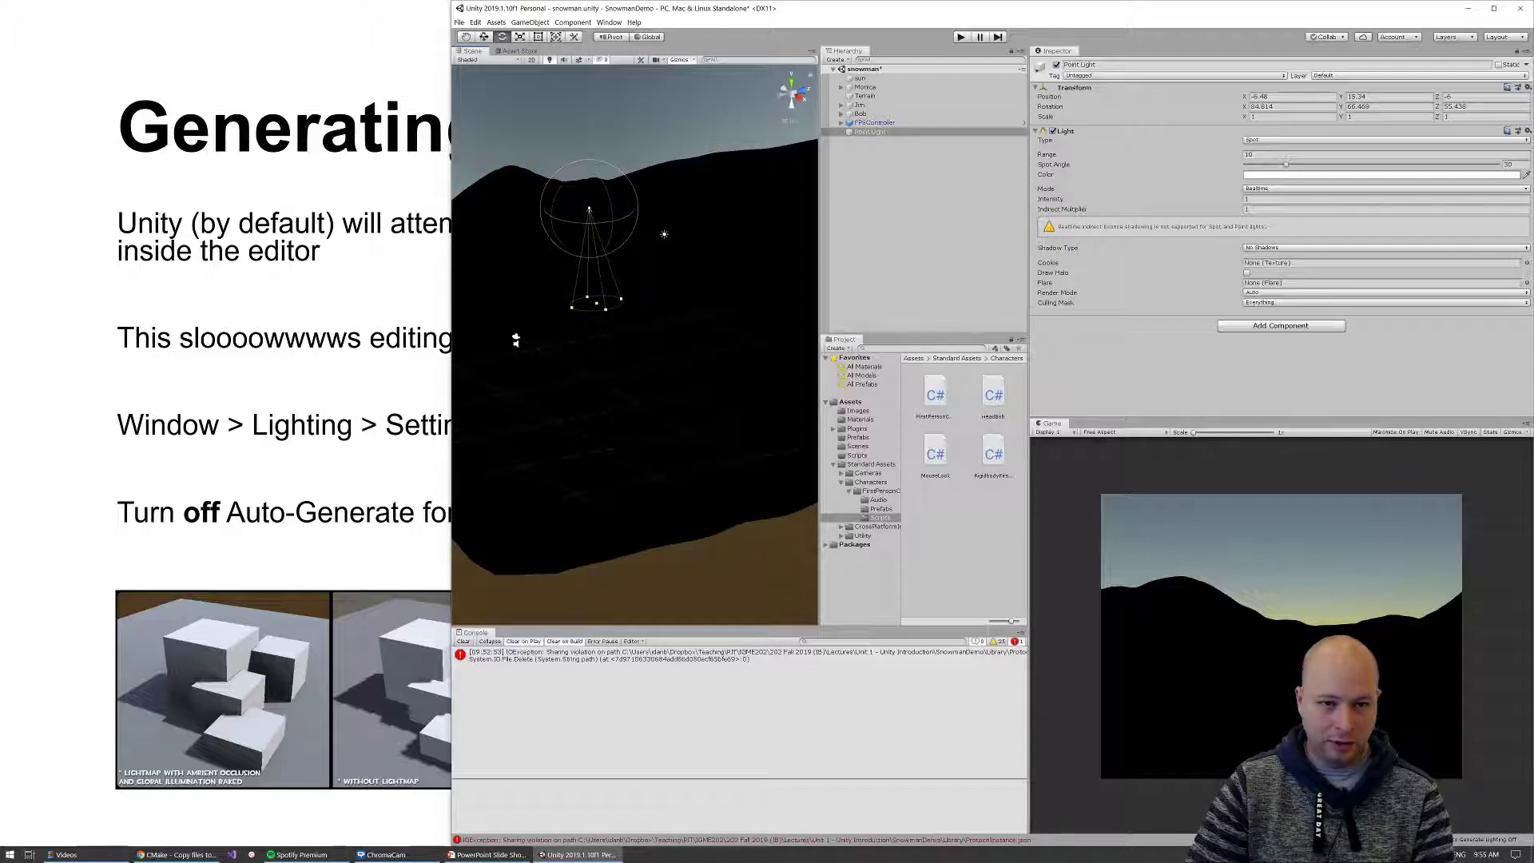
{"action": "left_click", "coordinate": [519, 37]}
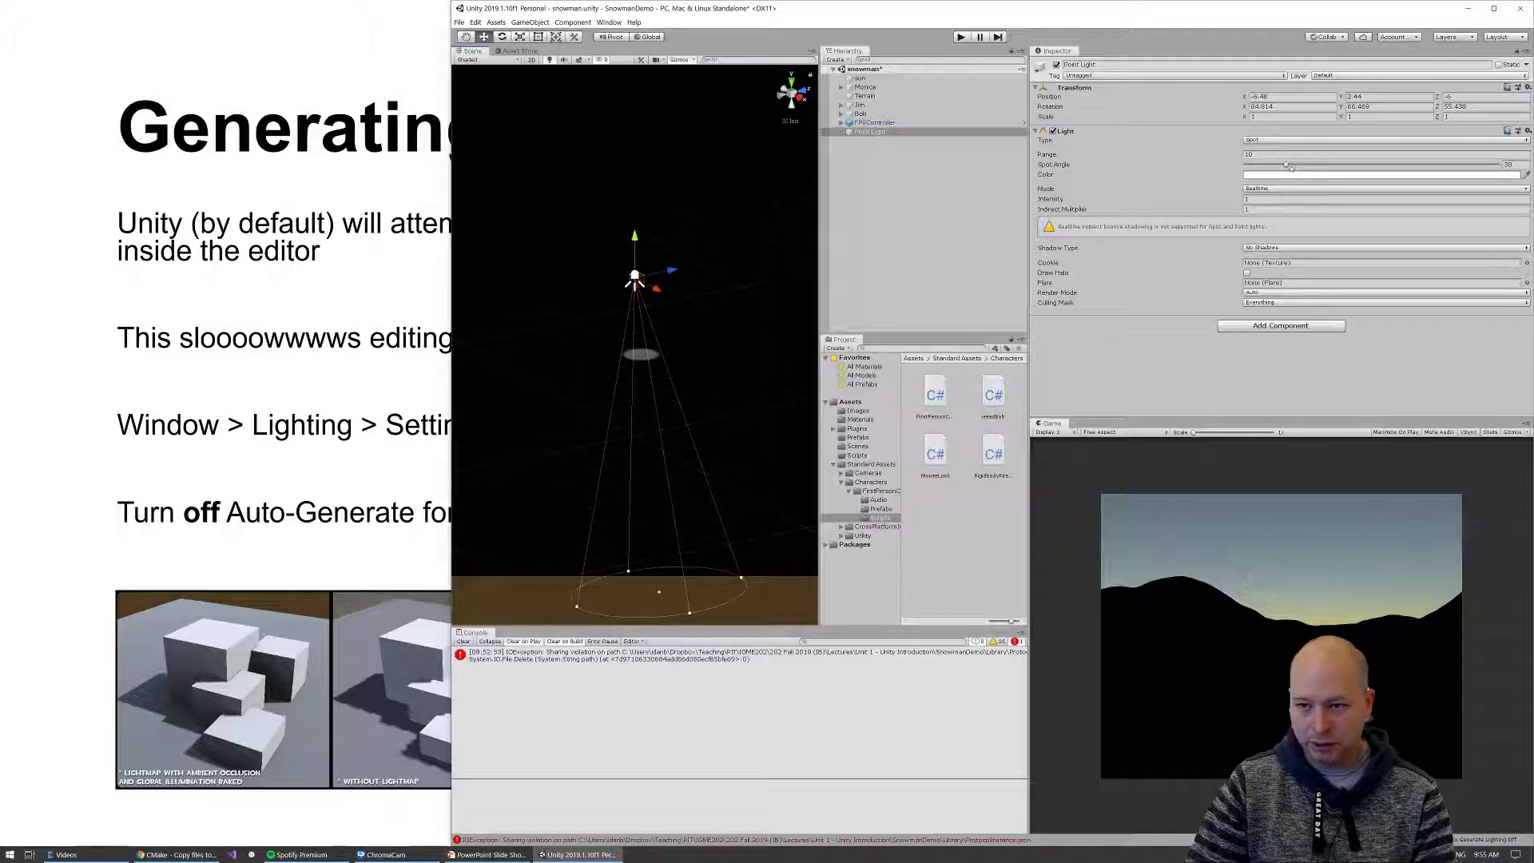
{"action": "left_click_drag", "start_coordinate": [1282, 164], "coordinate": [1476, 165]}
{"action": "type", "text": "0"}
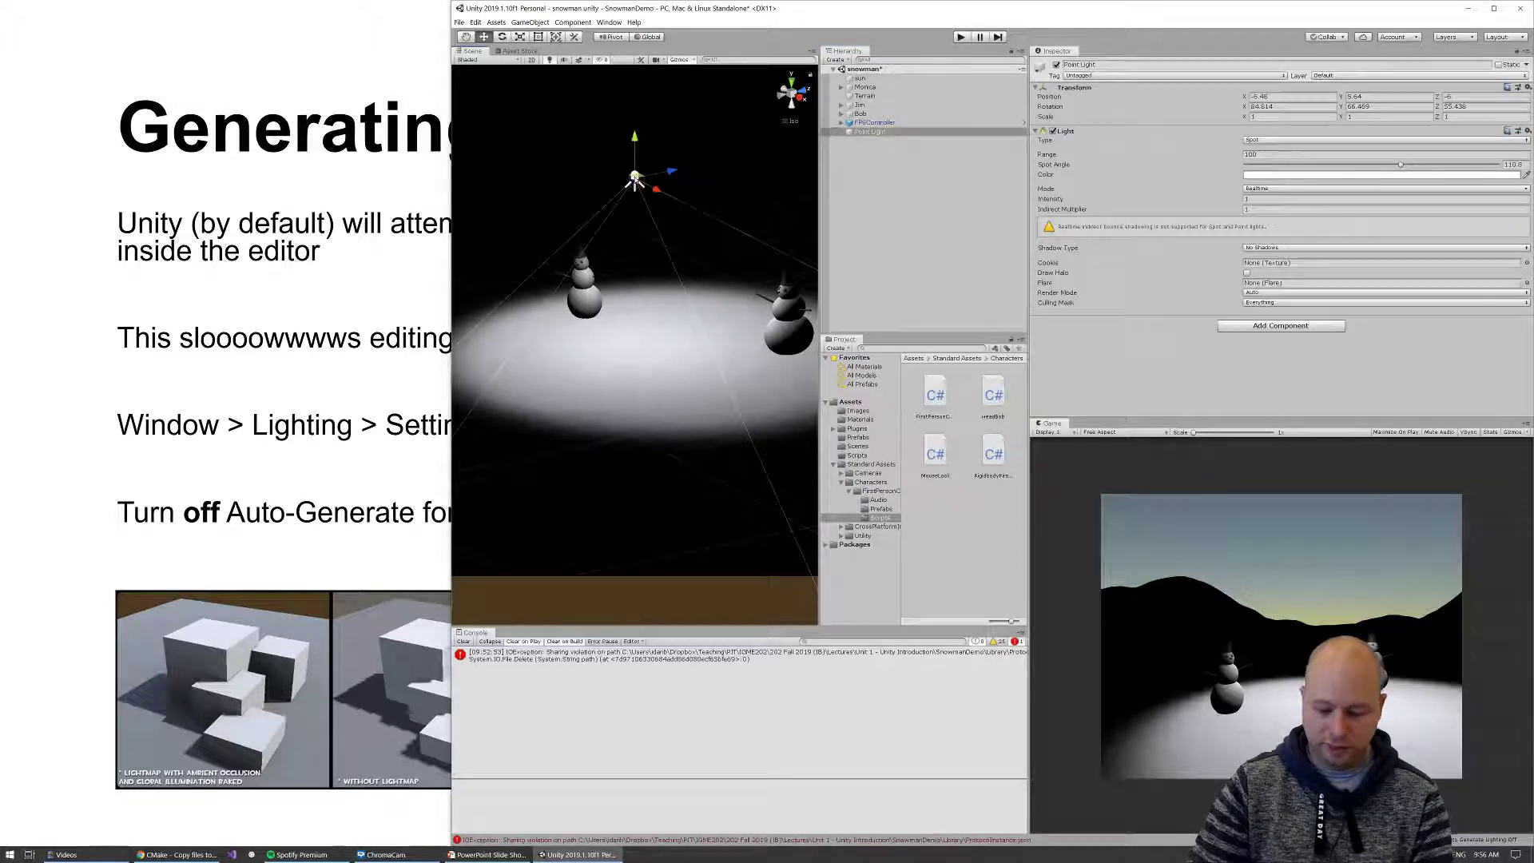
Delete the spotlight so the scene returns to normal daylight
{"action": "left_click", "coordinate": [858, 79]}
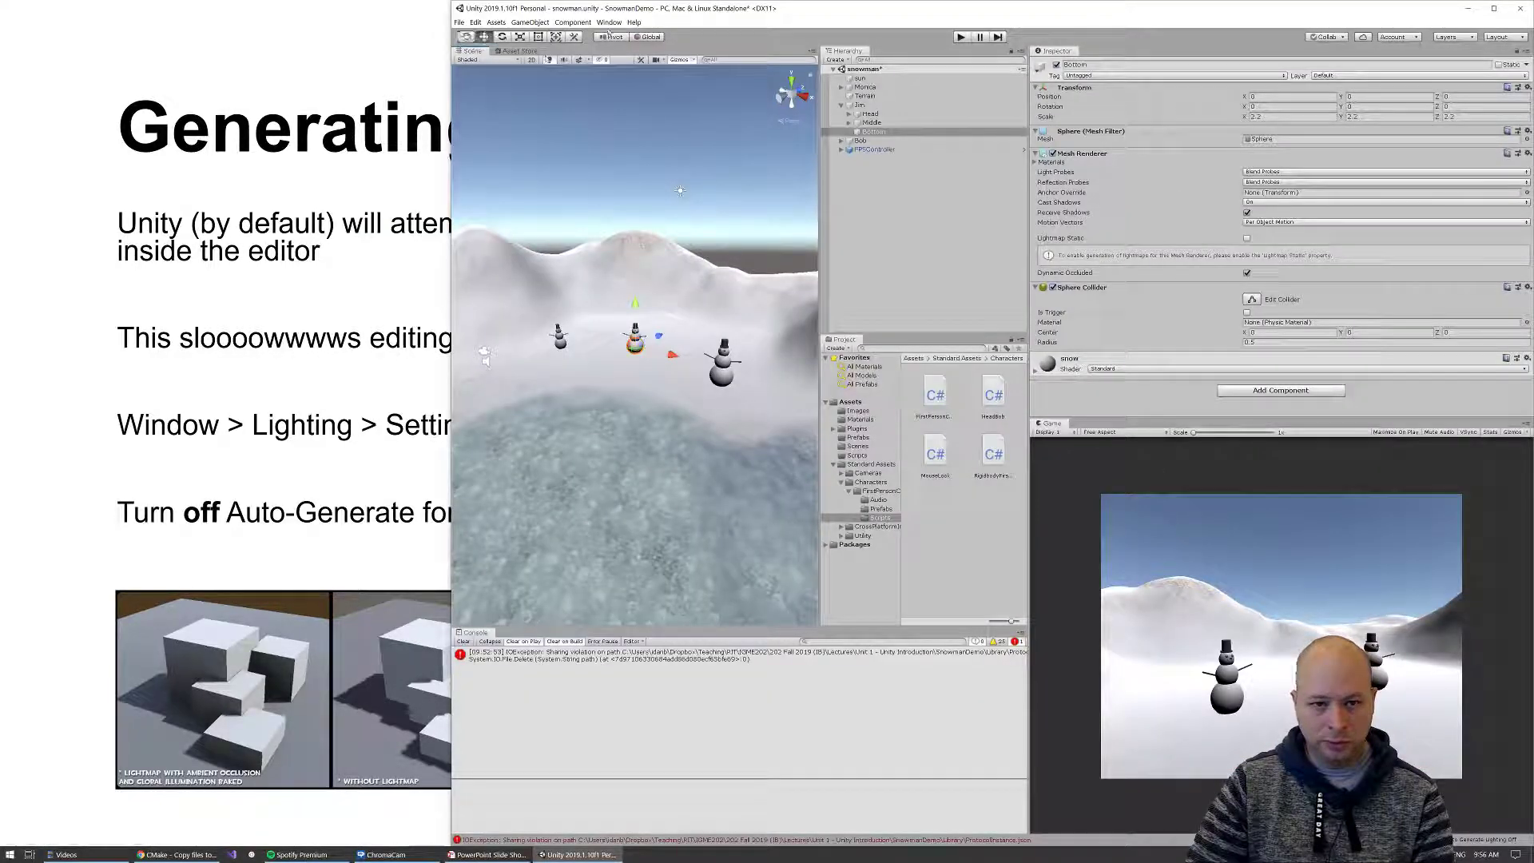
Turn off Auto Generate lightmaps in the Lighting Settings window
{"action": "left_click", "coordinate": [609, 20]}
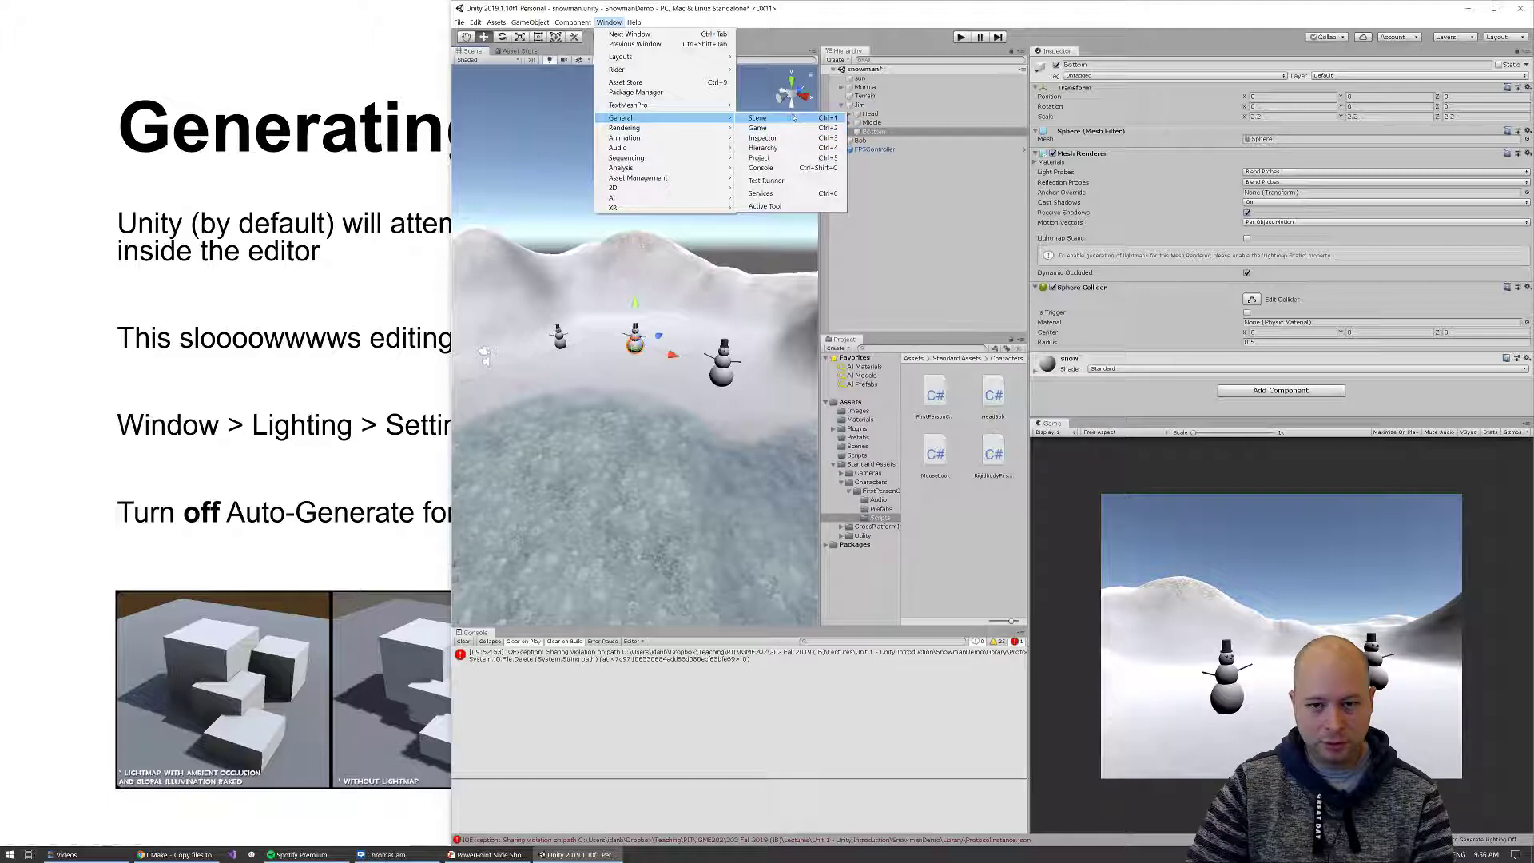
{"action": "mouse_move", "coordinate": [625, 128]}
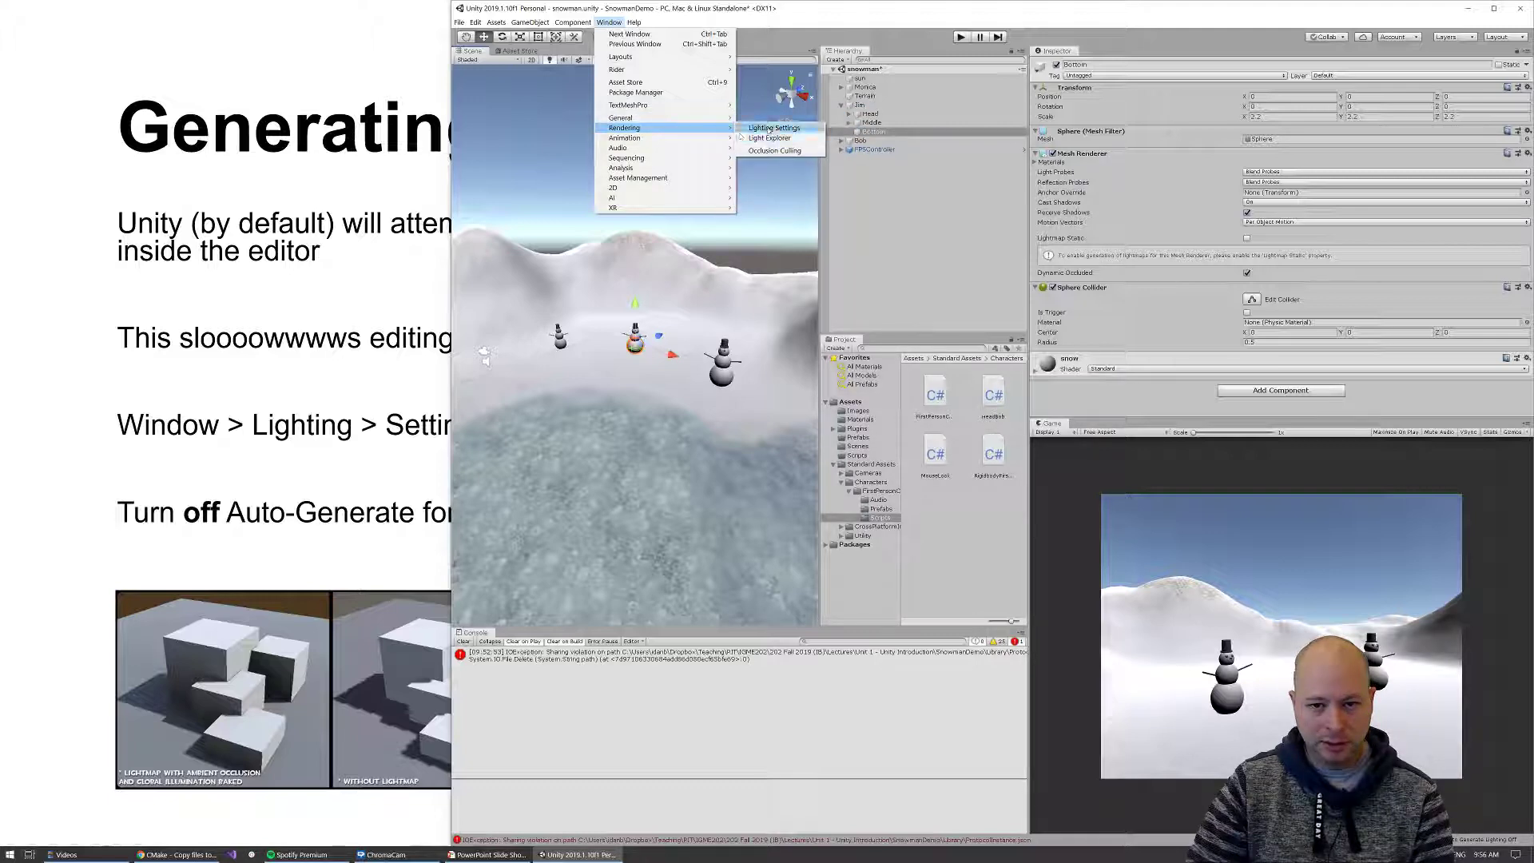
{"action": "left_click", "coordinate": [772, 128]}
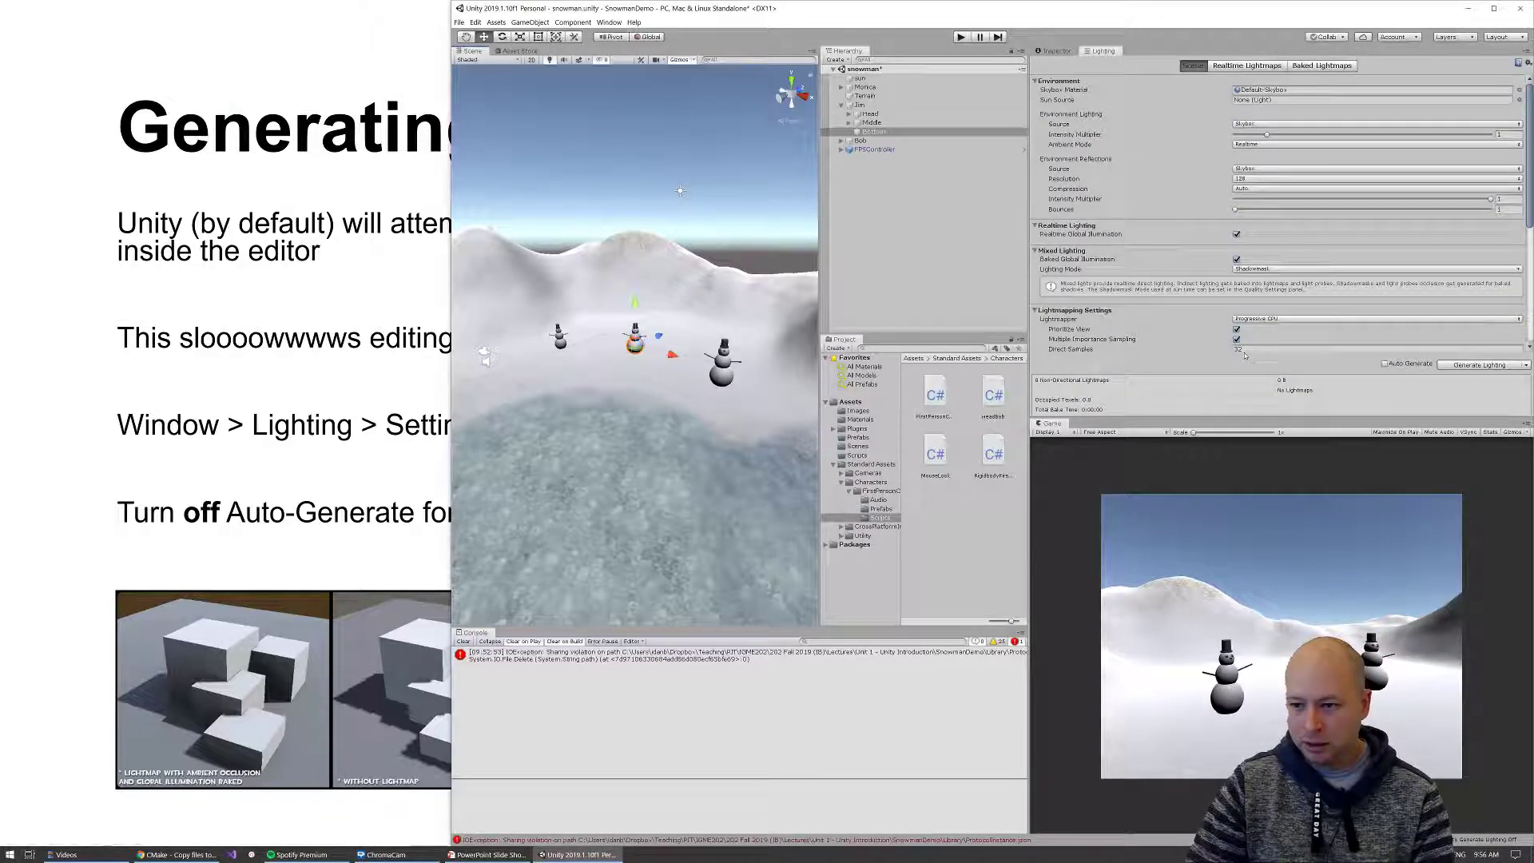
{"action": "mouse_move", "coordinate": [1387, 363]}
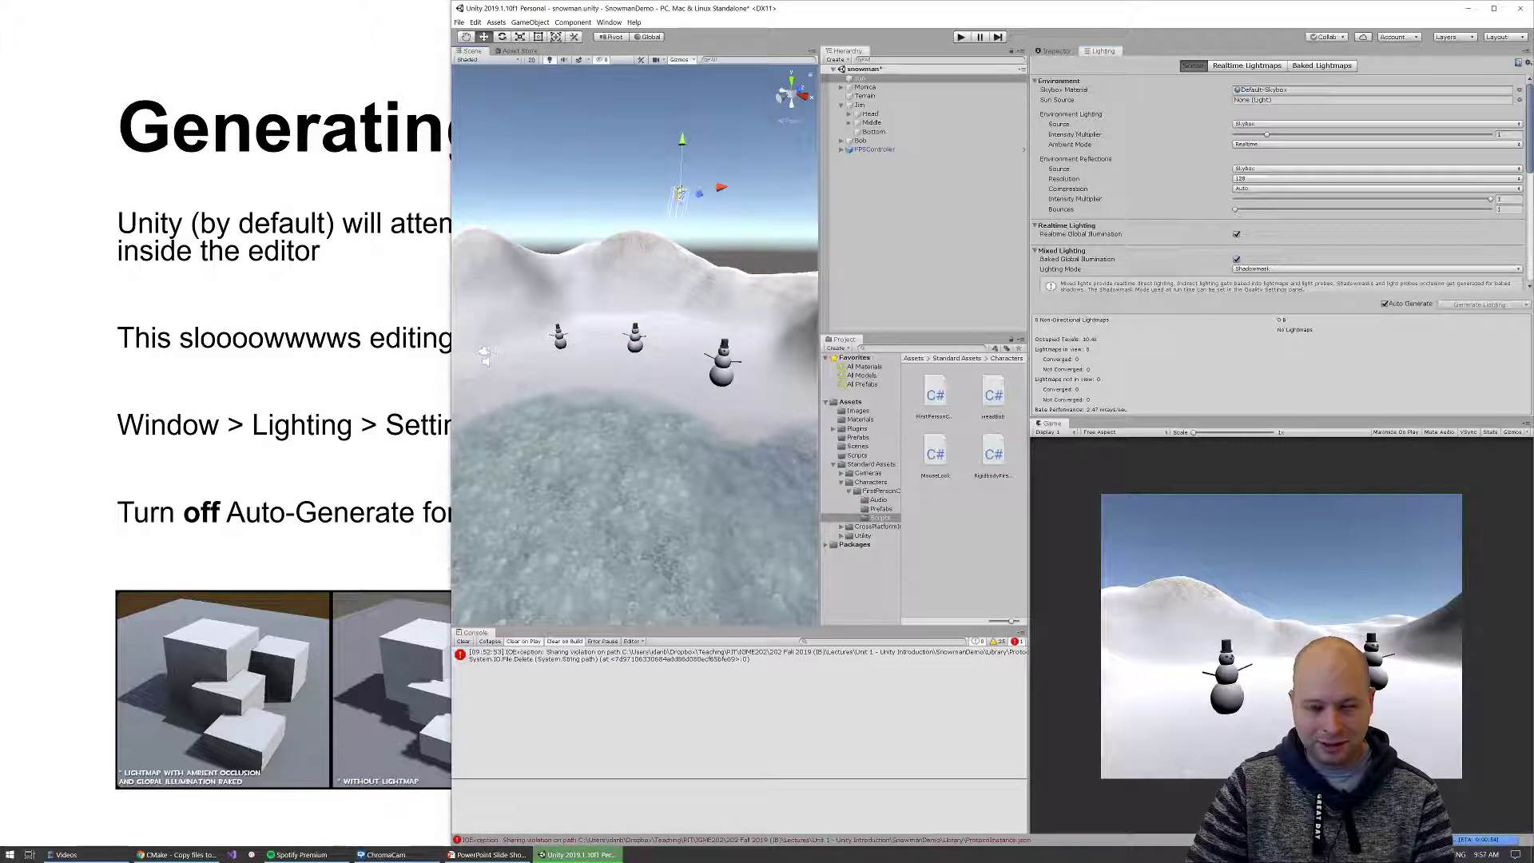
{"action": "left_click", "coordinate": [1486, 303]}
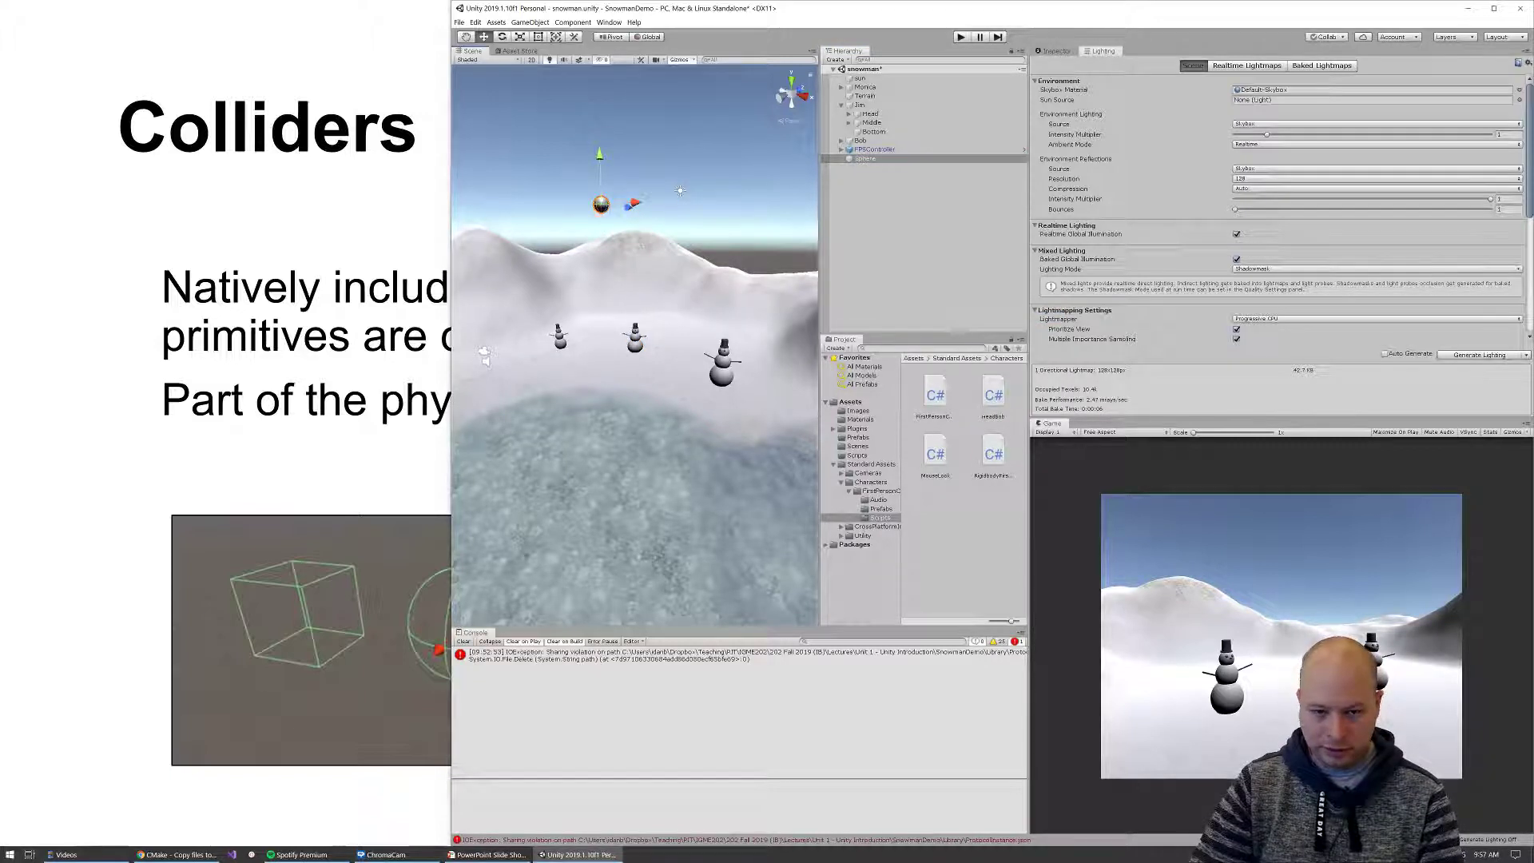
Inspect the Sphere's built-in Sphere Collider and browse the scene Gizmos options
{"action": "left_click", "coordinate": [960, 37]}
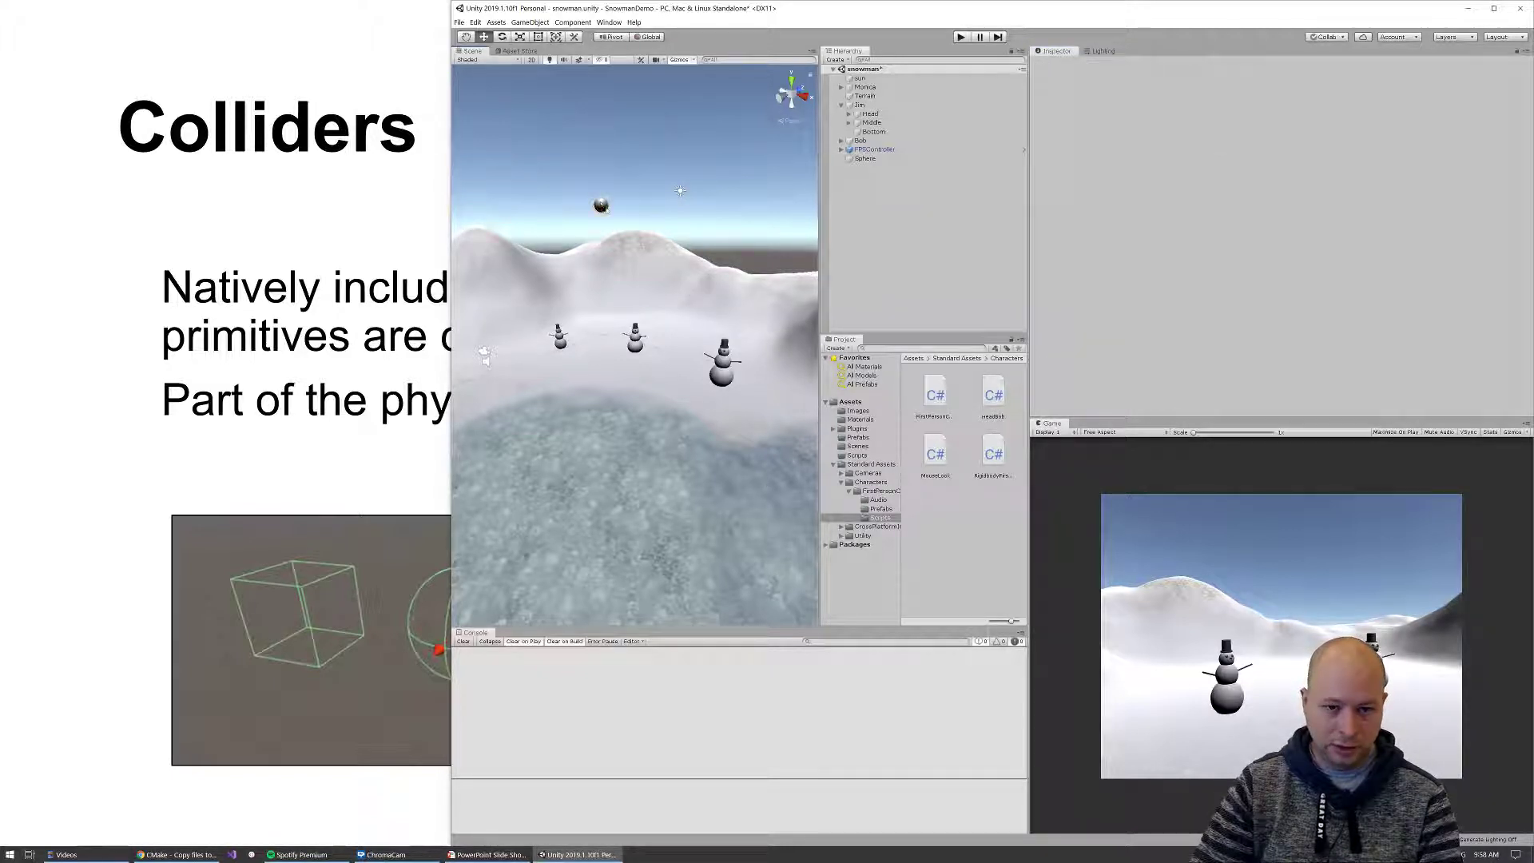
{"action": "left_click", "coordinate": [865, 158]}
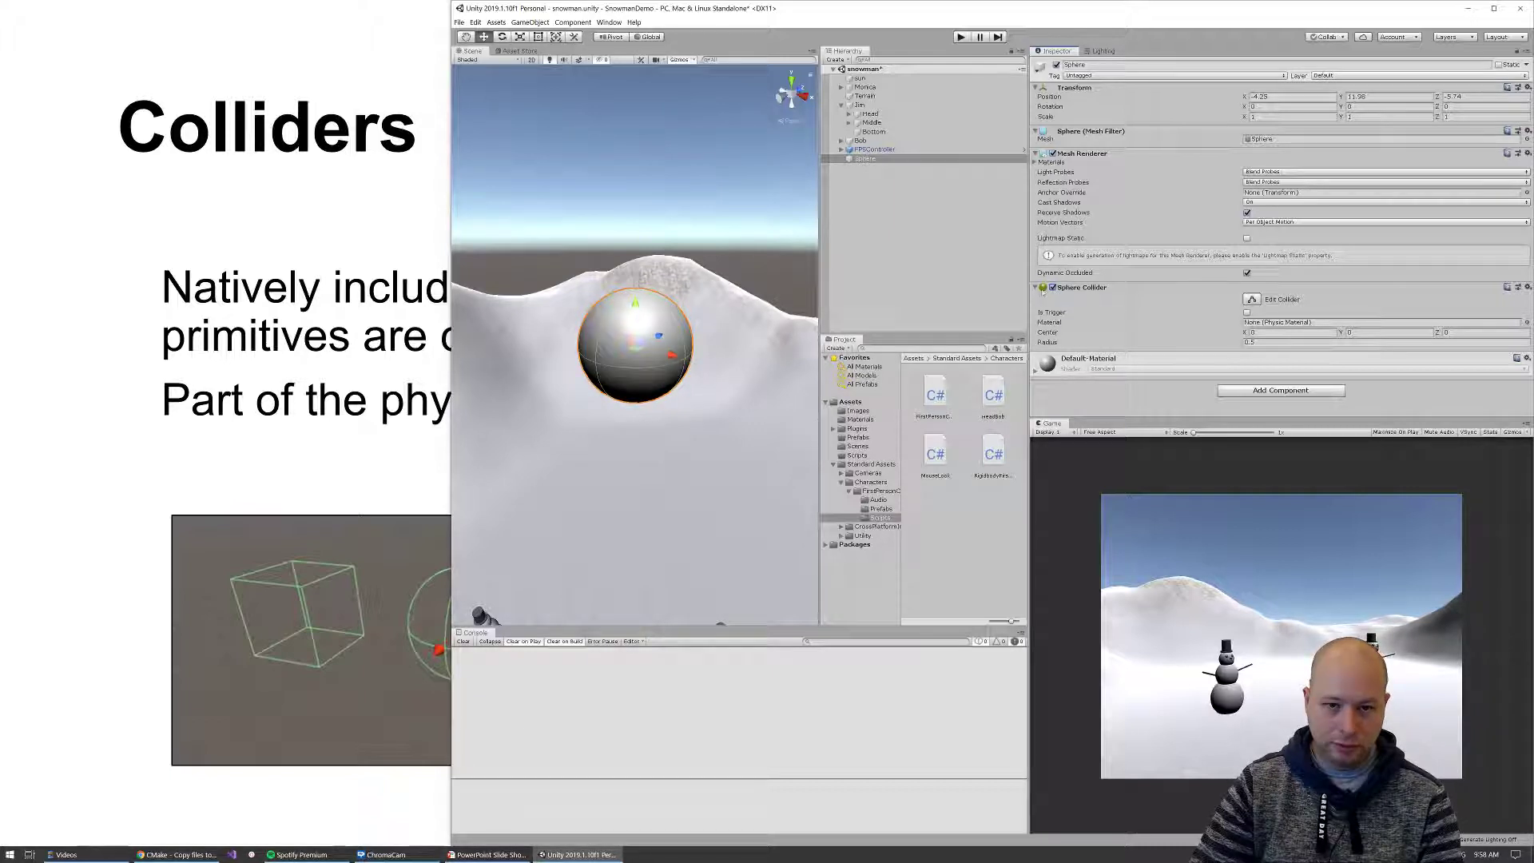
{"action": "left_click", "coordinate": [681, 60]}
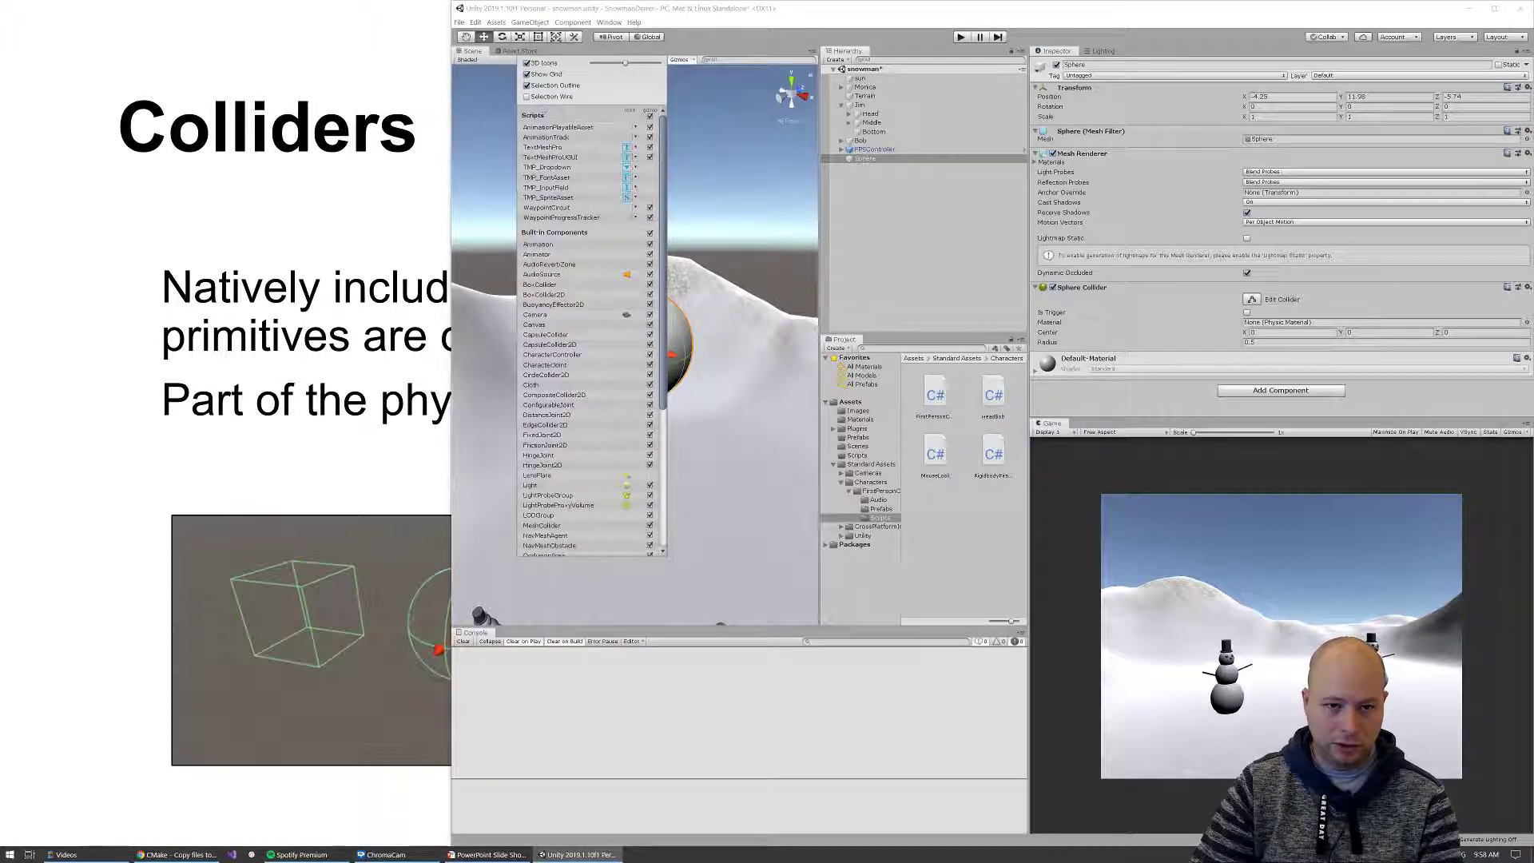
{"action": "scroll", "scroll_direction": "down", "scroll_amount": 3}
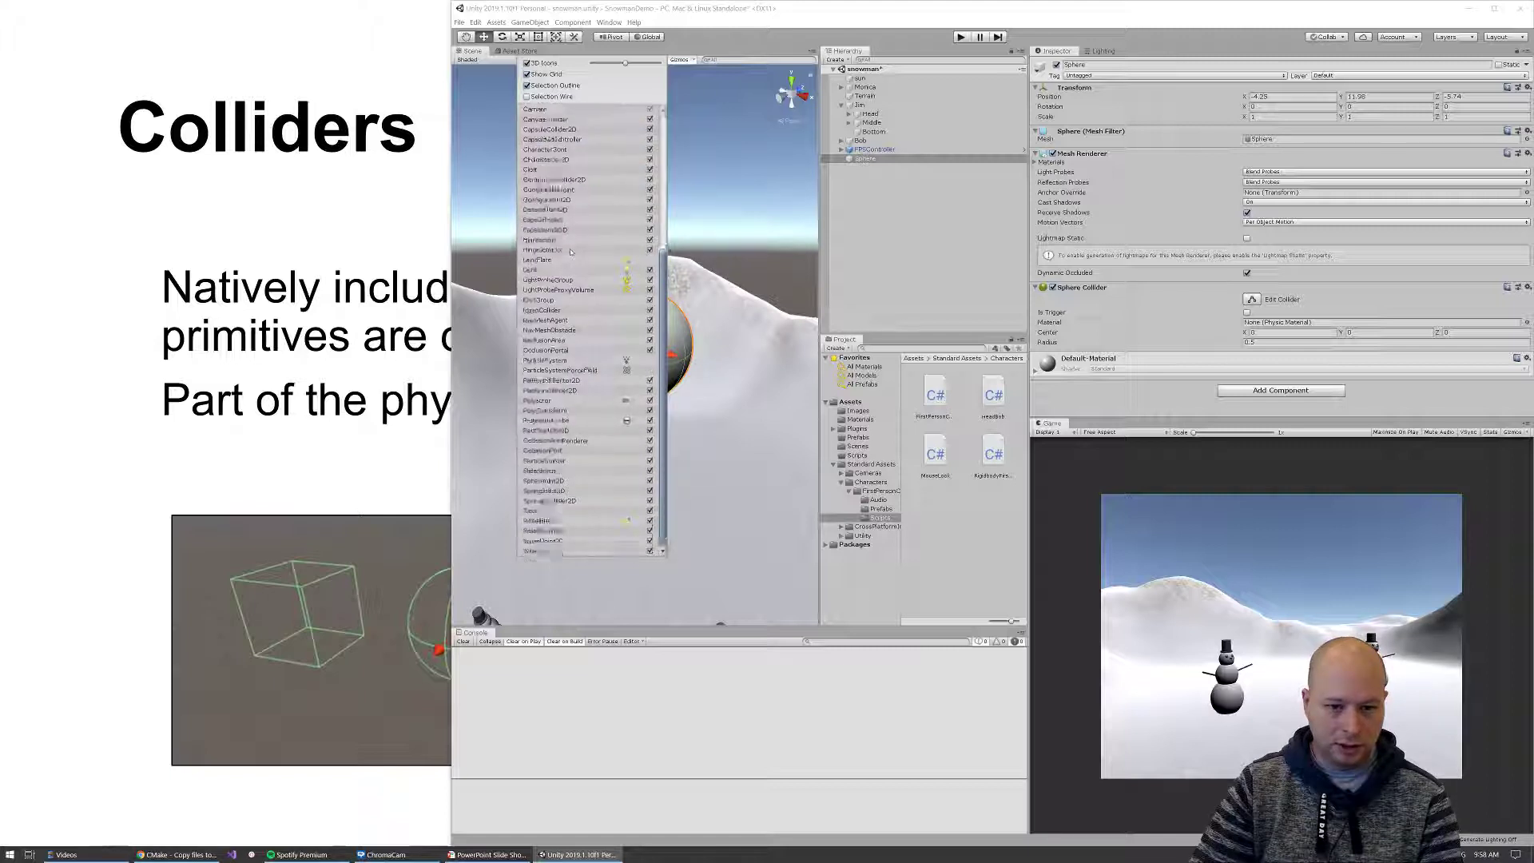
{"action": "scroll", "scroll_direction": "down", "scroll_amount": 3}
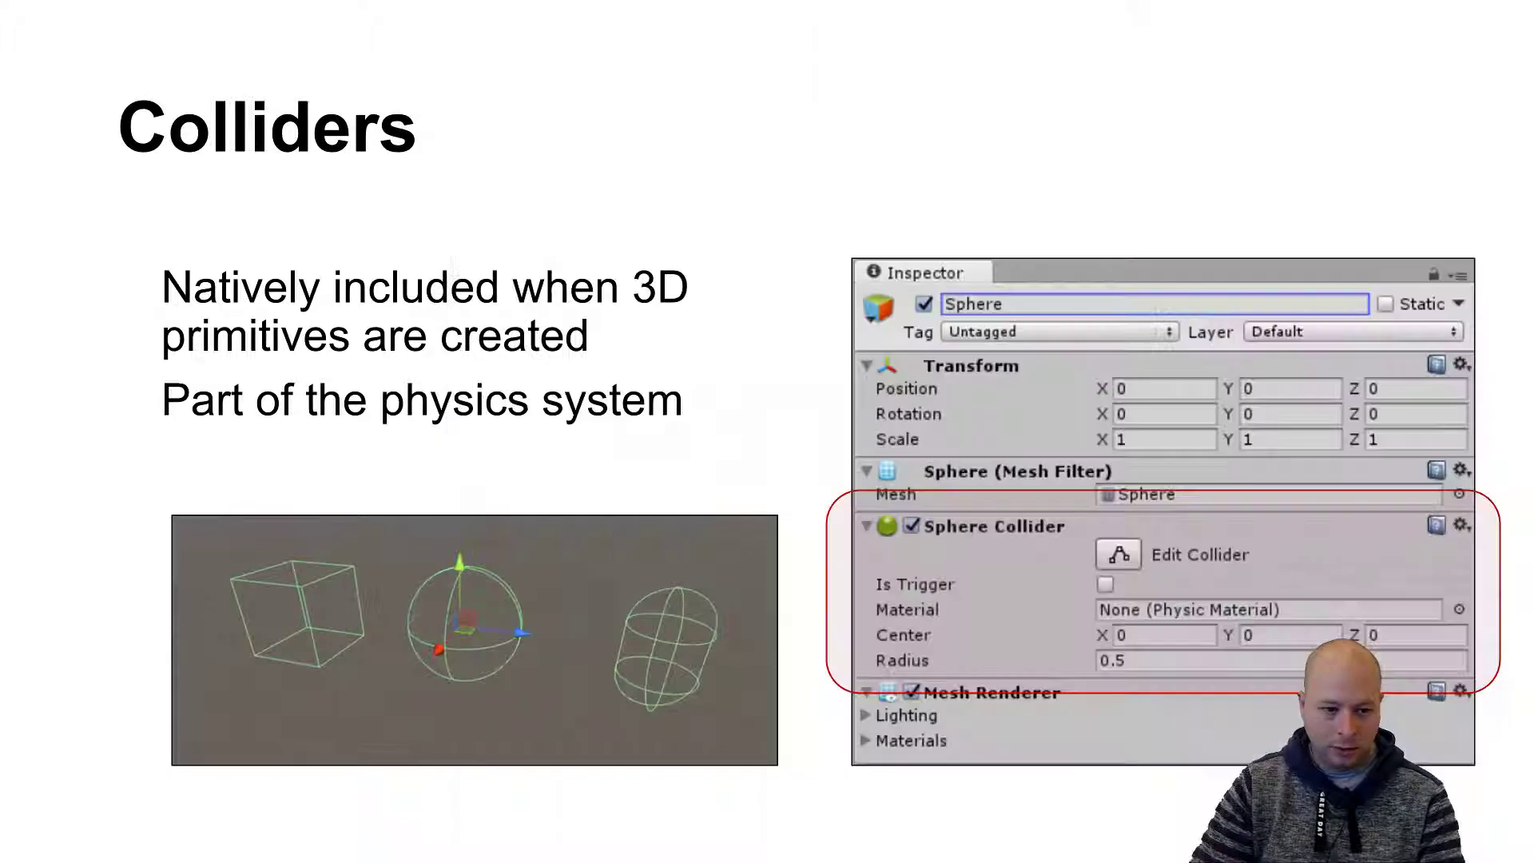
Advance the slideshow from the Colliders slide to the Physics System – Rigidbody slide
{"action": "left_click", "coordinate": [575, 854]}
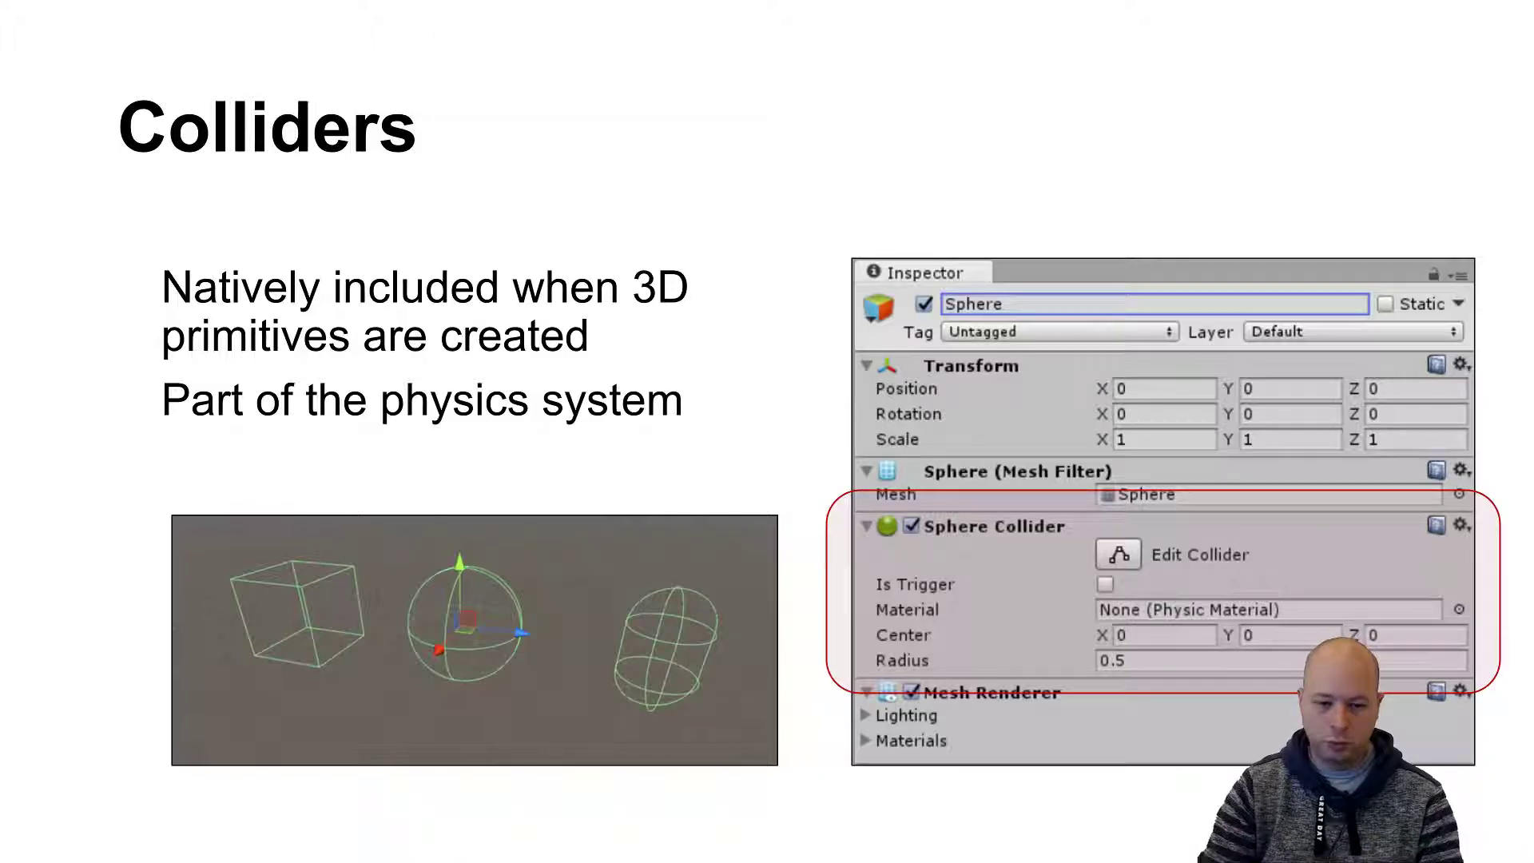
{"action": "key", "text": "Right"}
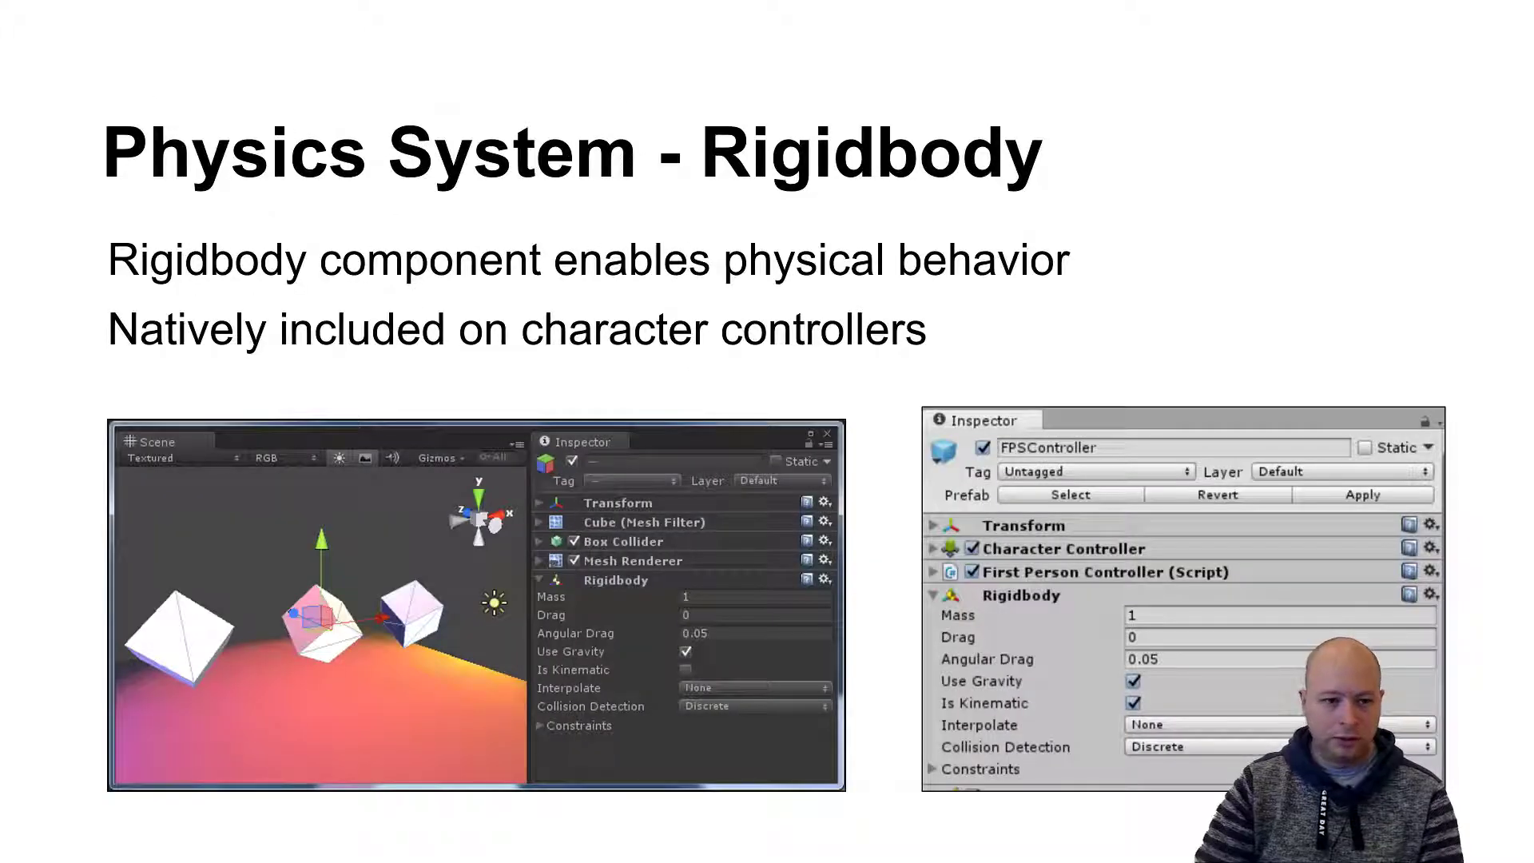
Switch from the slideshow back to the Unity snowman project via the taskbar
{"action": "left_click", "coordinate": [577, 853]}
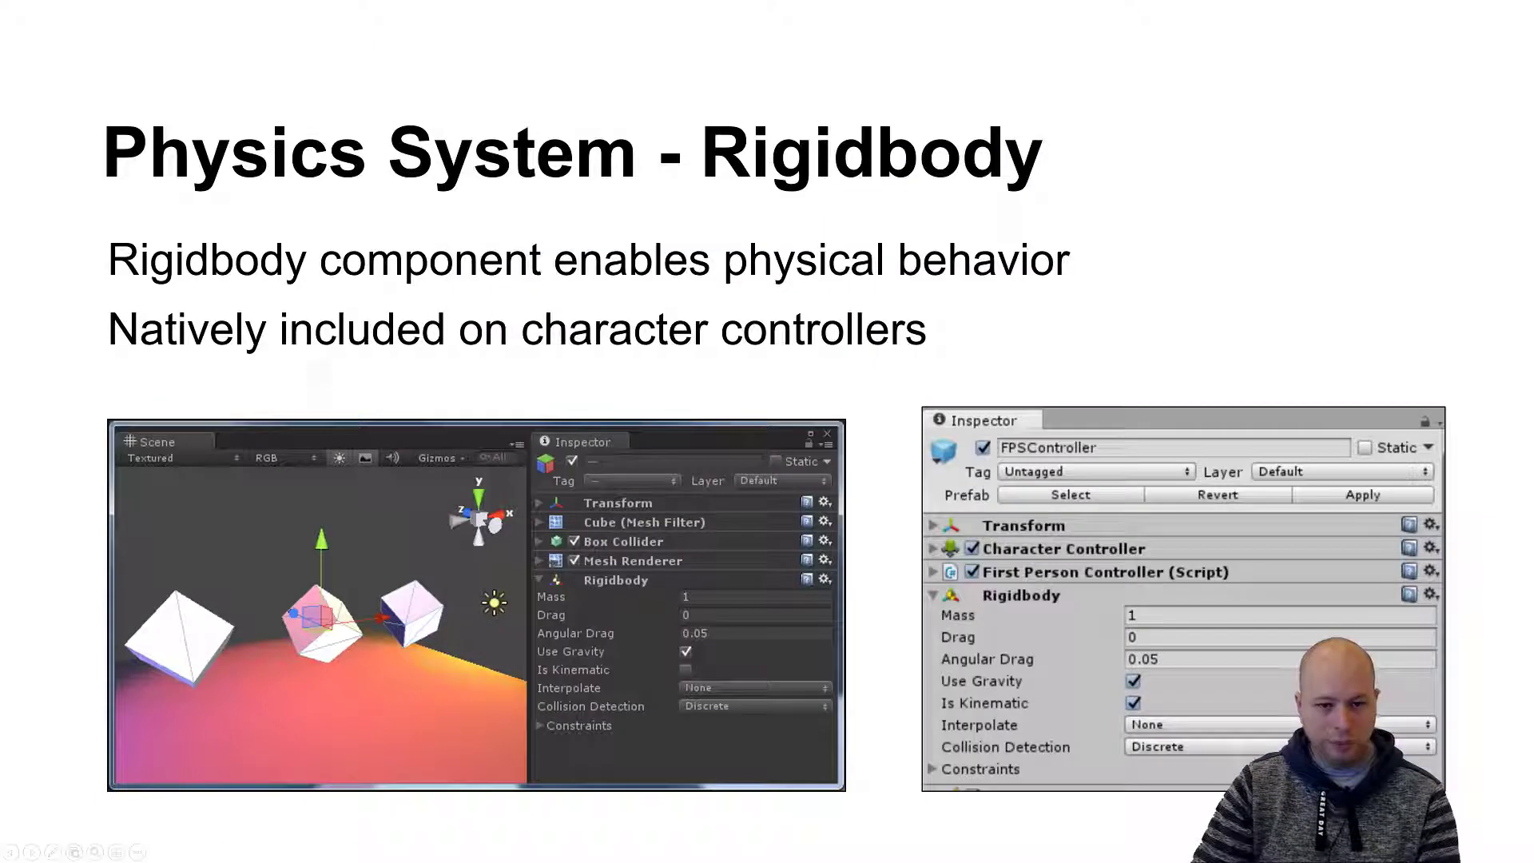
{"action": "left_click", "coordinate": [576, 853]}
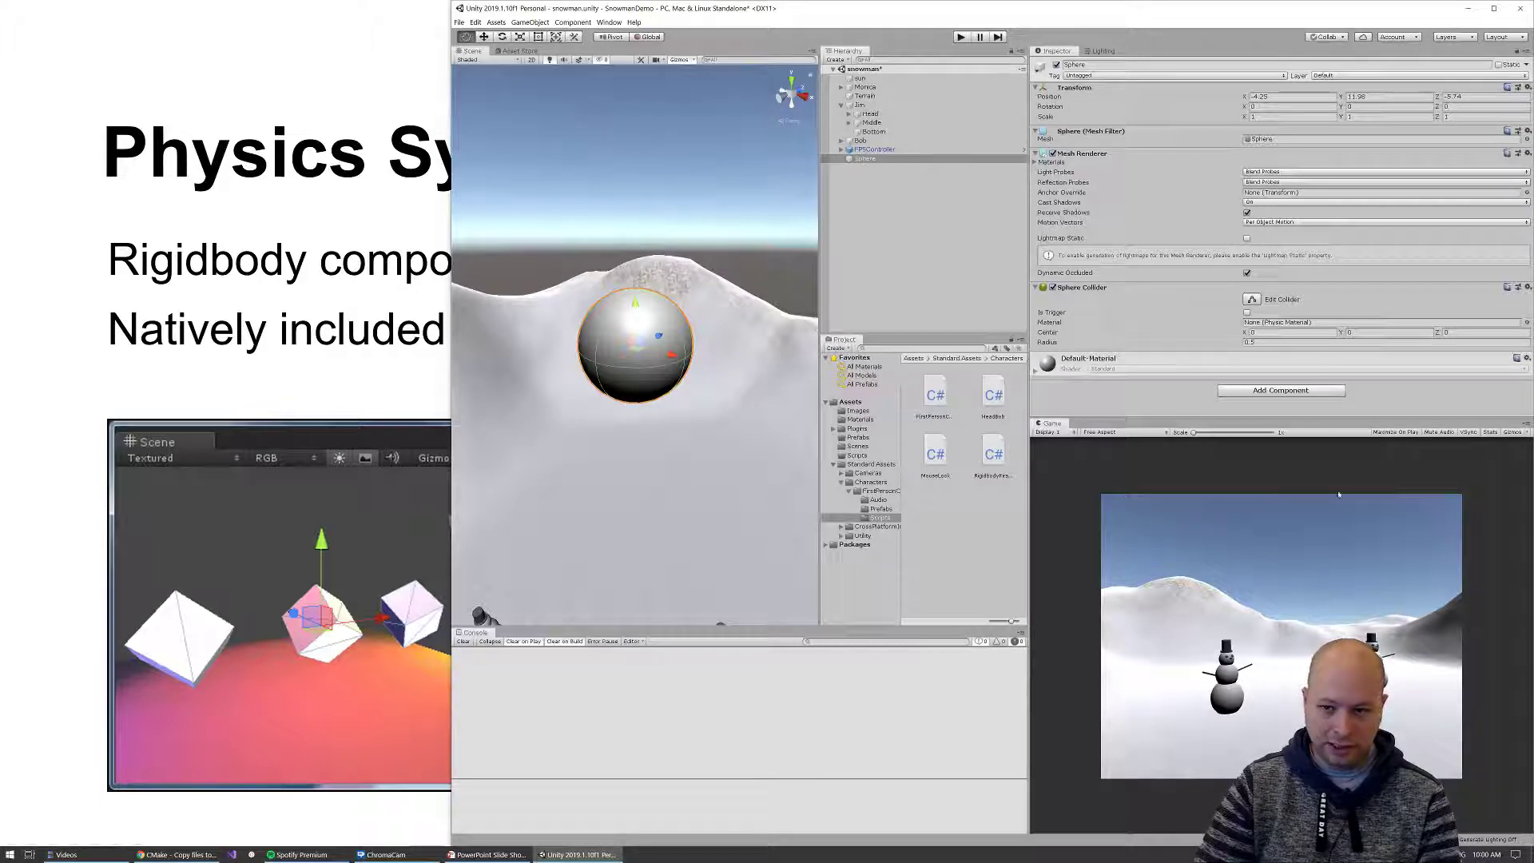
Add a Rigidbody component with gravity to the Sphere and run the scene to test its physics
{"action": "left_click", "coordinate": [1280, 390]}
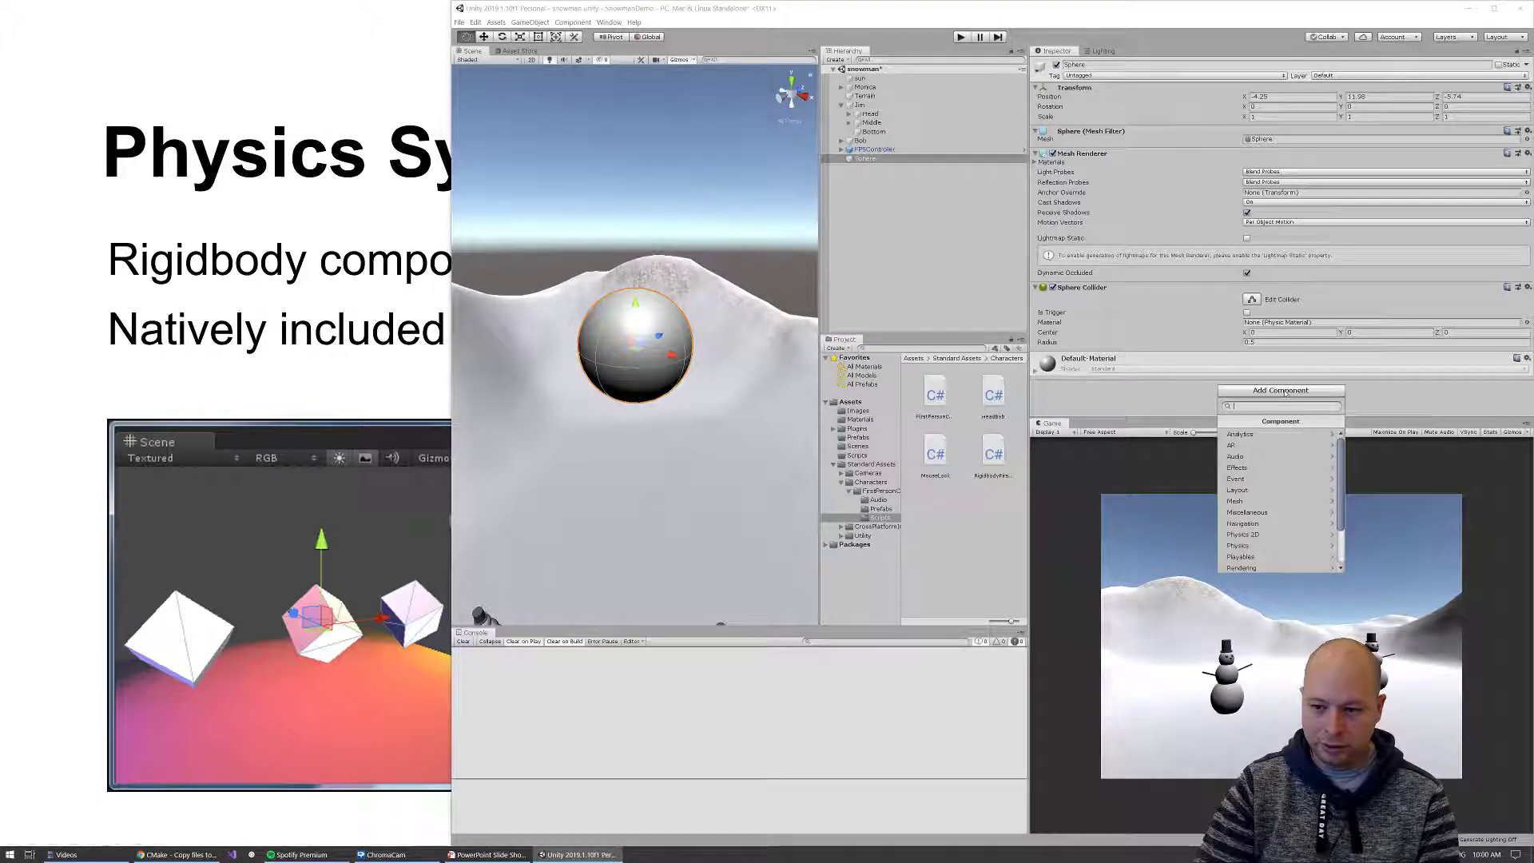
{"action": "type", "text": "rigi"}
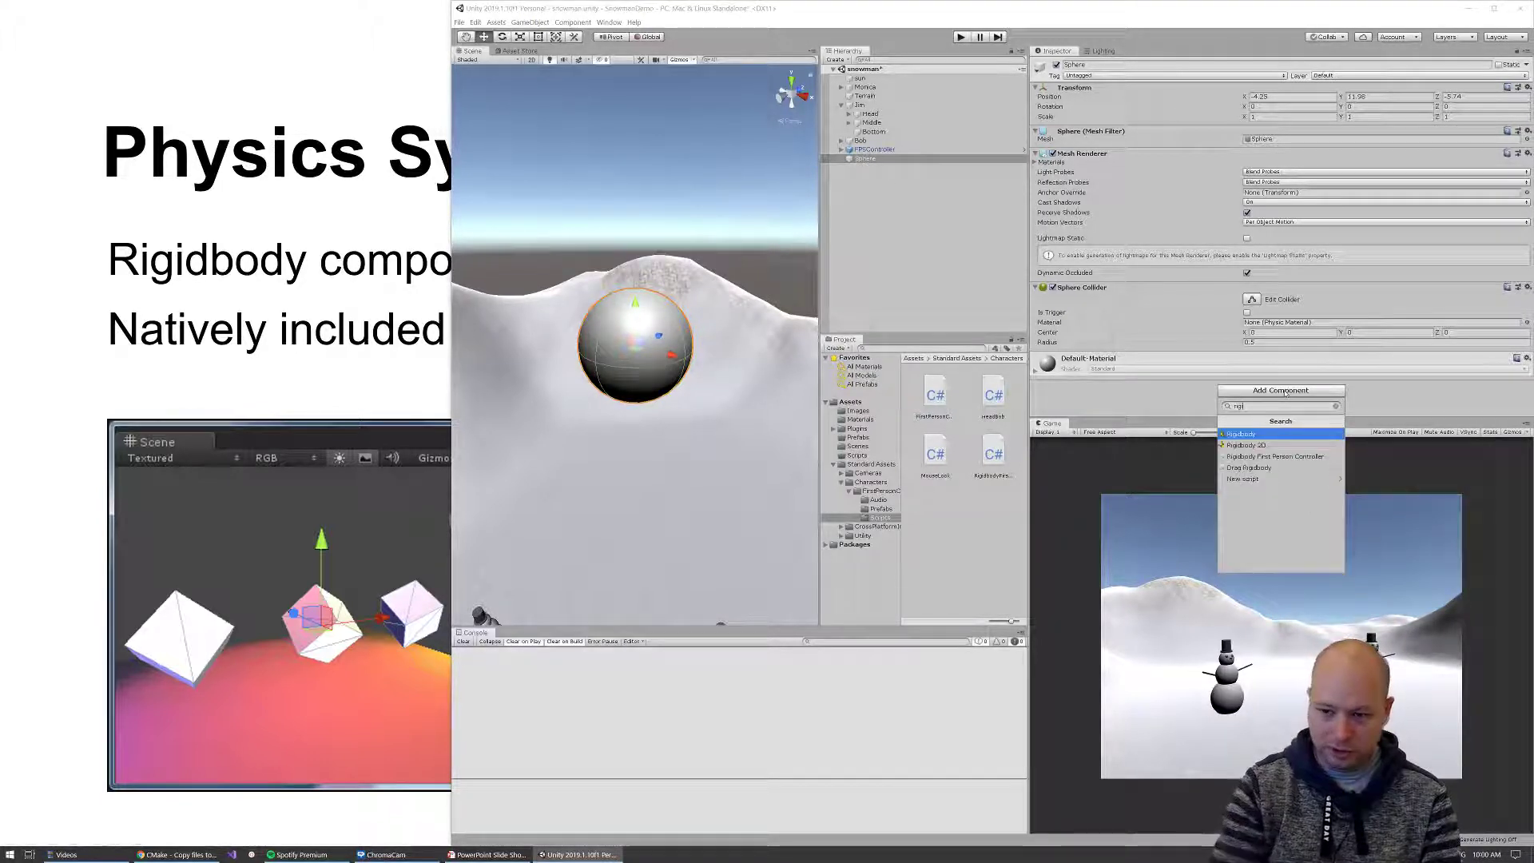
{"action": "left_click", "coordinate": [1240, 433]}
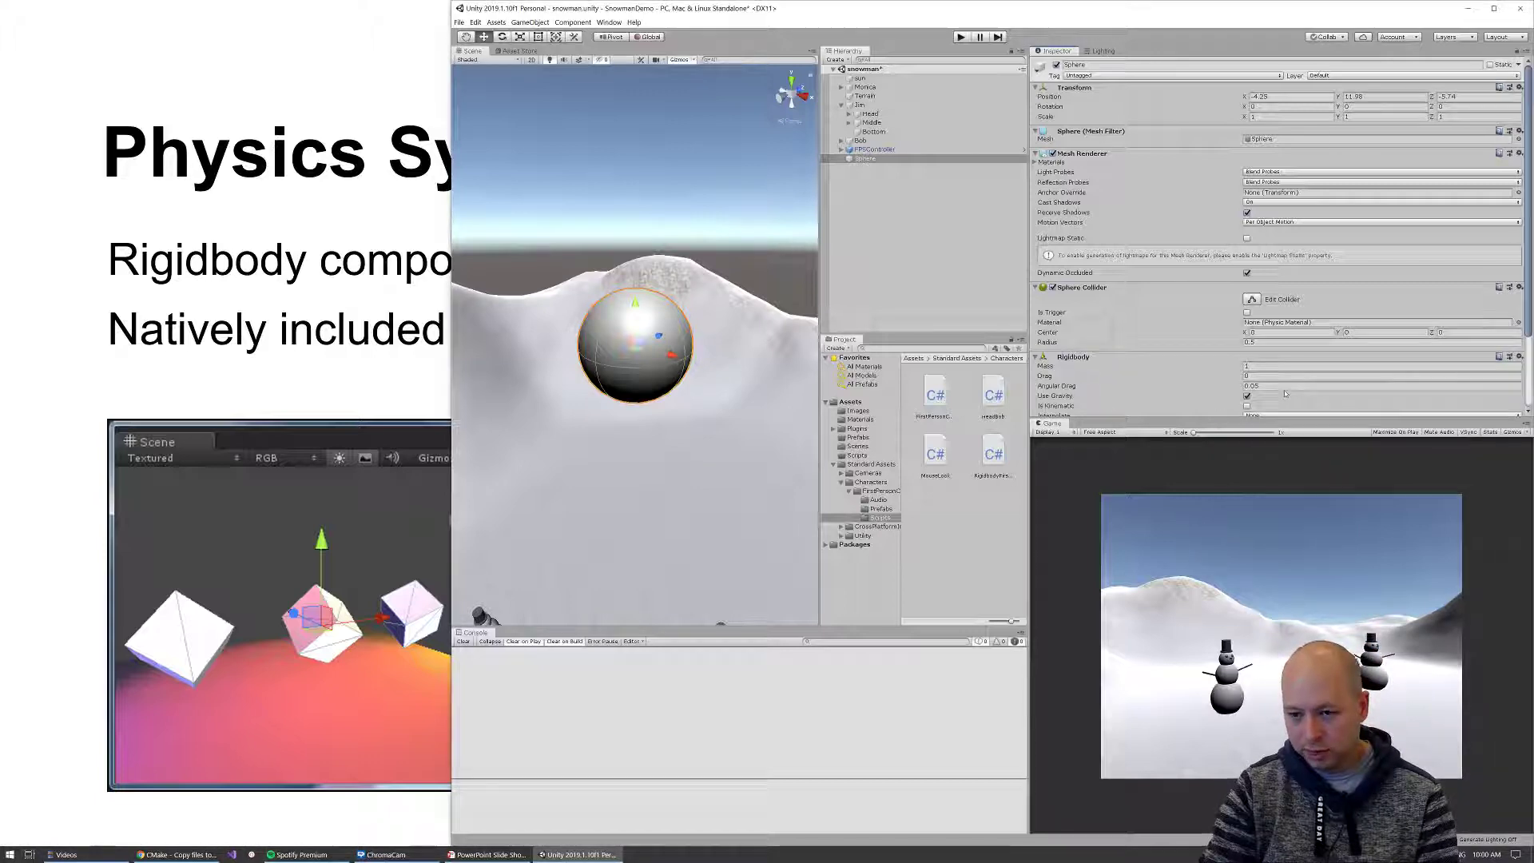
{"action": "scroll", "scroll_direction": "down", "scroll_amount": 3}
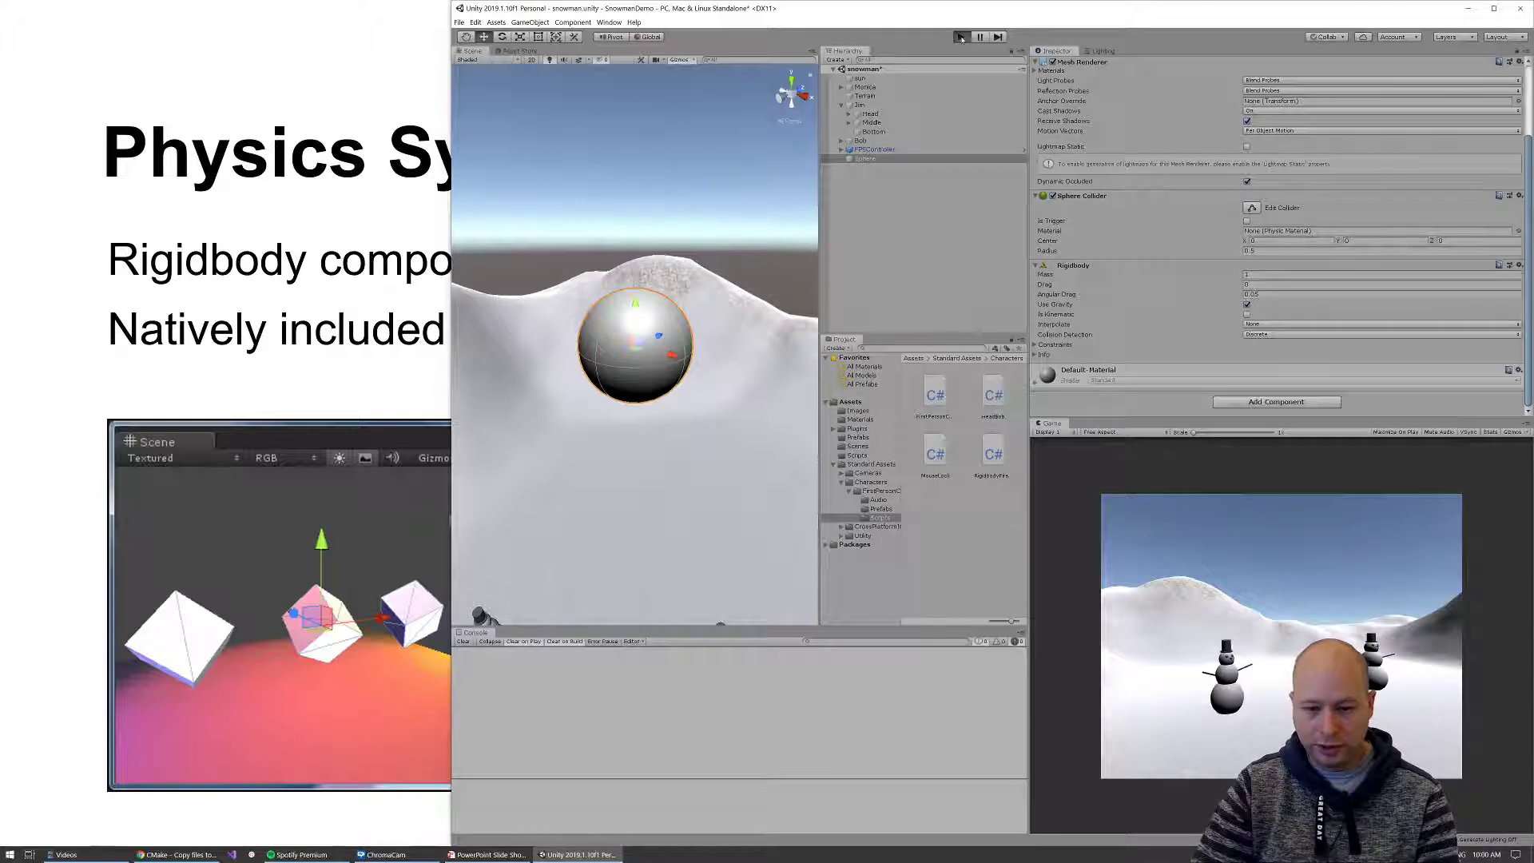
{"action": "left_click", "coordinate": [962, 37]}
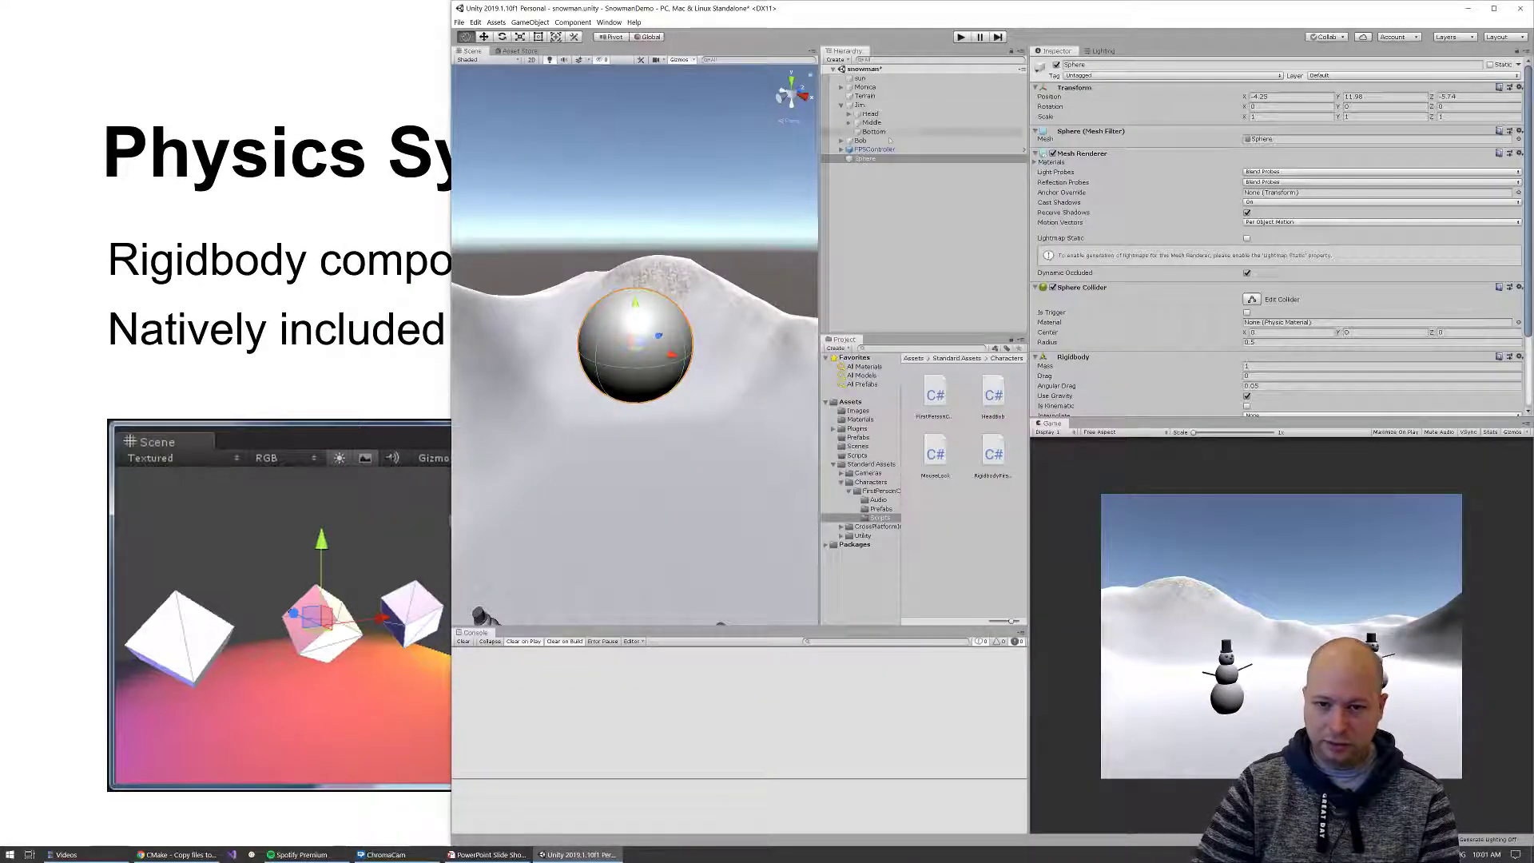
{"action": "left_click", "coordinate": [874, 148]}
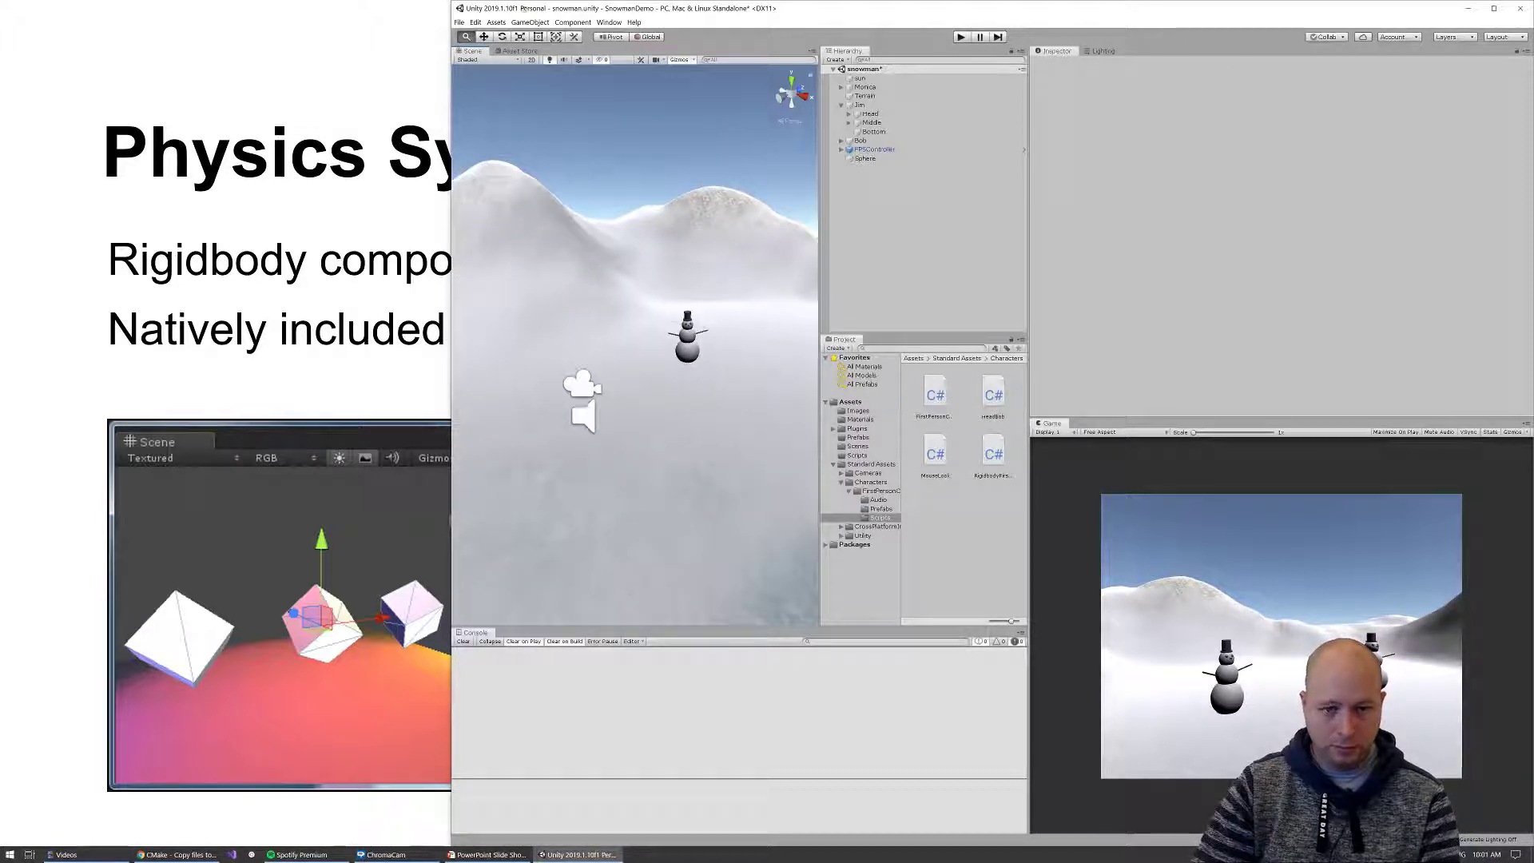
Expand FPSController in the Hierarchy to reveal its FirstPersonCharacter child
{"action": "left_click", "coordinate": [874, 148]}
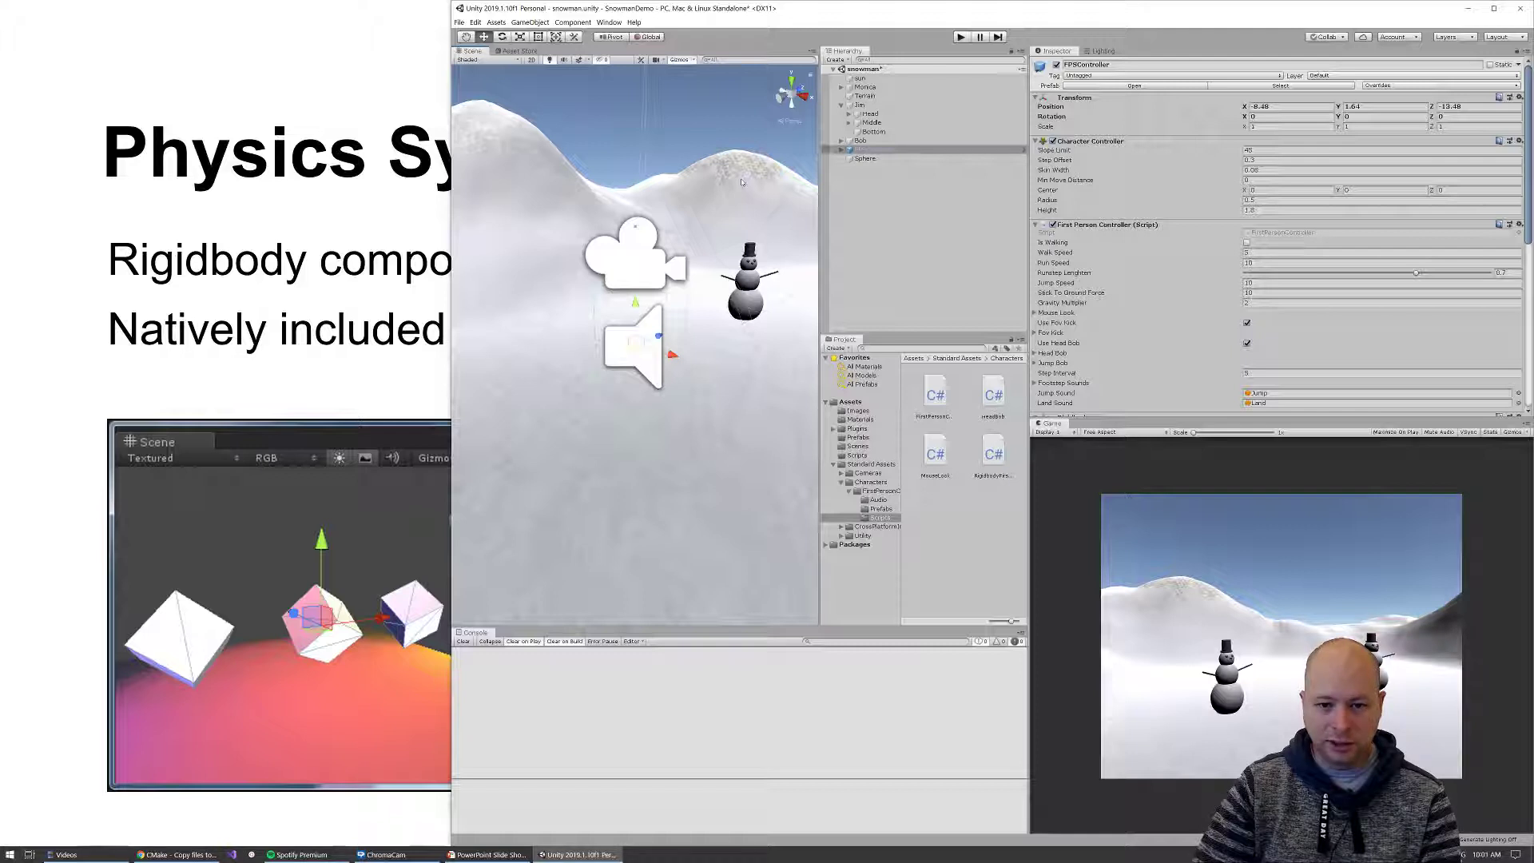
{"action": "mouse_move", "coordinate": [691, 294]}
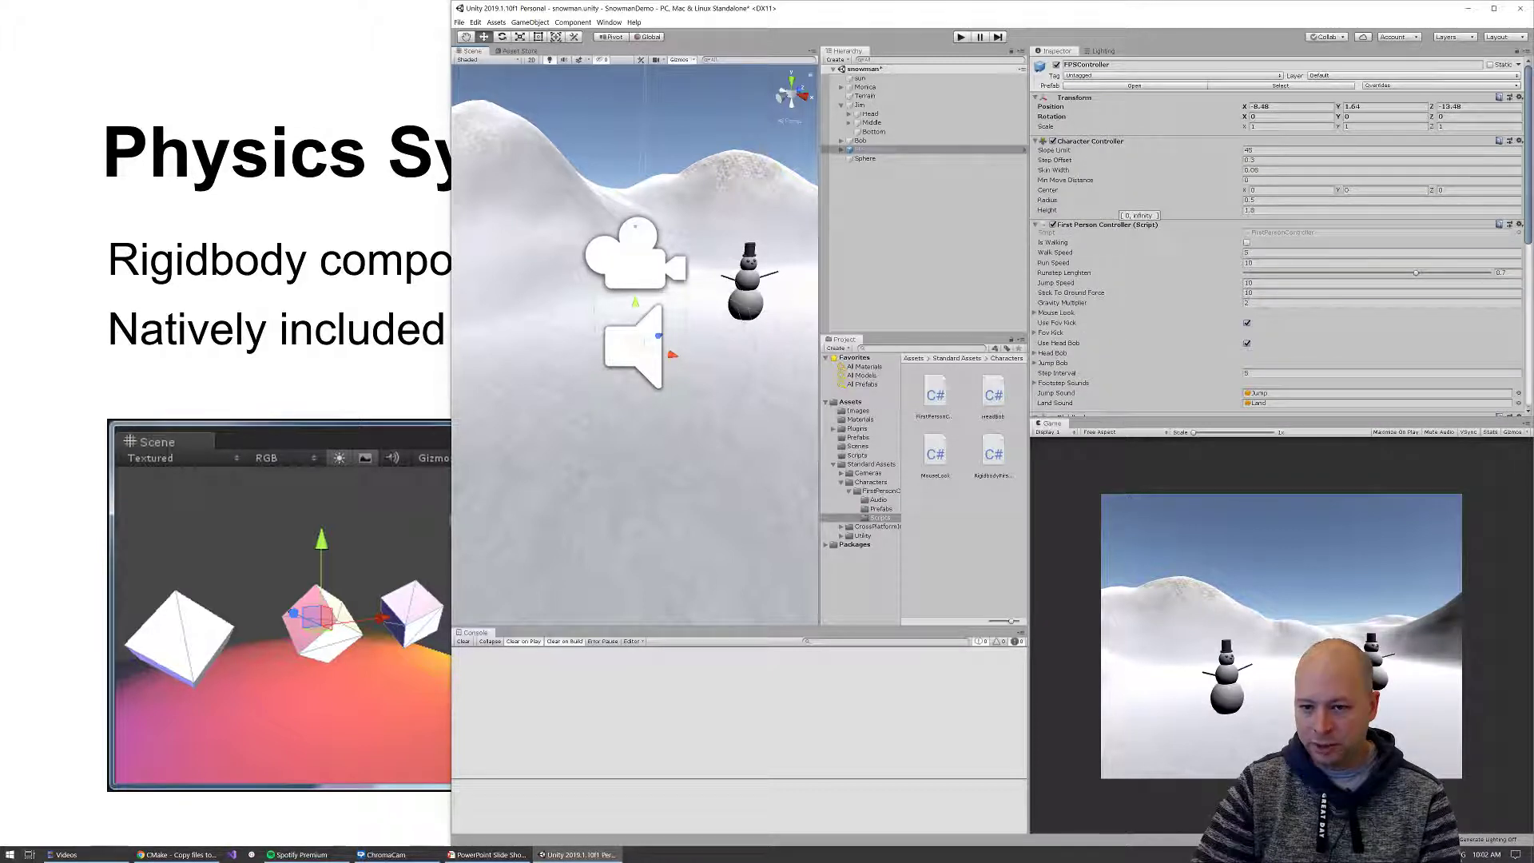
{"action": "left_click", "coordinate": [875, 149]}
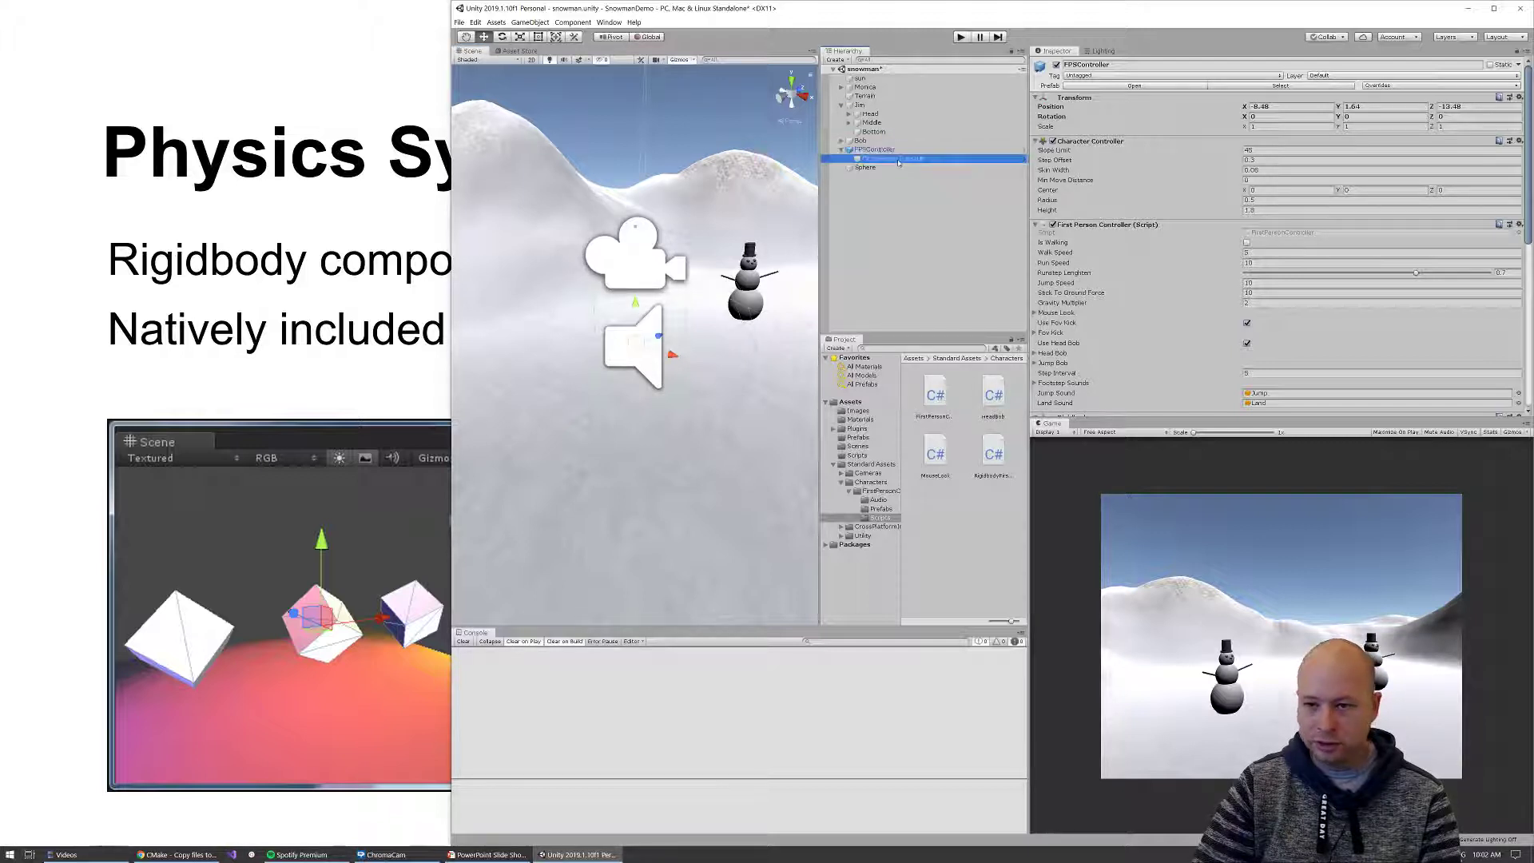
{"action": "left_click", "coordinate": [892, 158]}
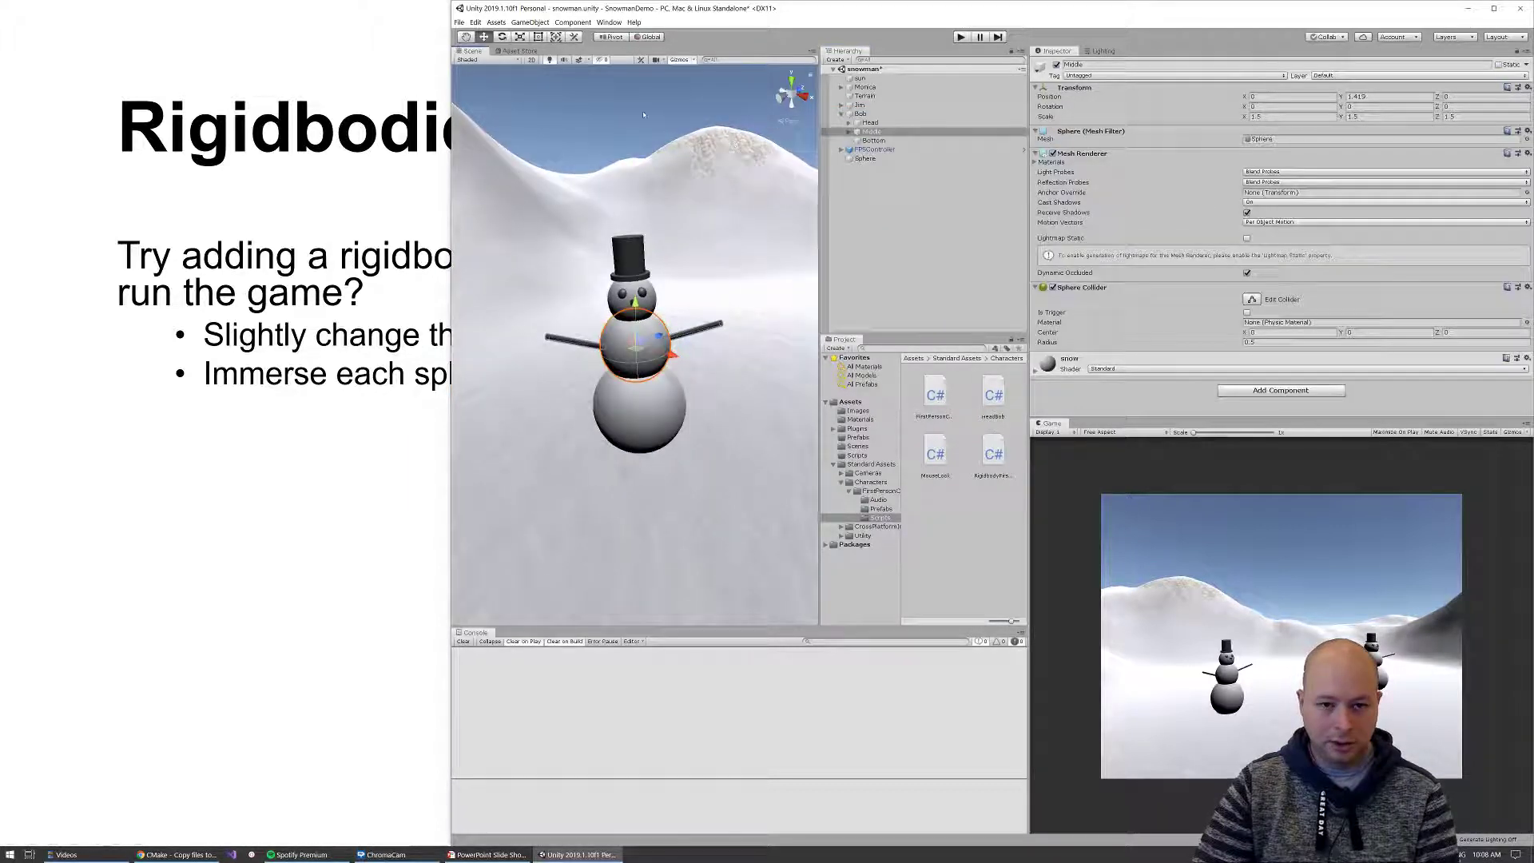
Expand the snowman's Head in the Hierarchy to show its Hat, then return to the Head sphere
{"action": "left_click", "coordinate": [859, 123]}
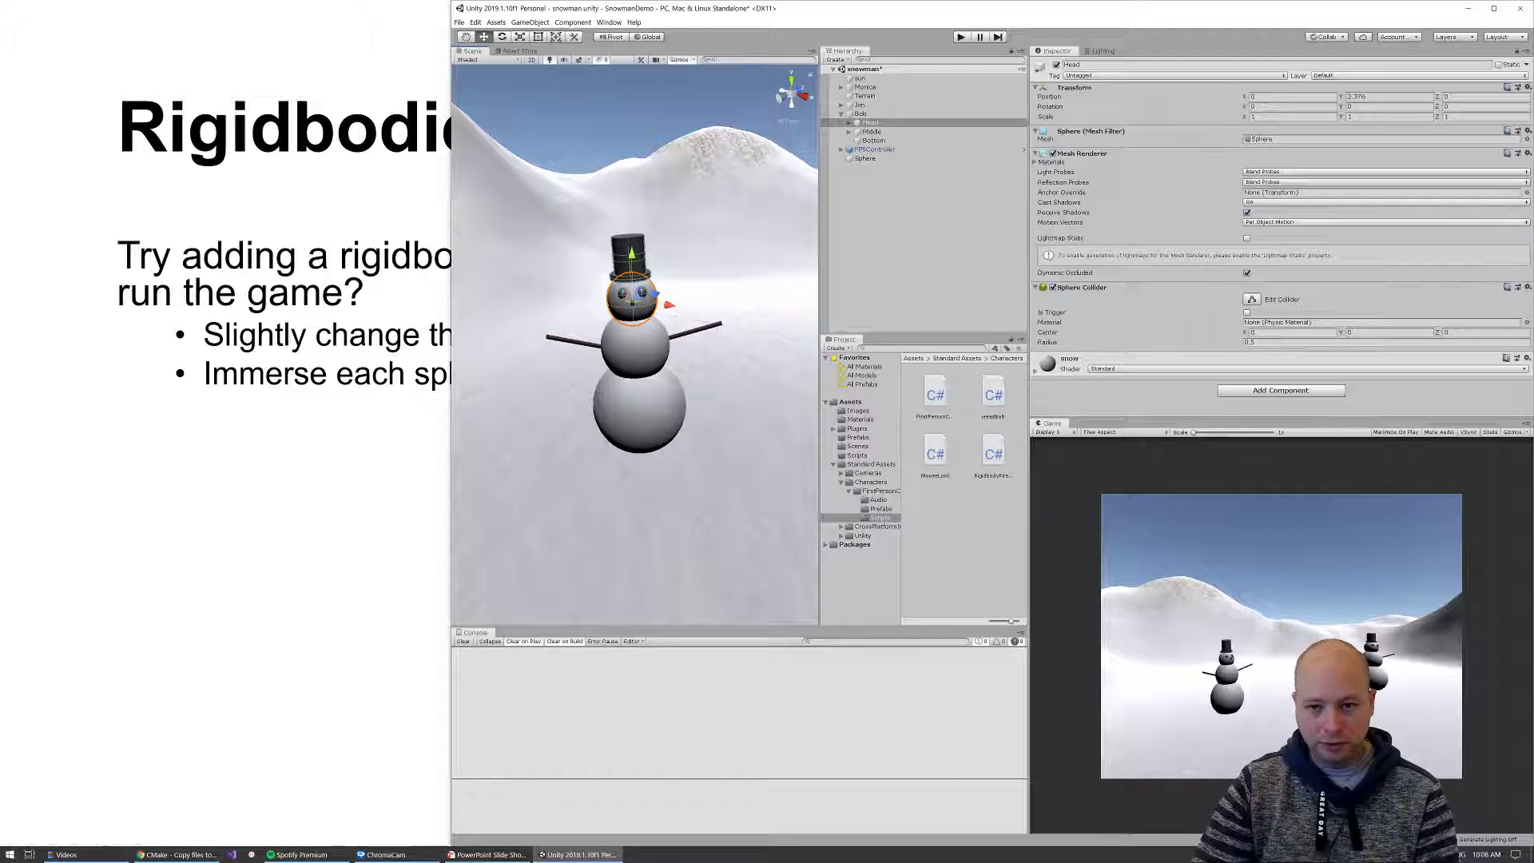
{"action": "left_click", "coordinate": [869, 131]}
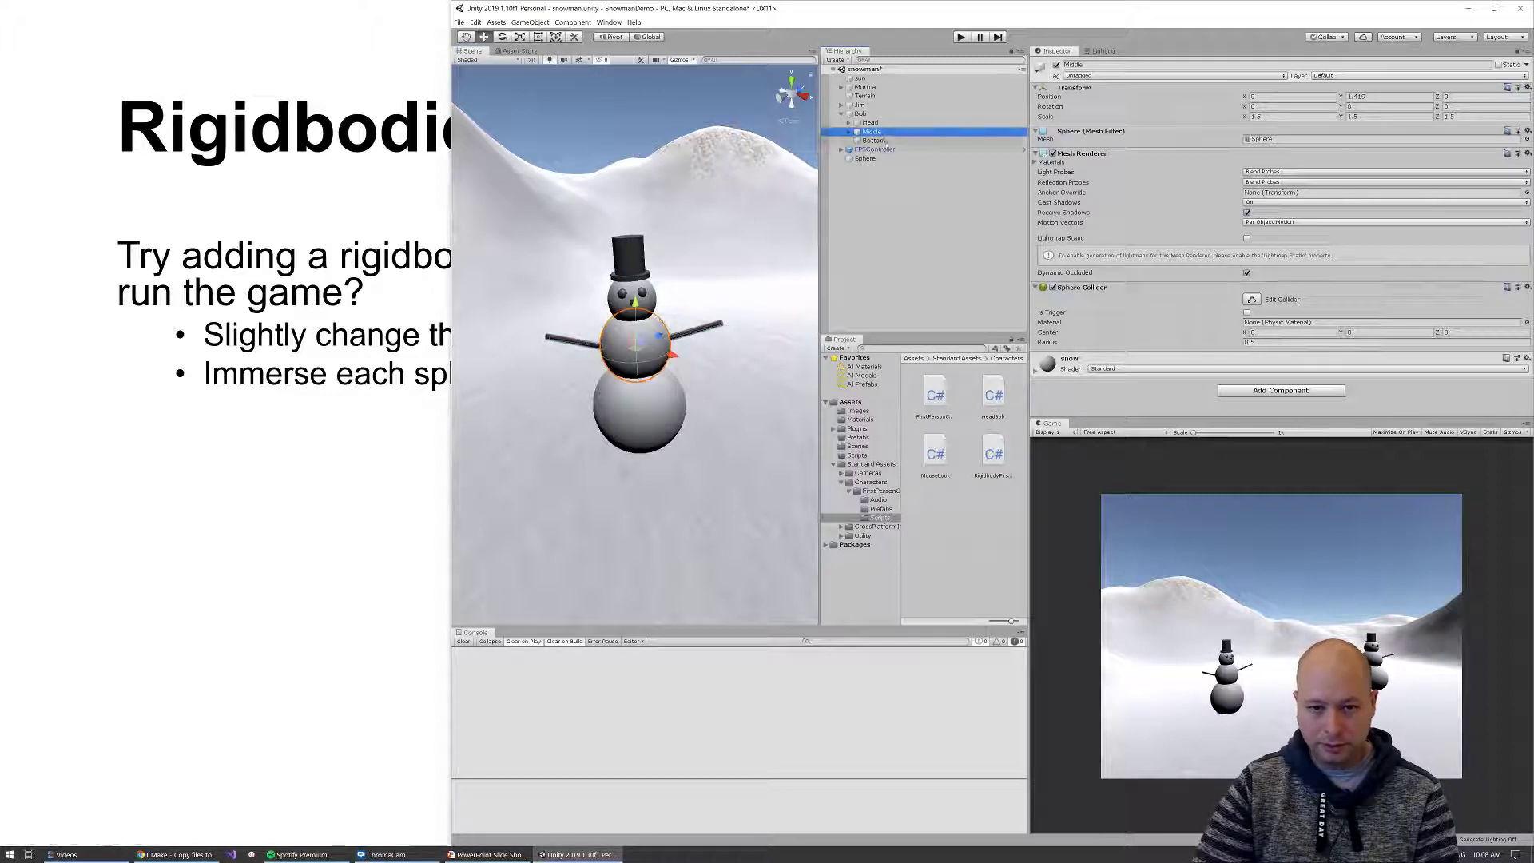
{"action": "left_click", "coordinate": [869, 123]}
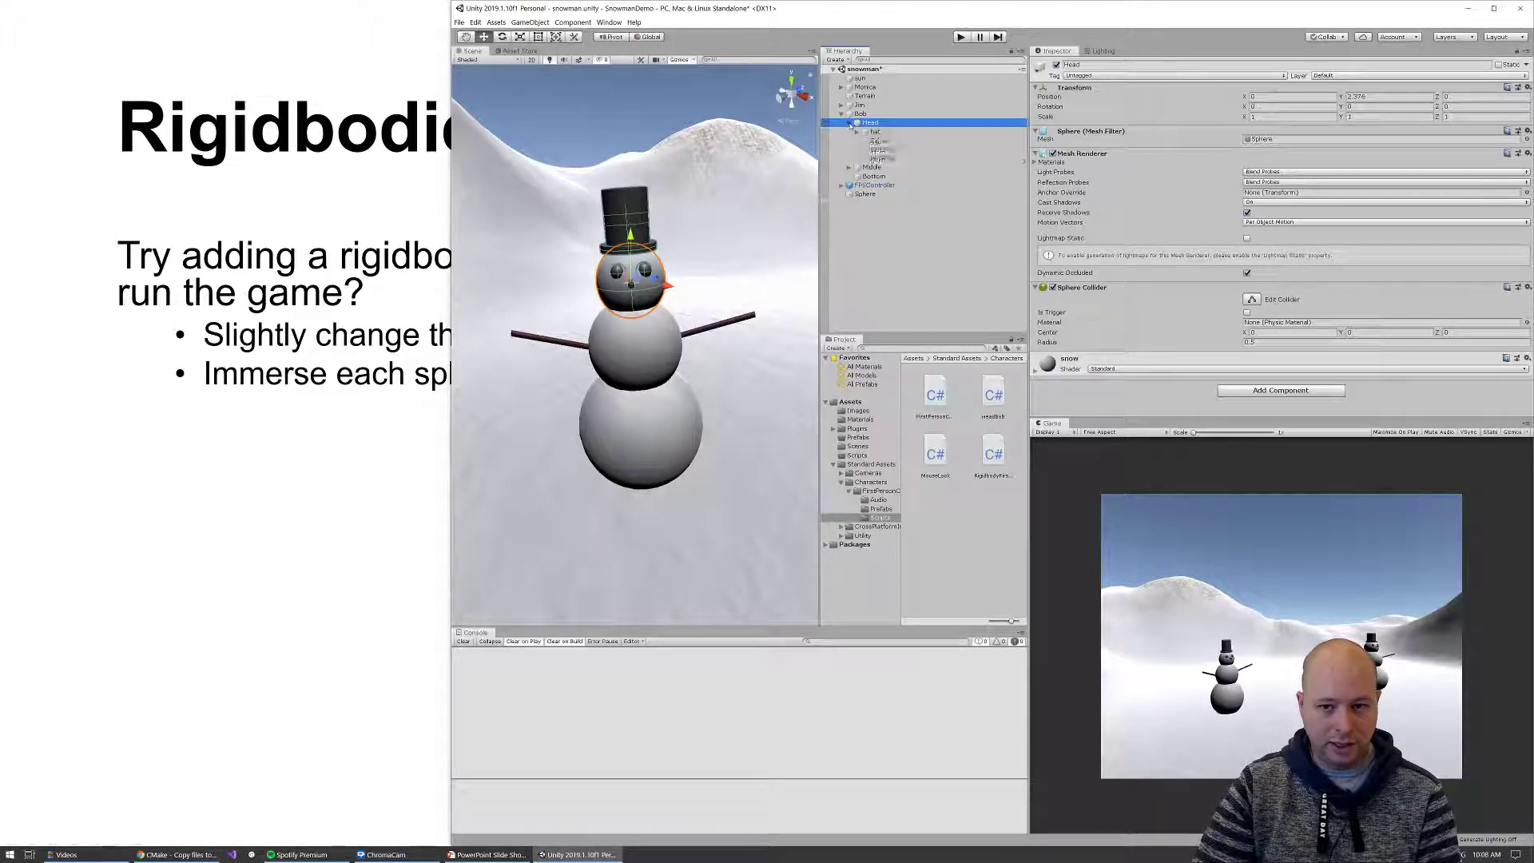
{"action": "left_click", "coordinate": [874, 131]}
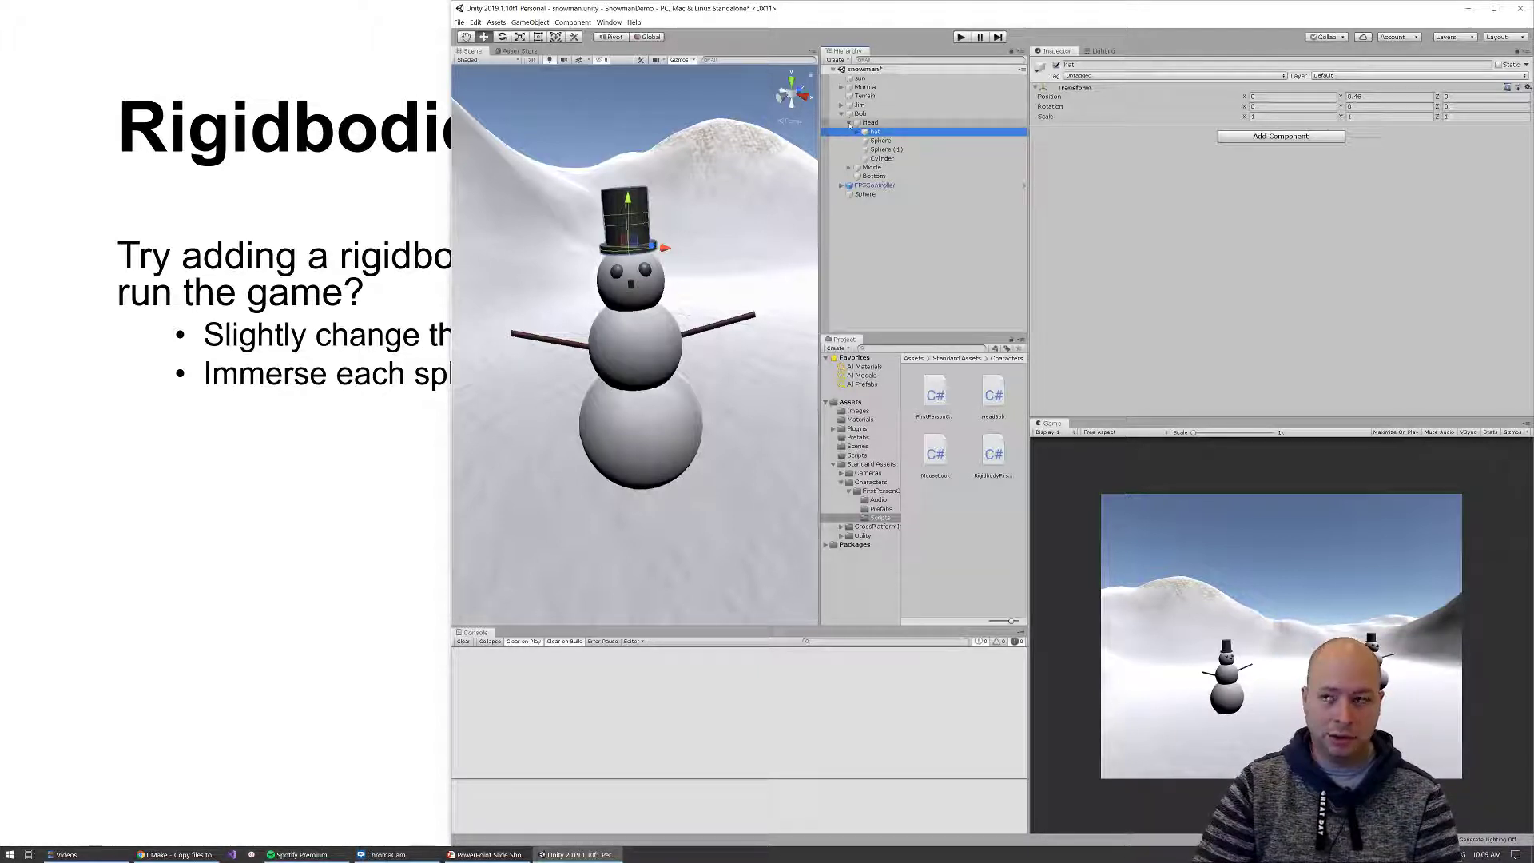
{"action": "left_click", "coordinate": [870, 123]}
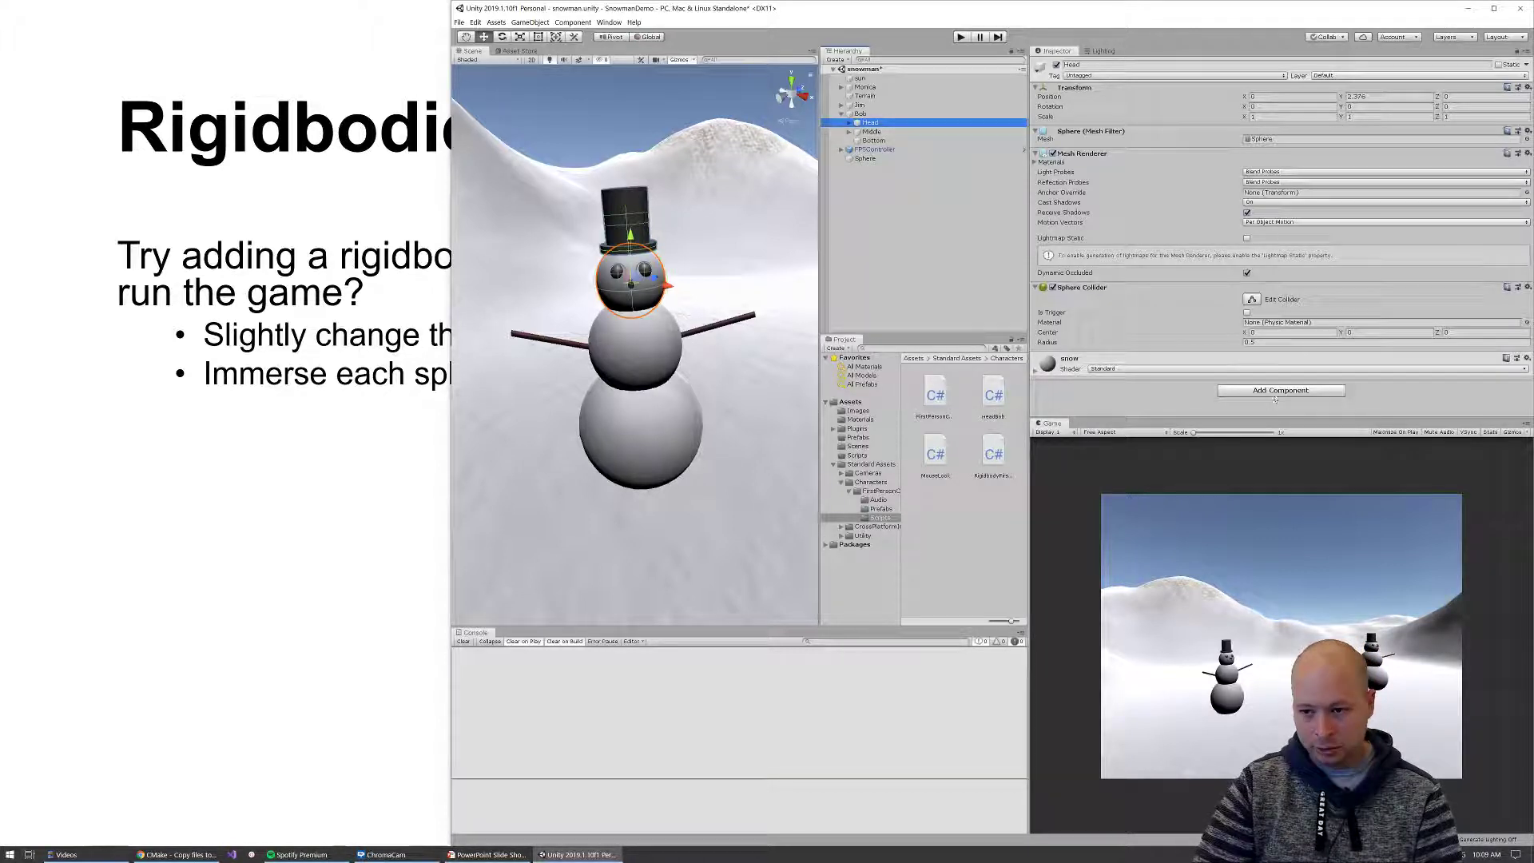
Add a Rigidbody component with gravity to the snowman's Head sphere
{"action": "left_click", "coordinate": [1280, 390]}
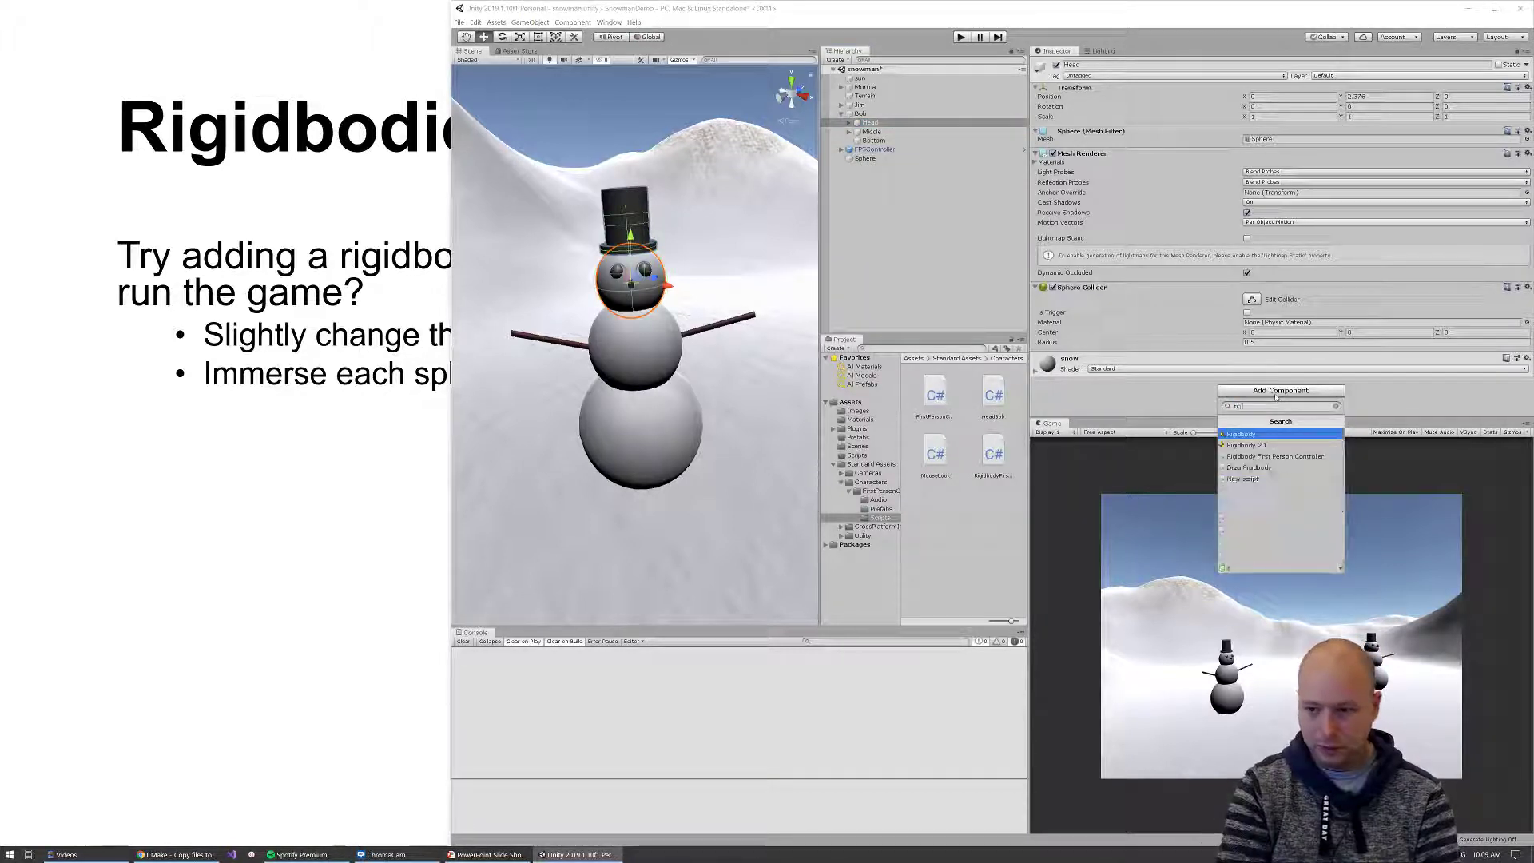
{"action": "left_click", "coordinate": [1240, 433]}
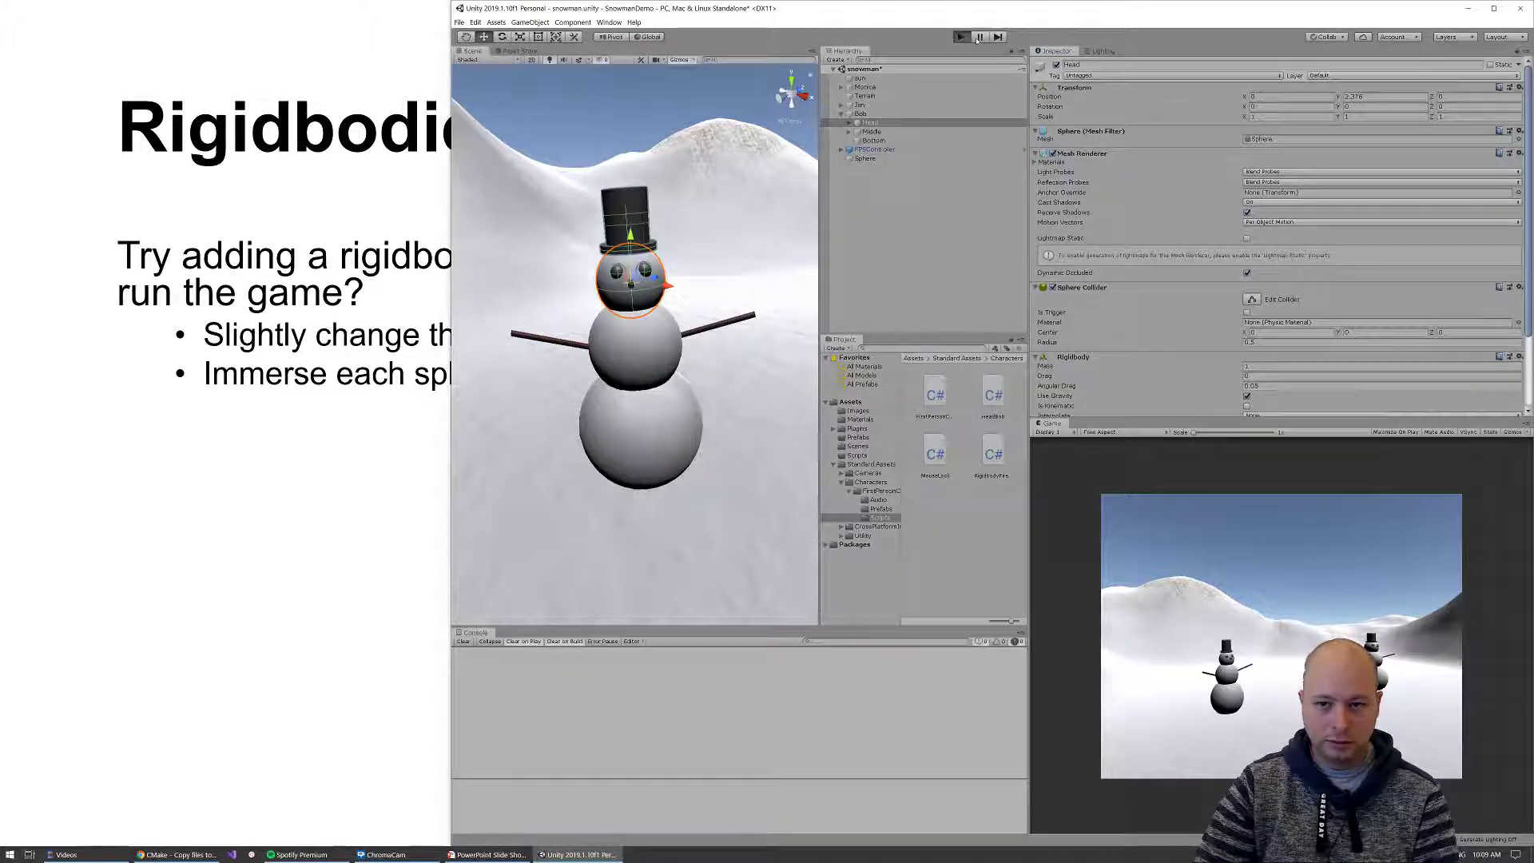
{"action": "left_click", "coordinate": [961, 37]}
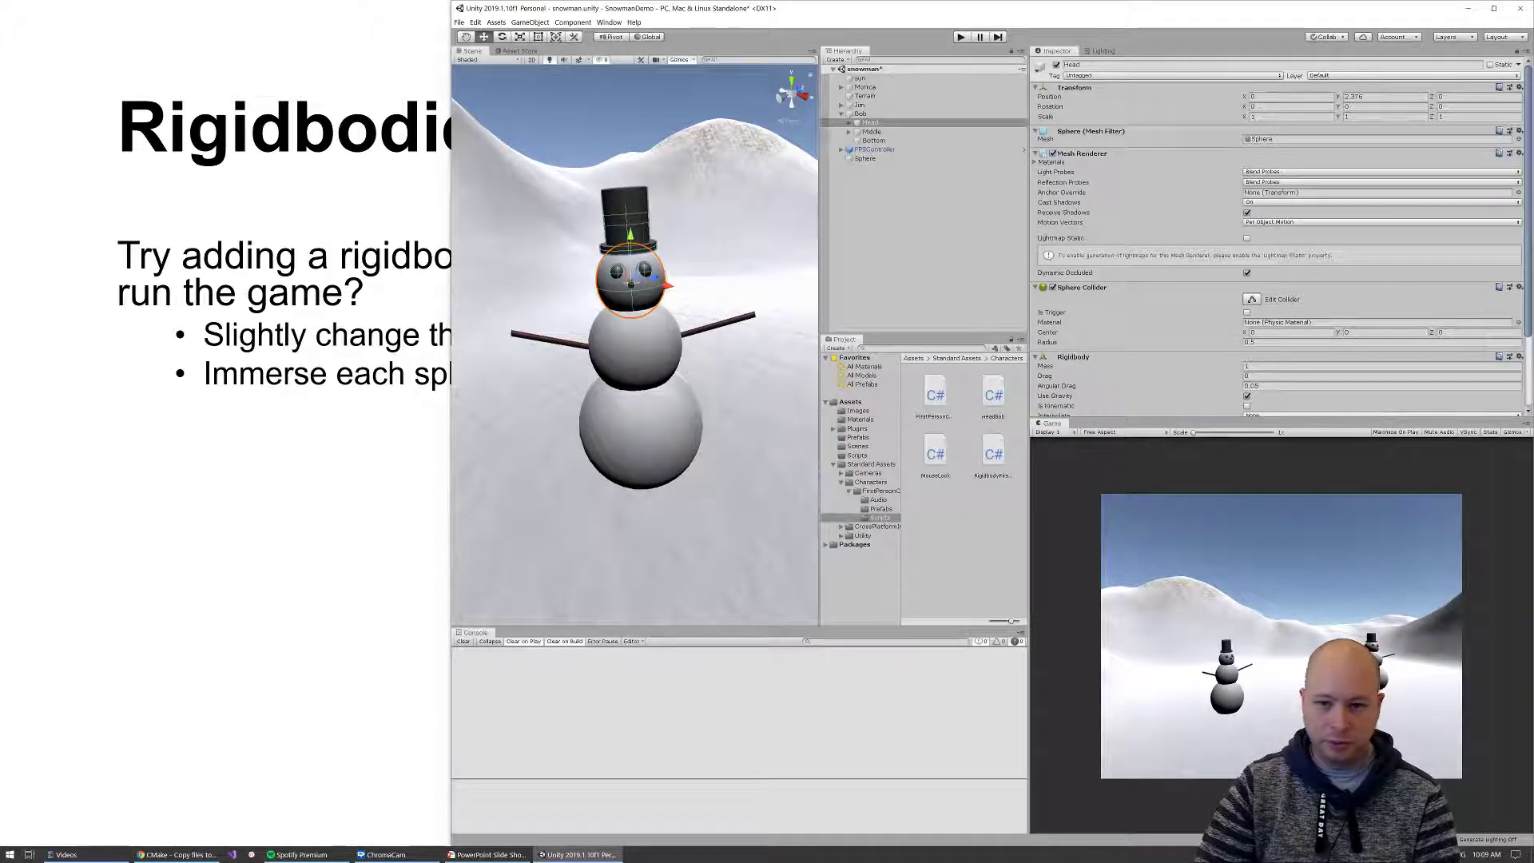
Add Rigidbody components to the snowman's Middle and Bottom spheres as well
{"action": "left_click", "coordinate": [870, 131]}
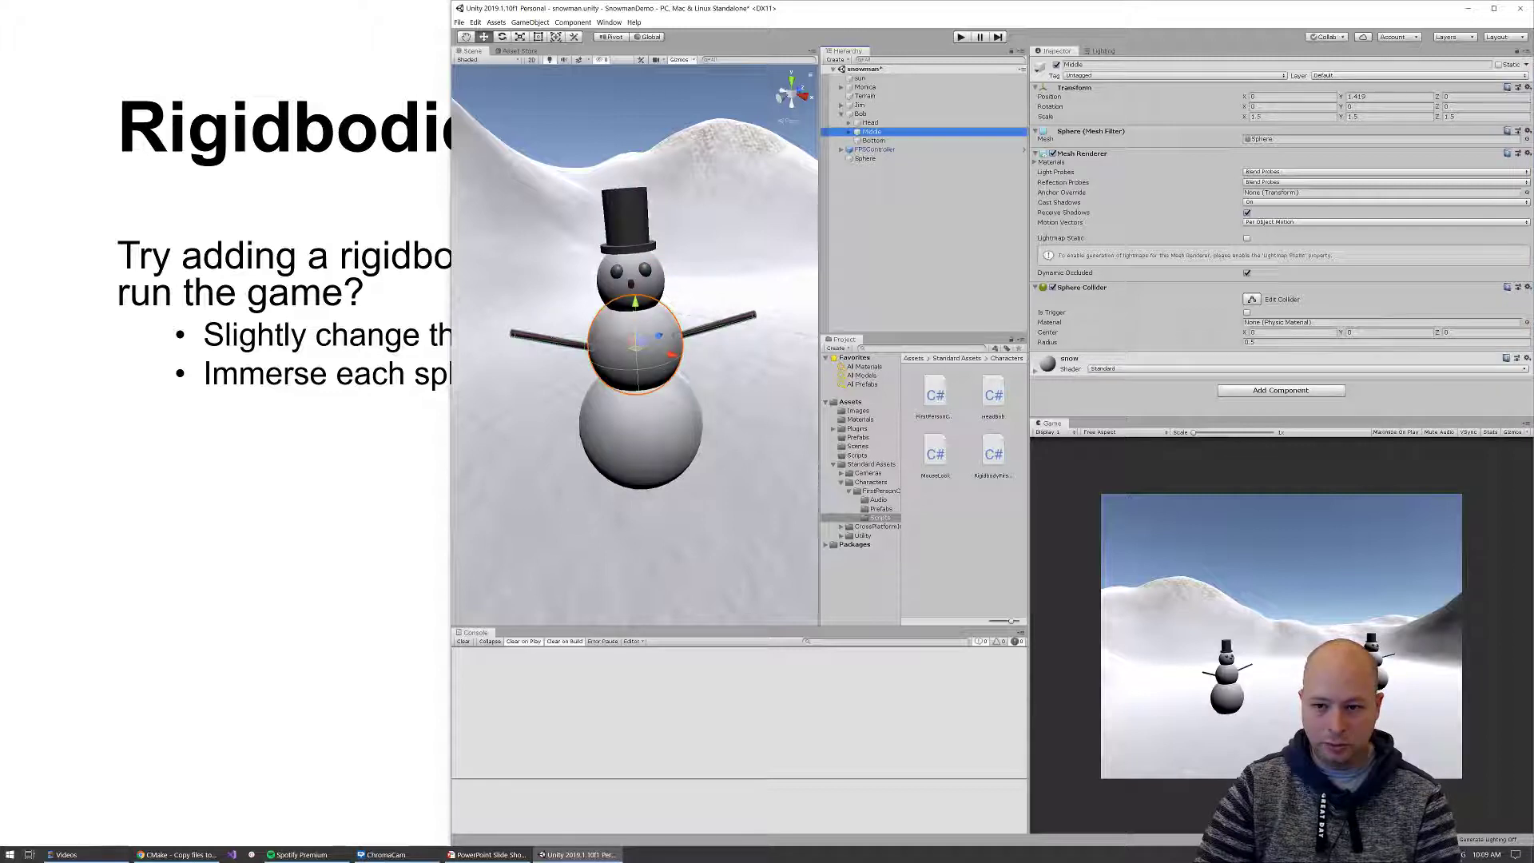
{"action": "left_click", "coordinate": [1280, 390]}
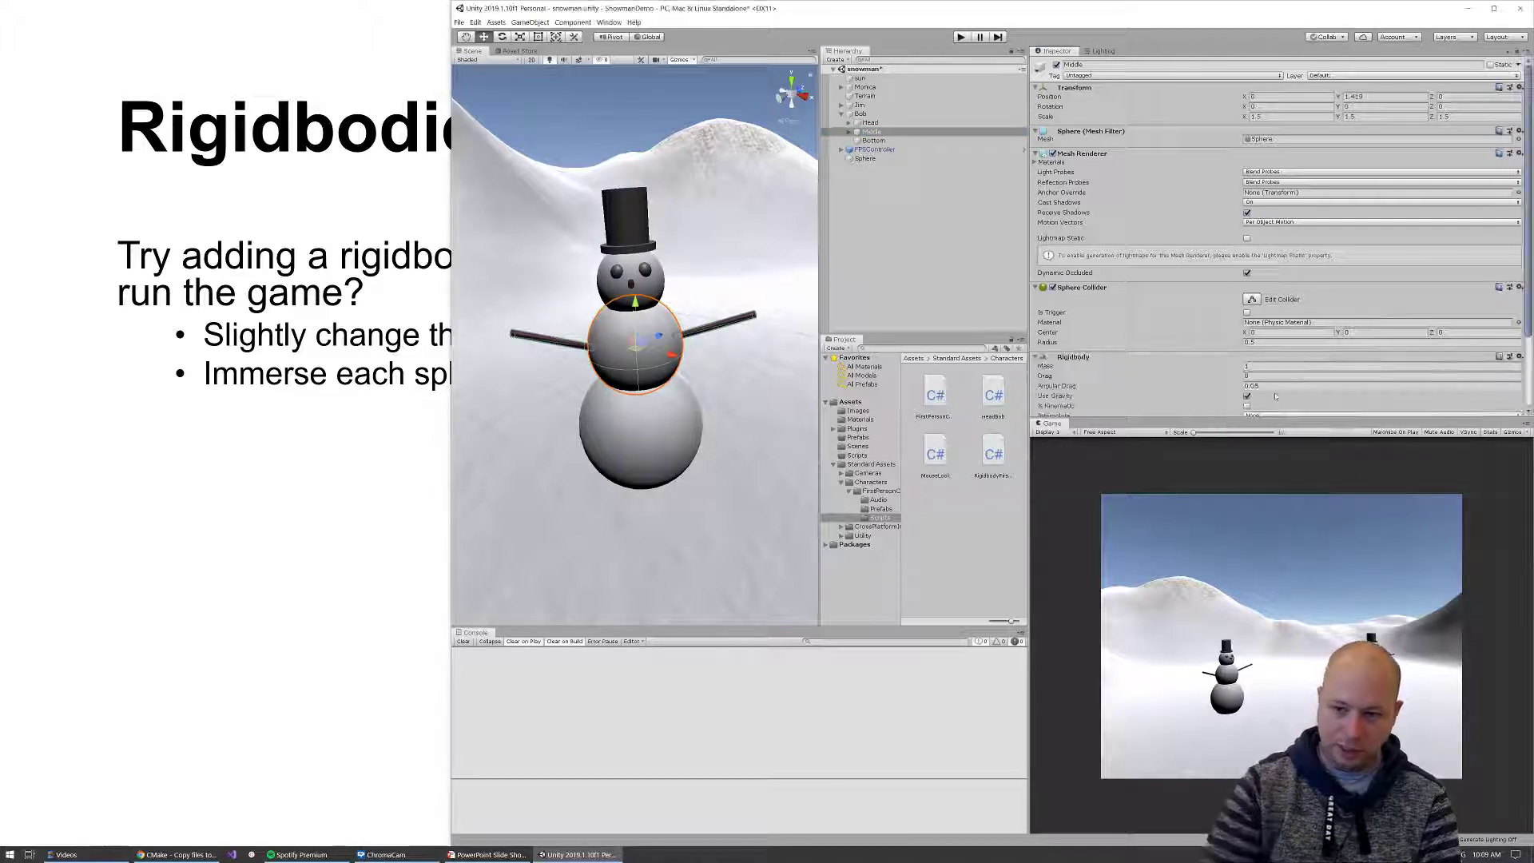
{"action": "left_click", "coordinate": [869, 140]}
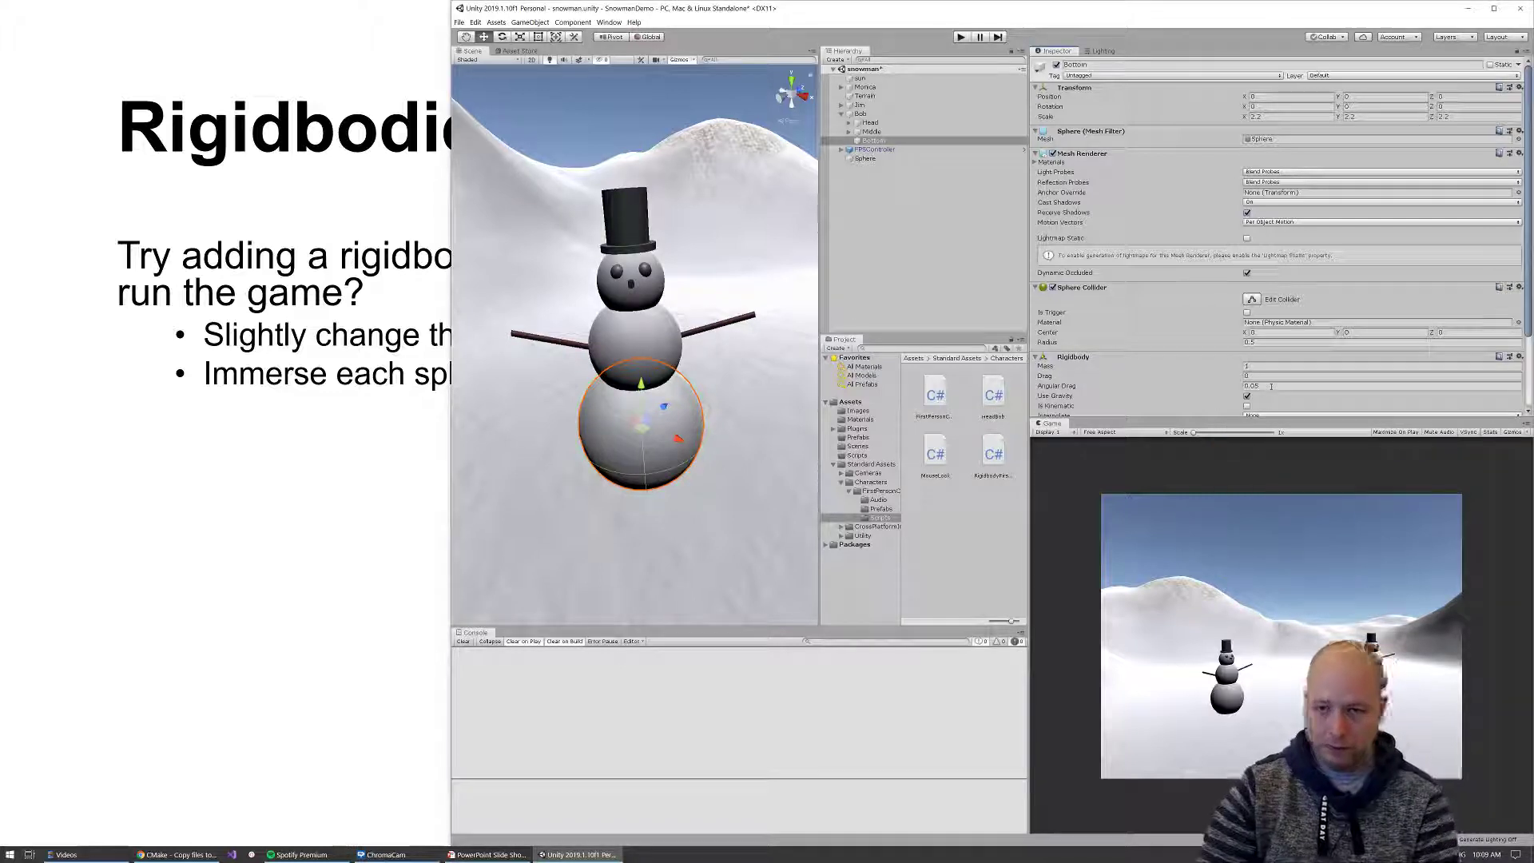
{"action": "left_click", "coordinate": [961, 36]}
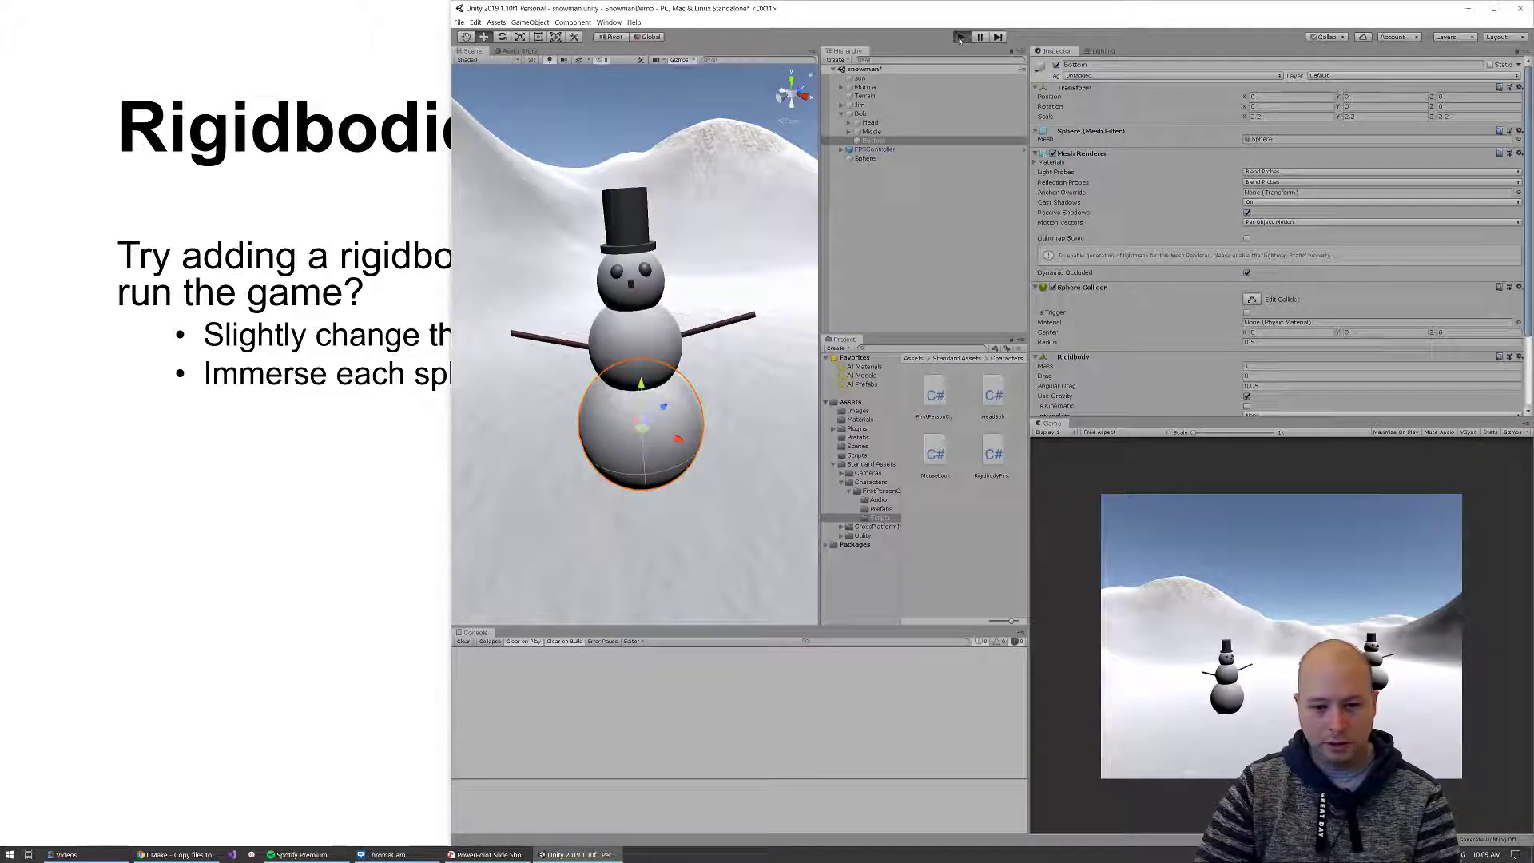
{"action": "left_click", "coordinate": [963, 36]}
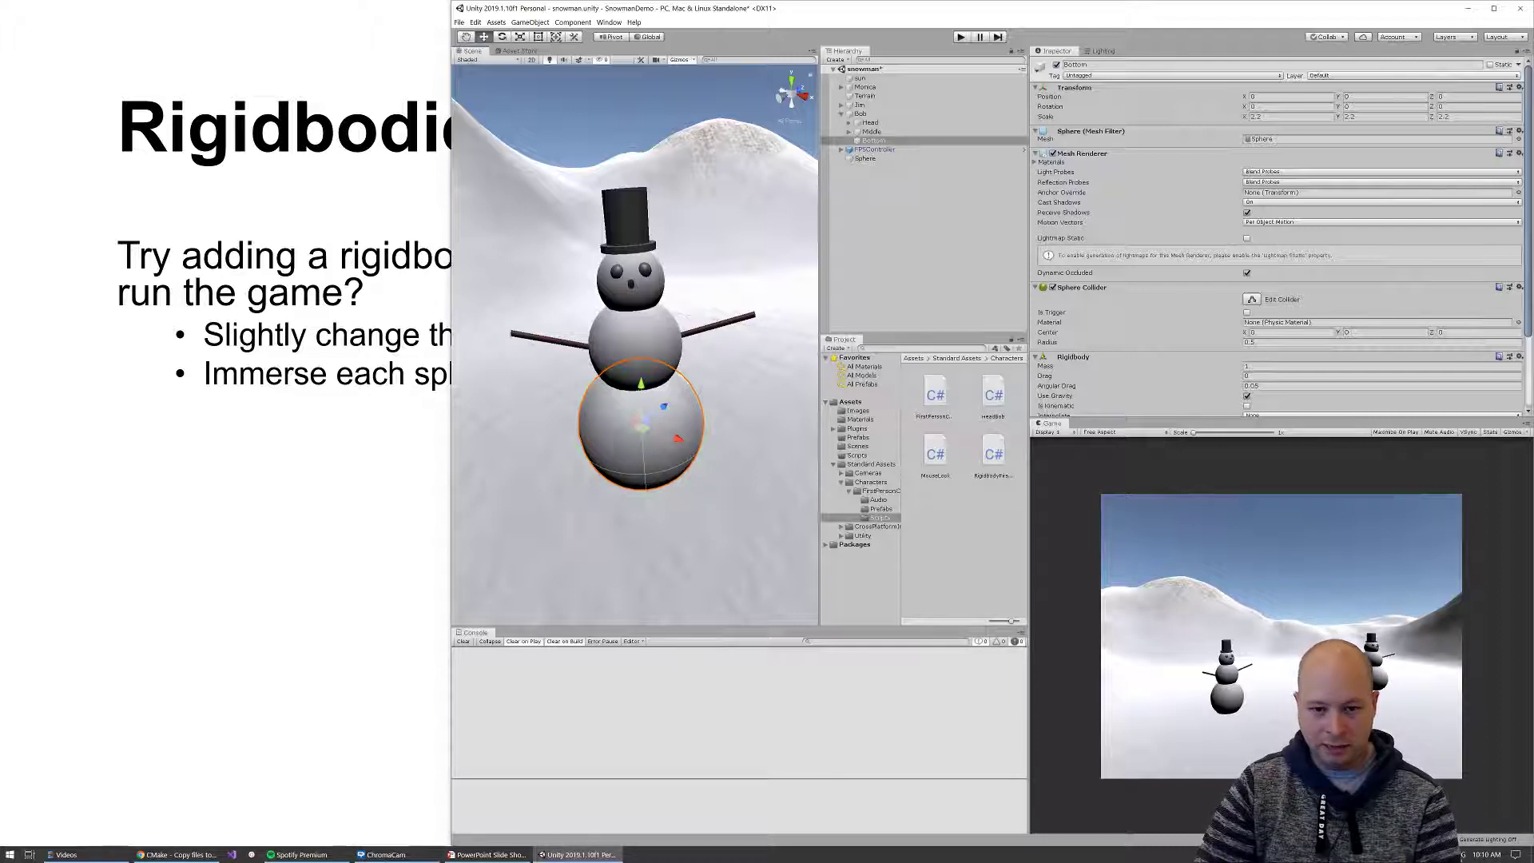
Enter Play mode so the snowman's Rigidbody spheres collapse to the ground
{"action": "left_click", "coordinate": [869, 131]}
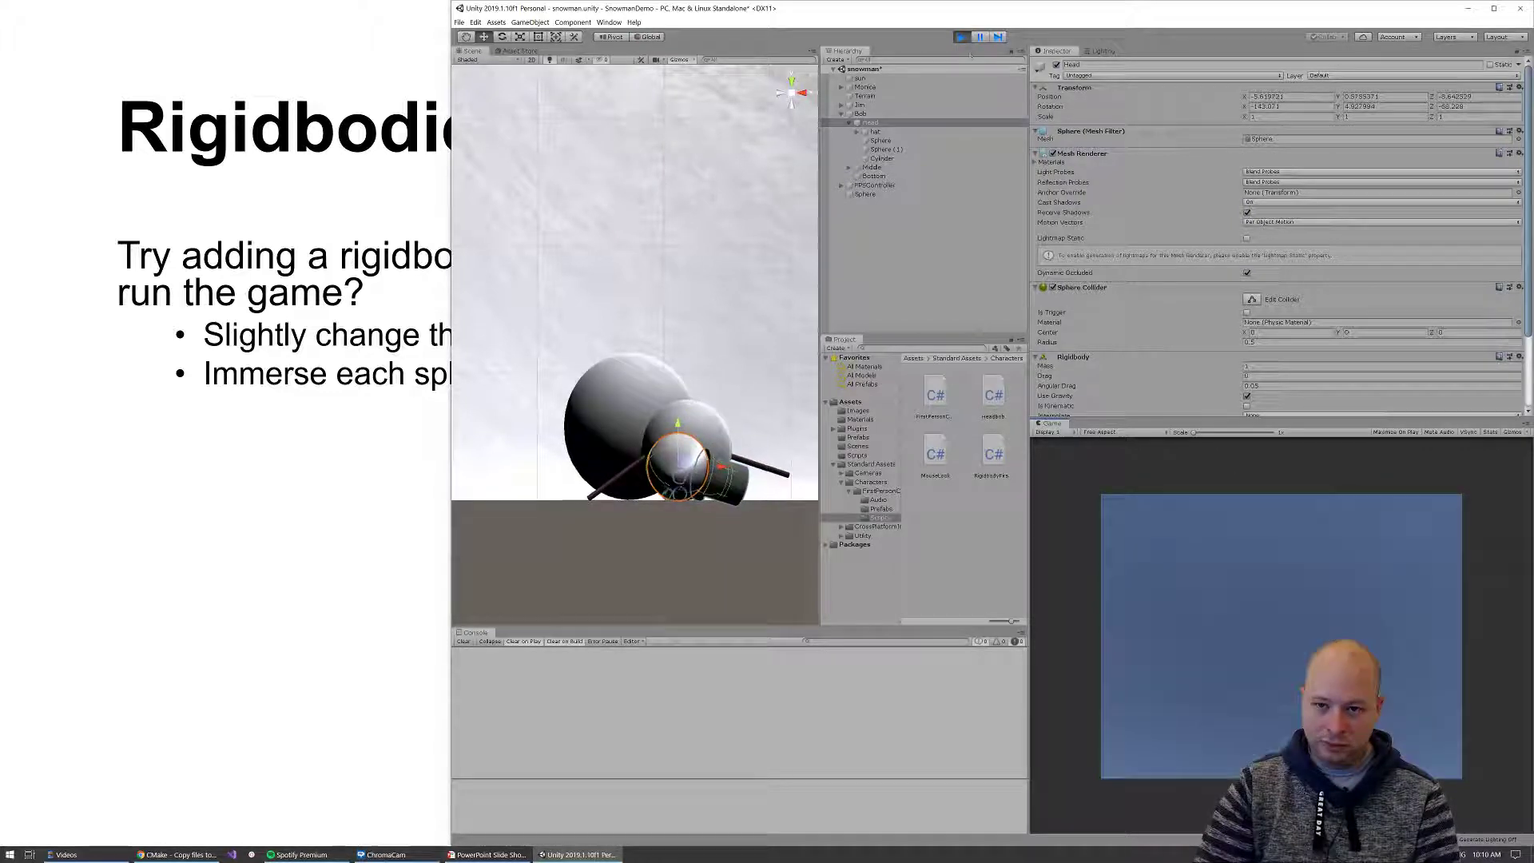
Exit Play mode so the snowman stands reassembled
{"action": "left_click", "coordinate": [960, 37]}
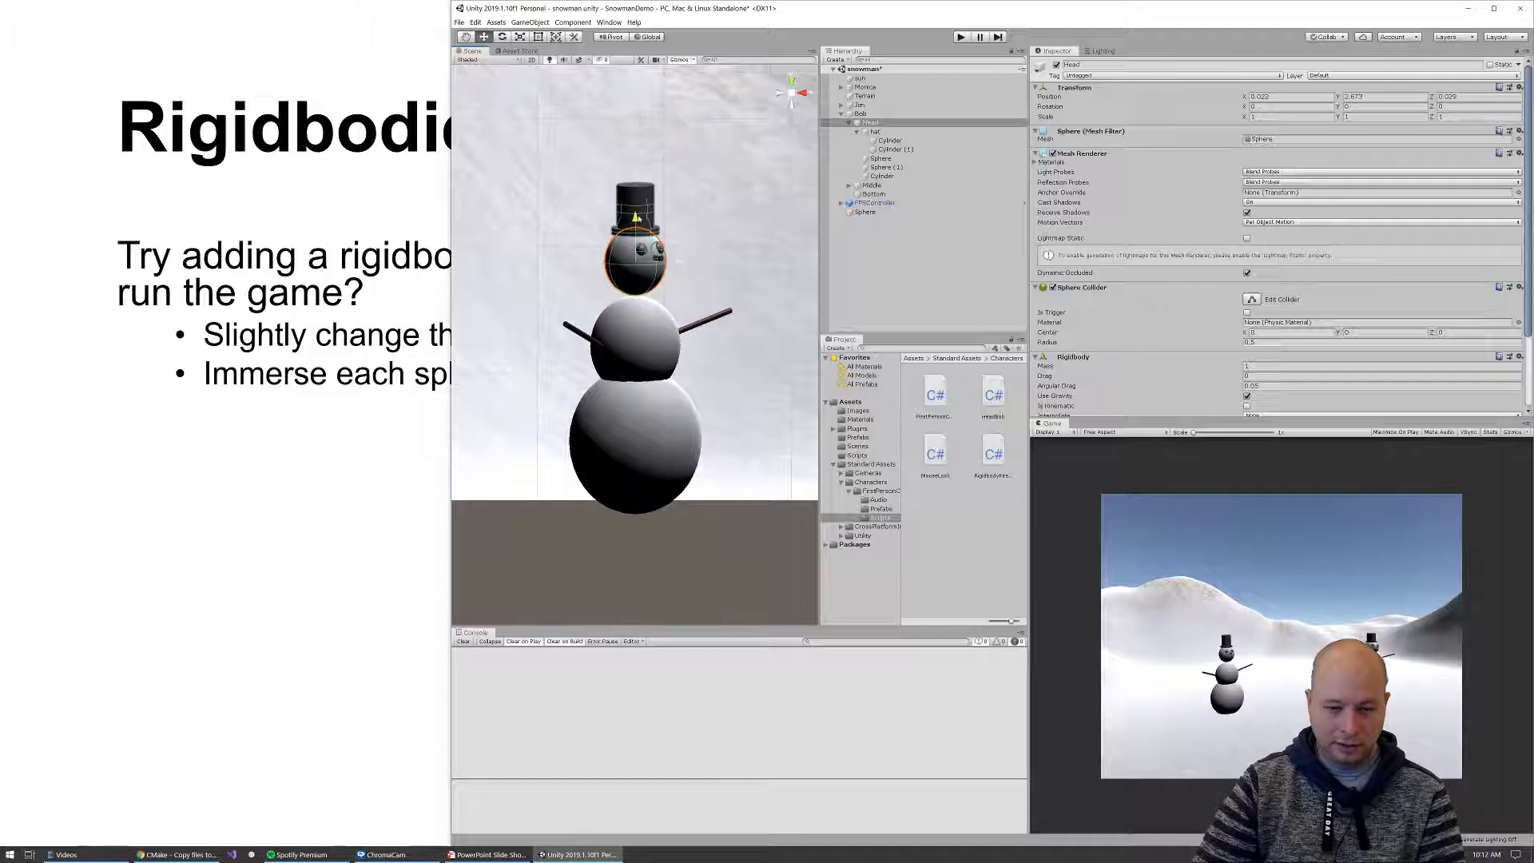
Check the Head's Rigidbody against the Middle sphere and nudge its Transform position off-centre
{"action": "left_click", "coordinate": [871, 186]}
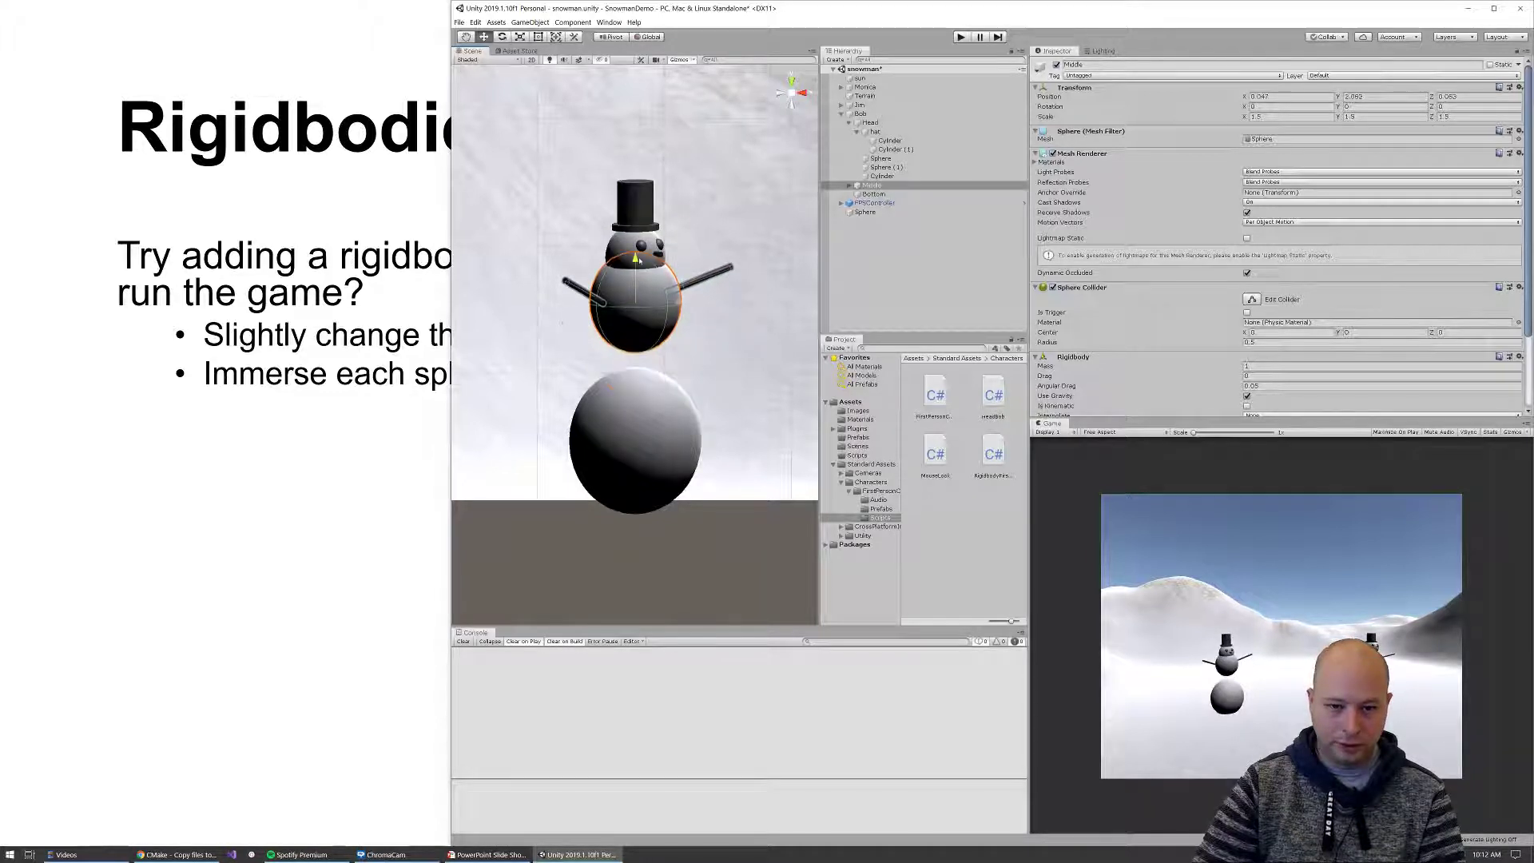
{"action": "left_click", "coordinate": [871, 123]}
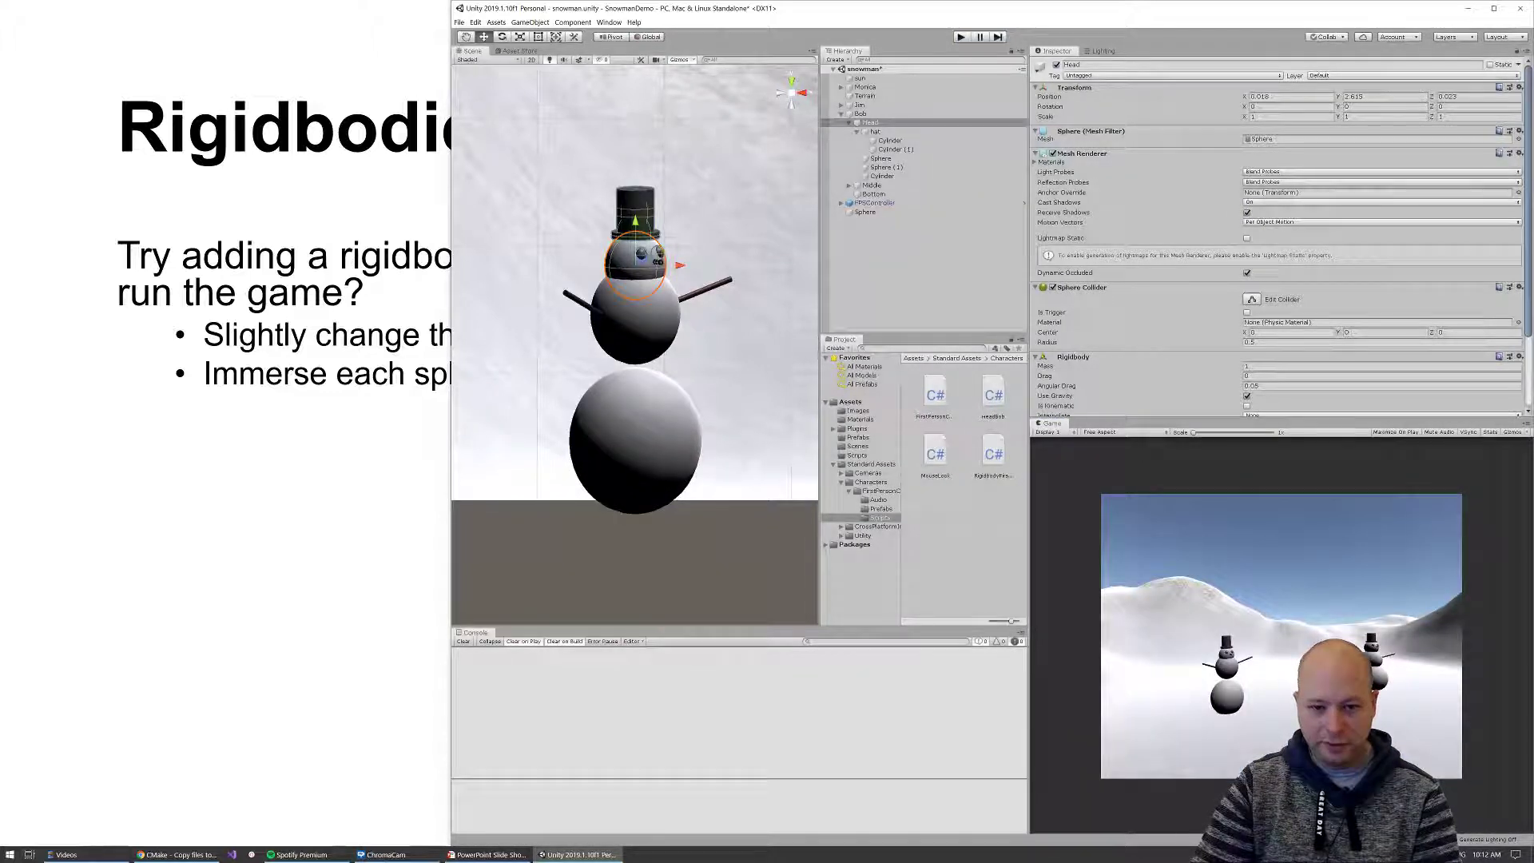
{"action": "left_click", "coordinate": [872, 186]}
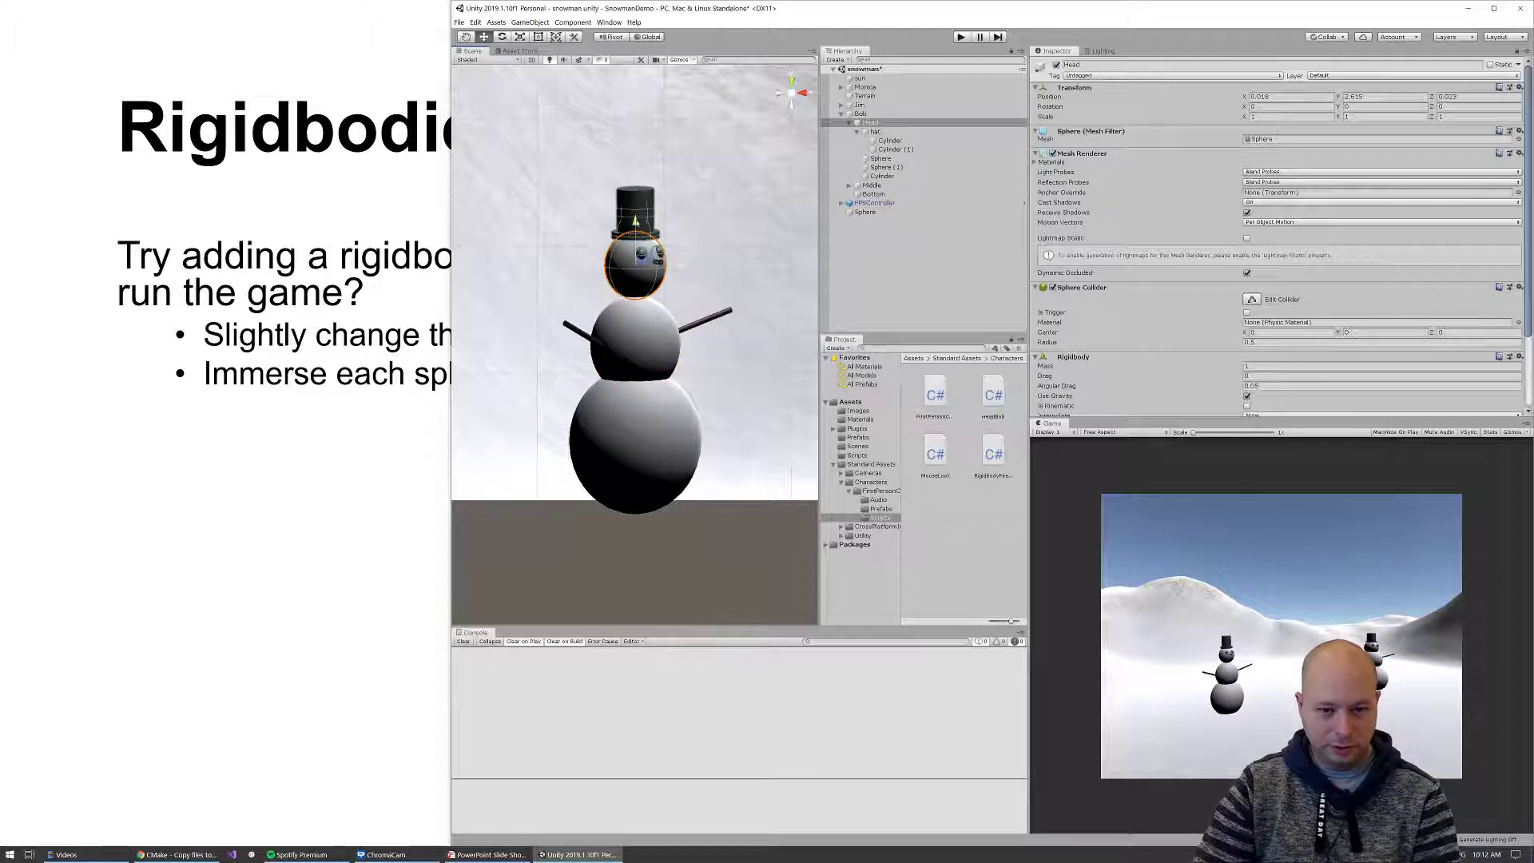
{"action": "left_click", "coordinate": [871, 185]}
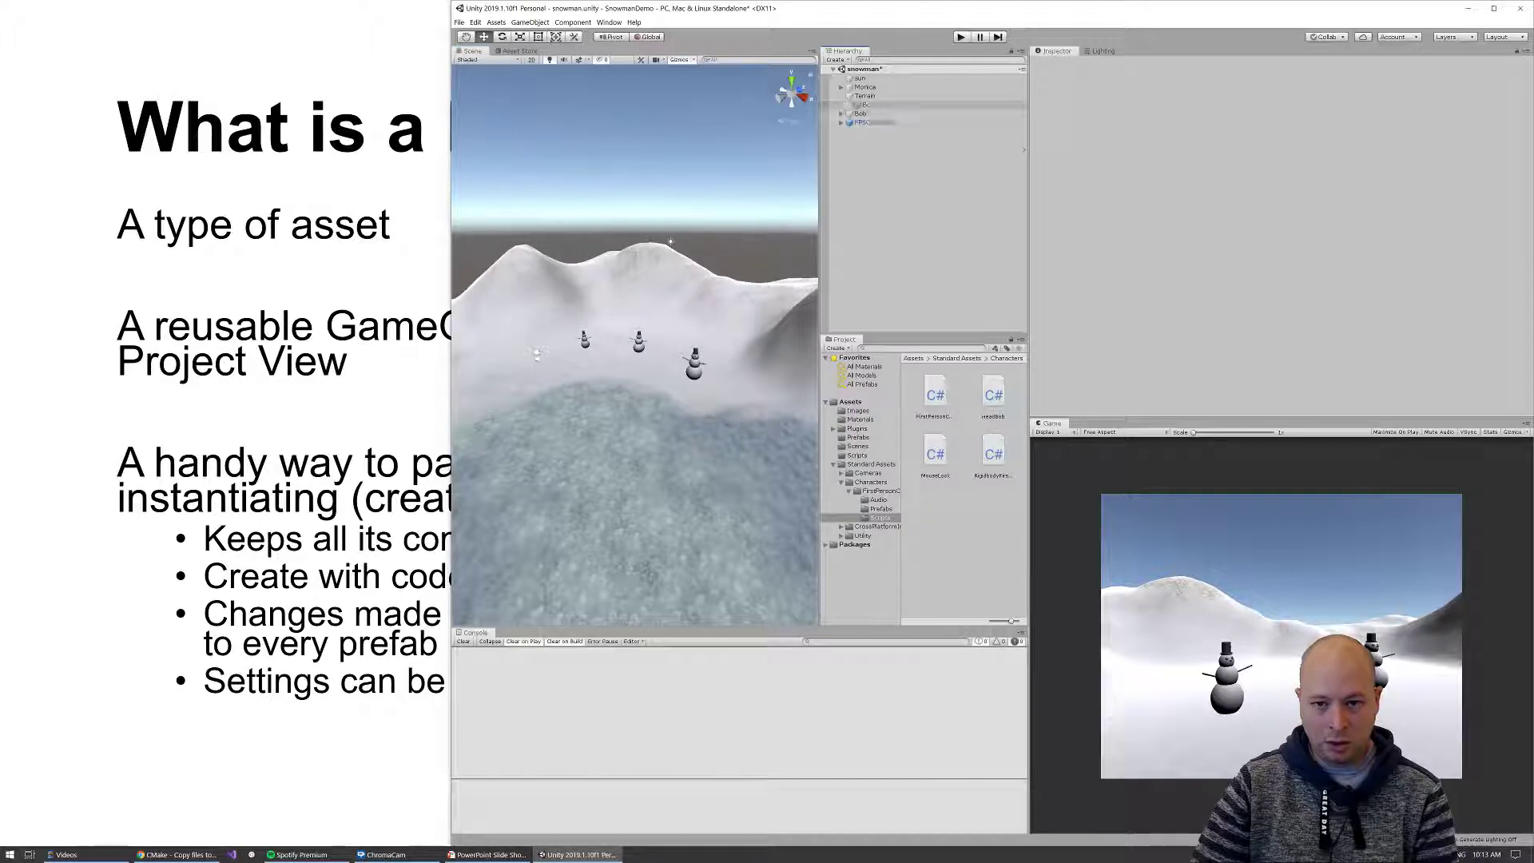
{"action": "left_click", "coordinate": [864, 86]}
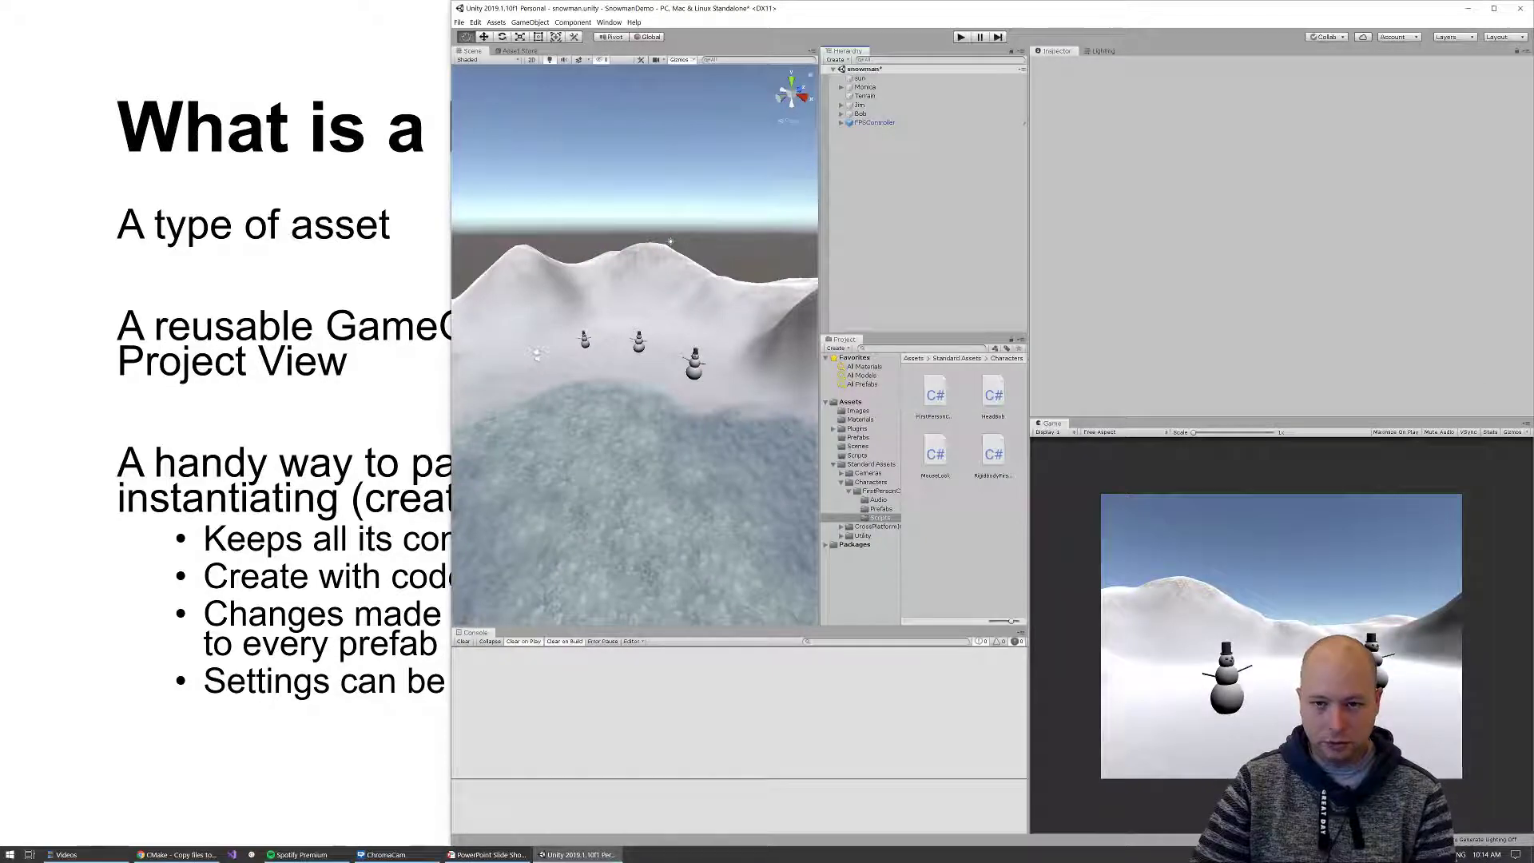
Select the snowman Jim, dismiss its context menu and widen the Scene and Hierarchy panels
{"action": "left_click", "coordinate": [860, 105]}
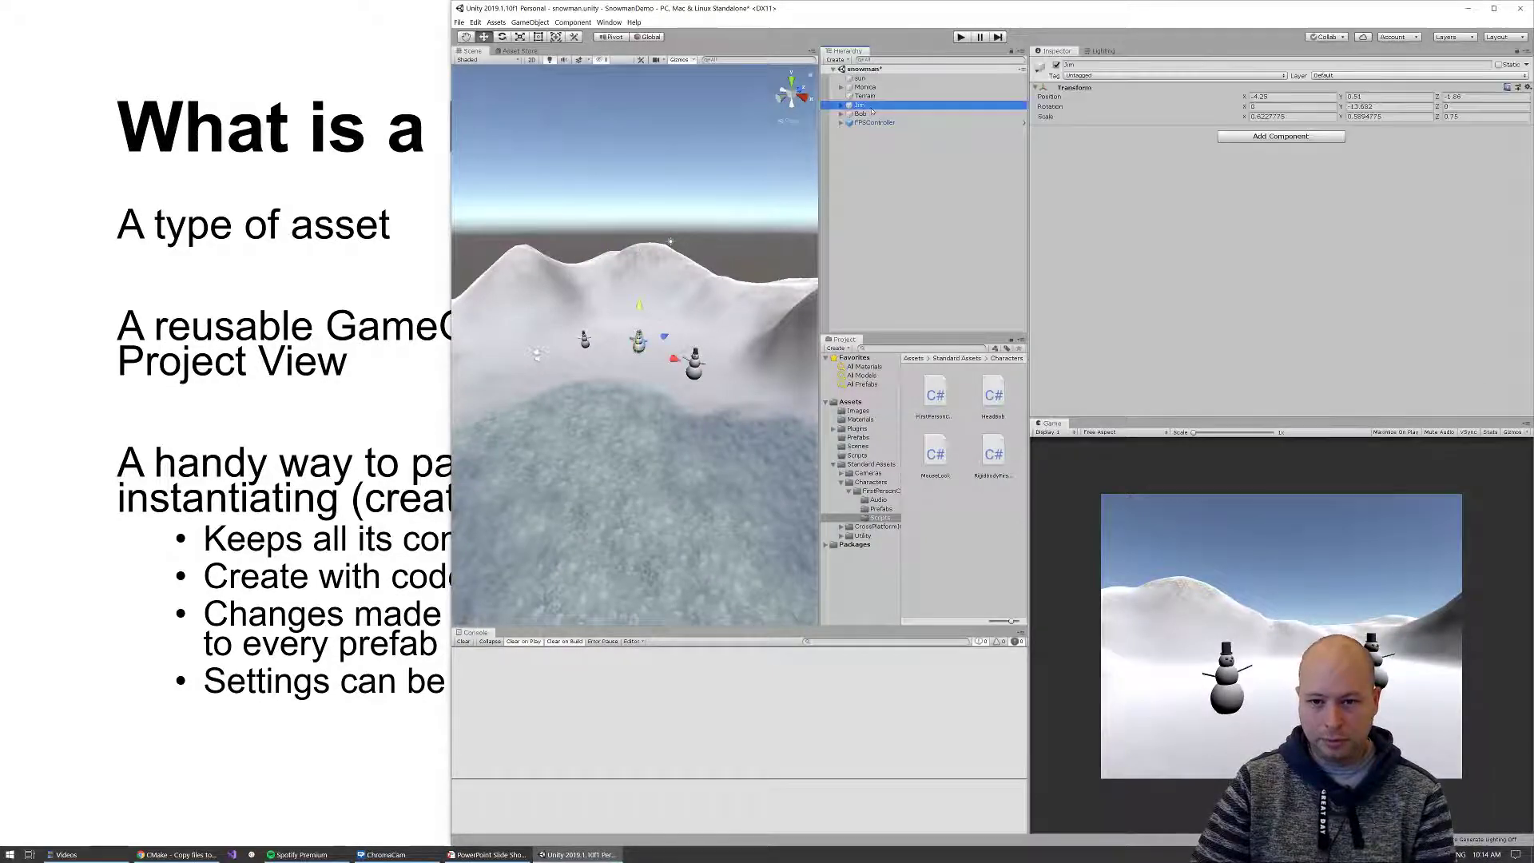
{"action": "right_click", "coordinate": [859, 106]}
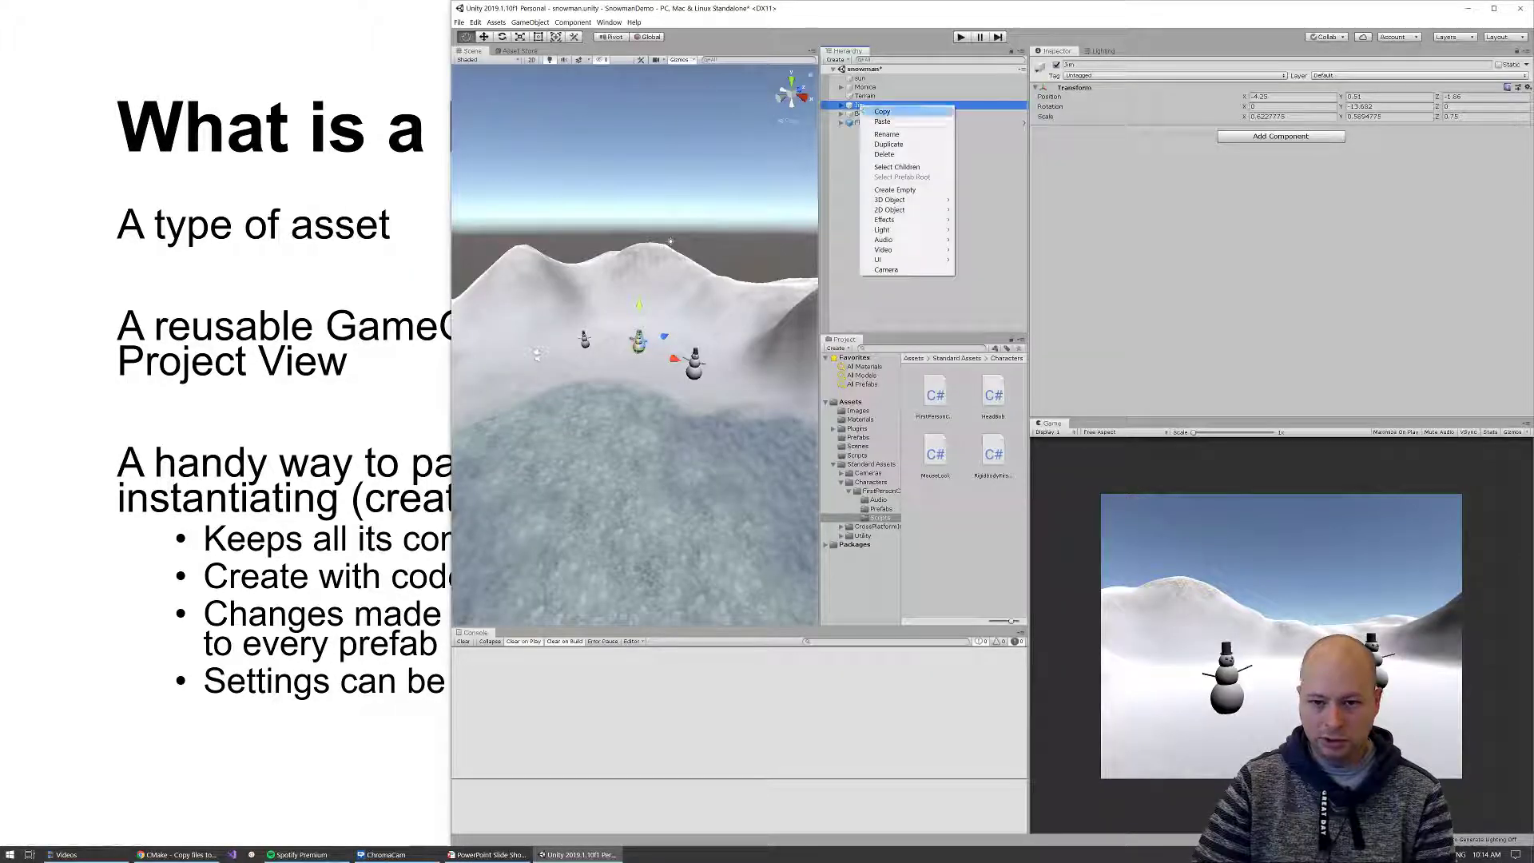
{"action": "mouse_move", "coordinate": [888, 200]}
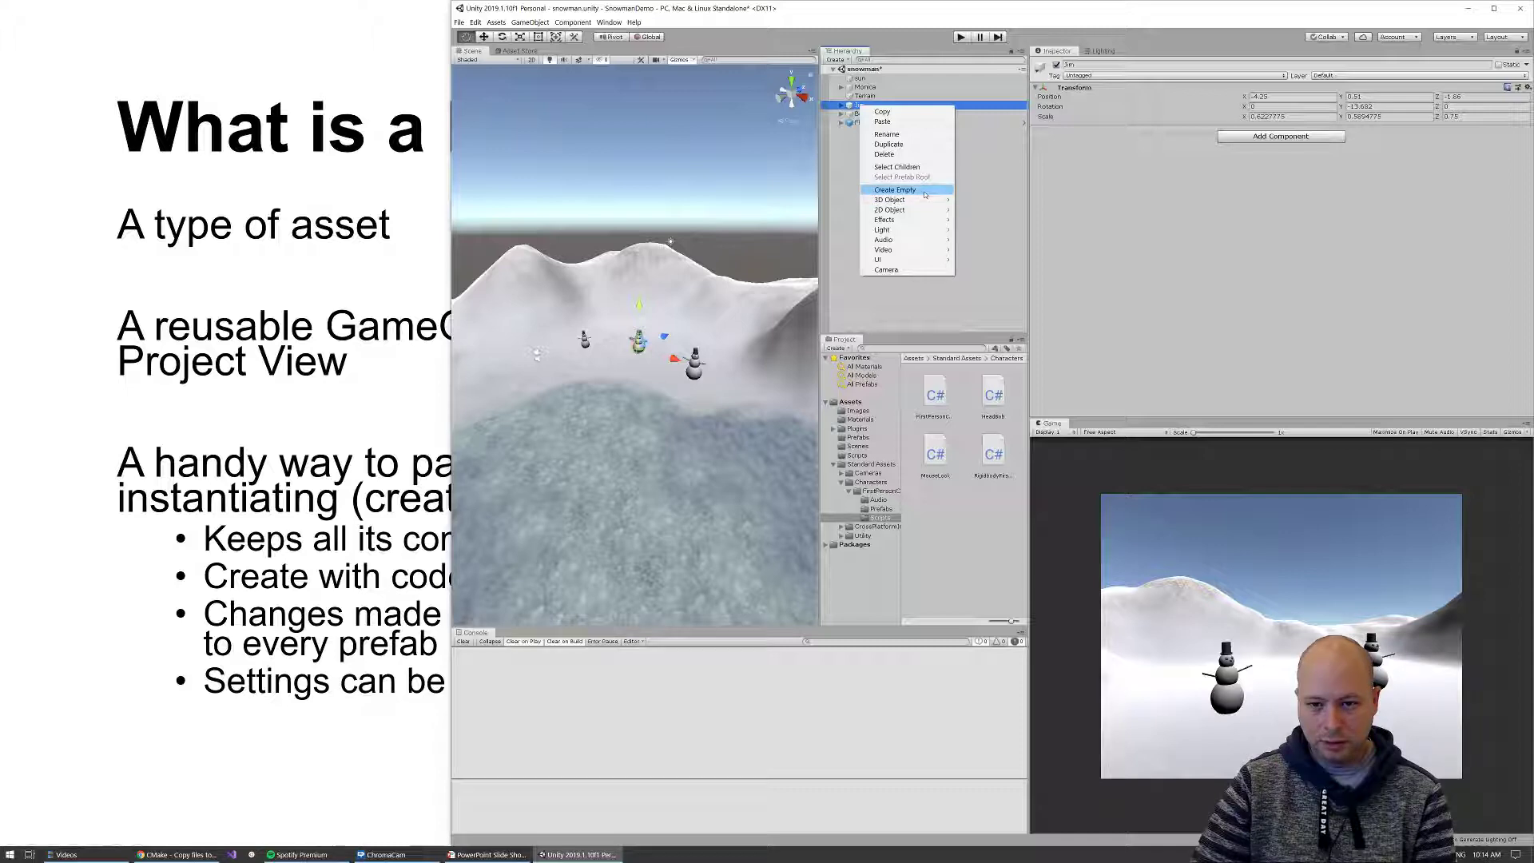
{"action": "left_click", "coordinate": [895, 188]}
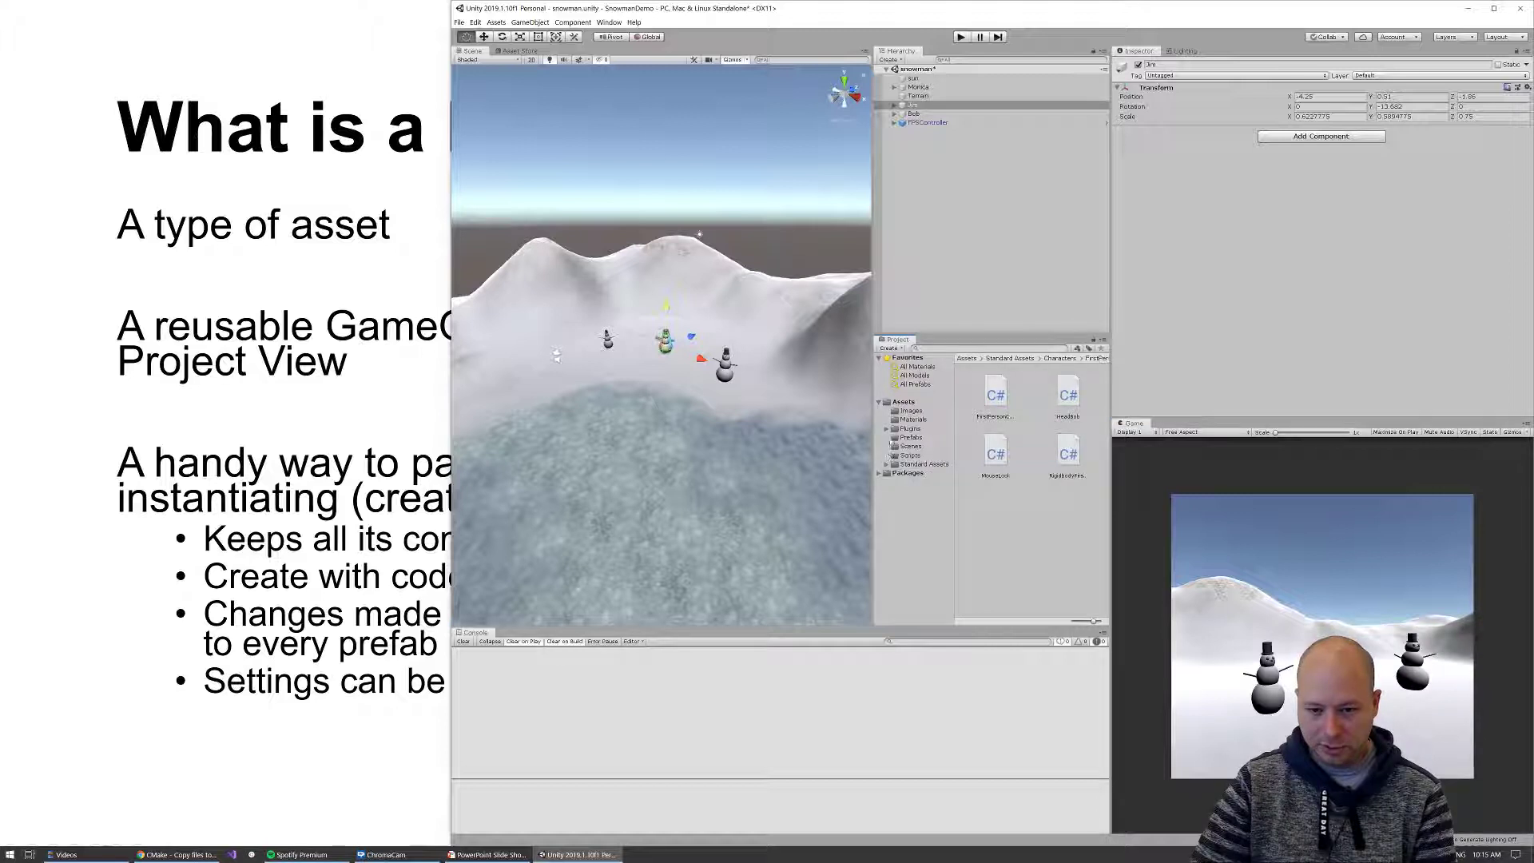
{"action": "left_click", "coordinate": [909, 437]}
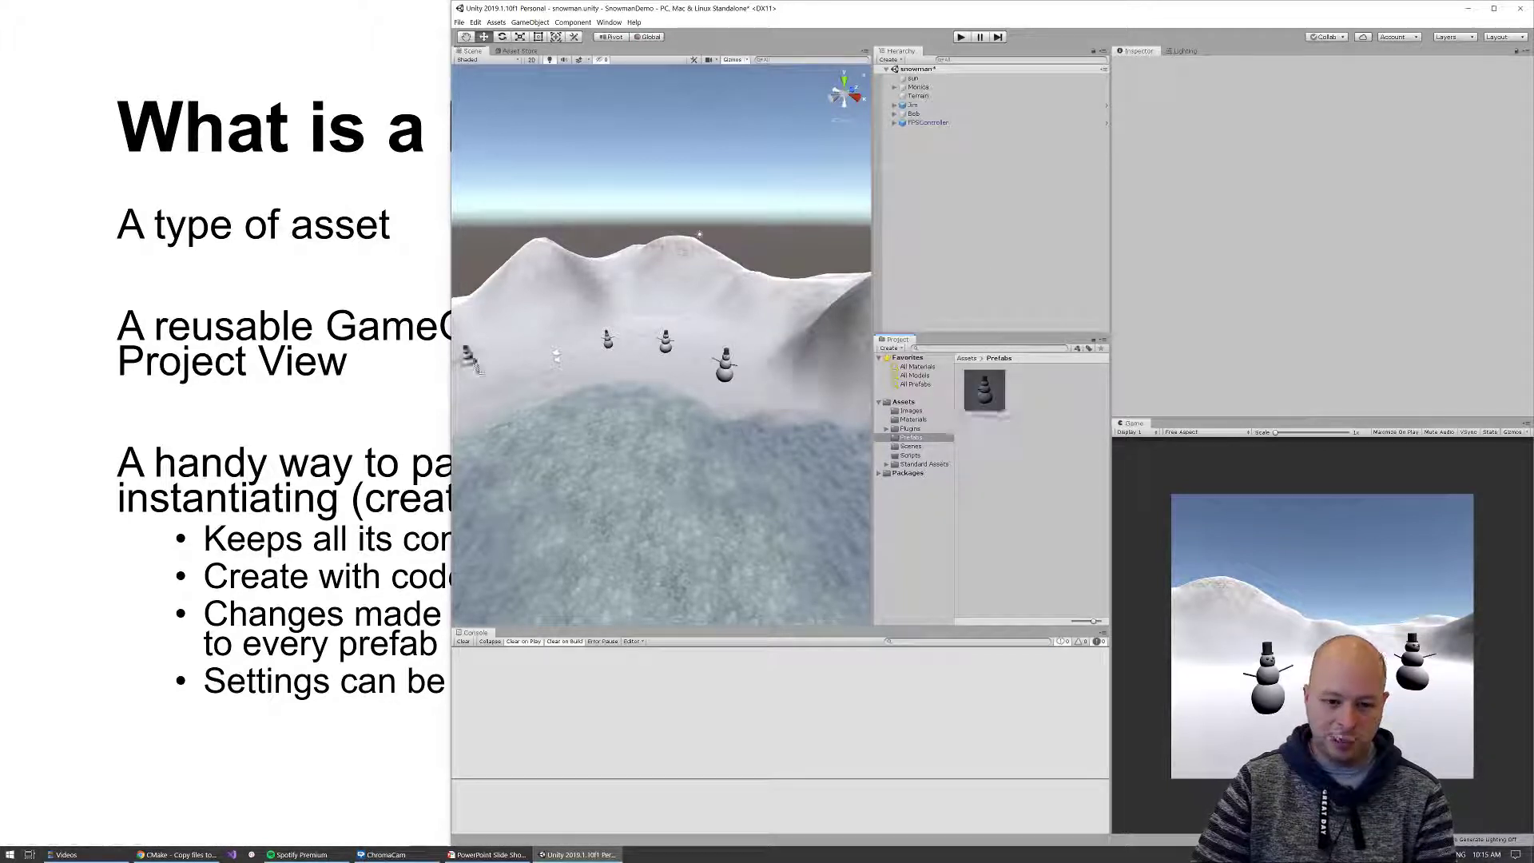
Make Jim a prefab in Assets/Prefabs and place several Jim copies on the terrain
{"action": "left_click", "coordinate": [910, 113]}
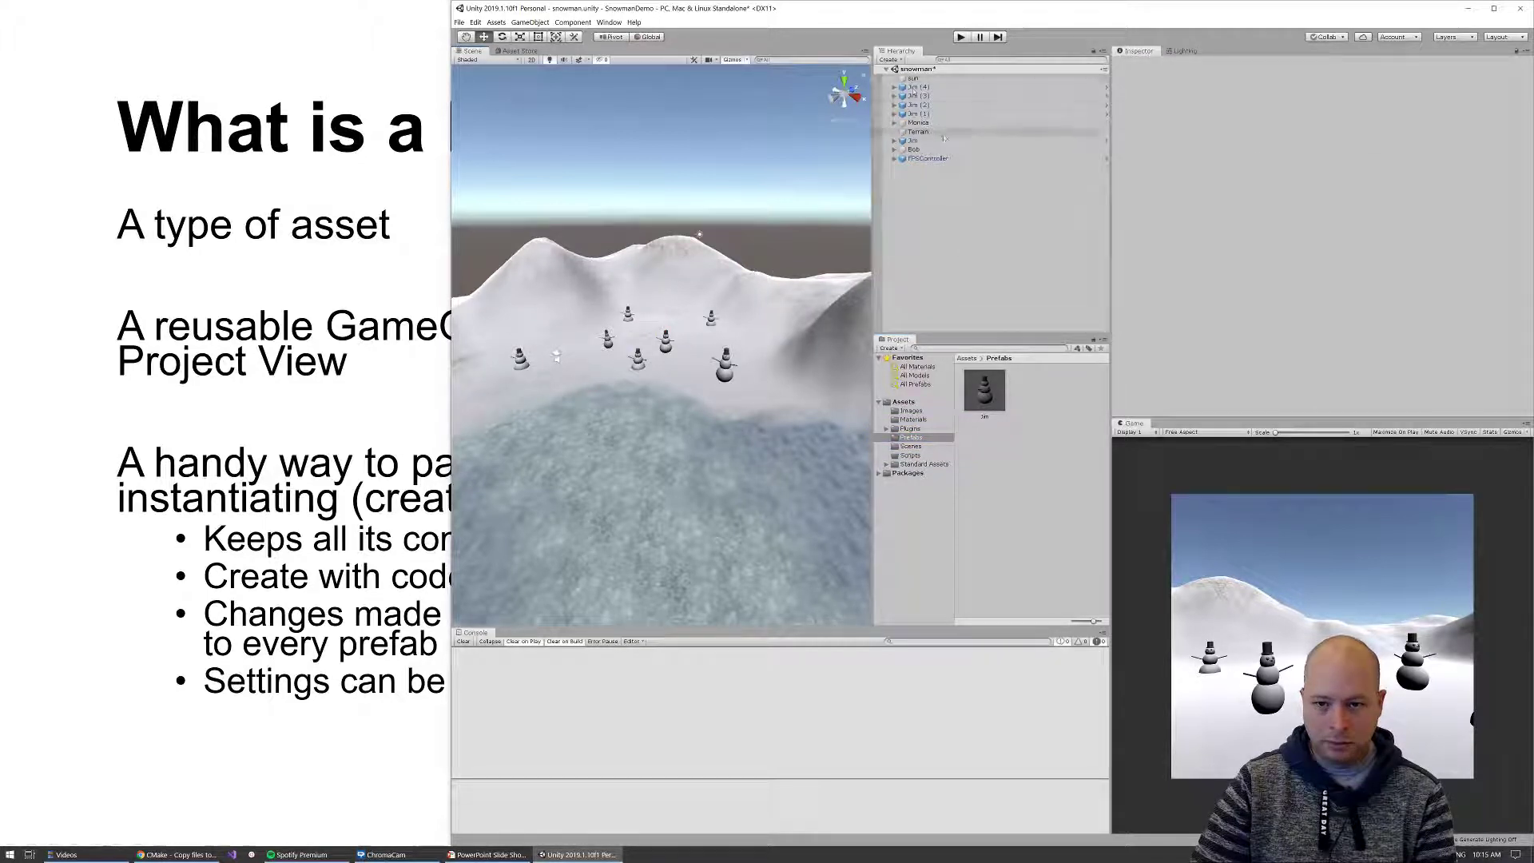
Make Bob a prefab too and scatter numbered Bob and Jim instances across the terrain
{"action": "left_click", "coordinate": [914, 113]}
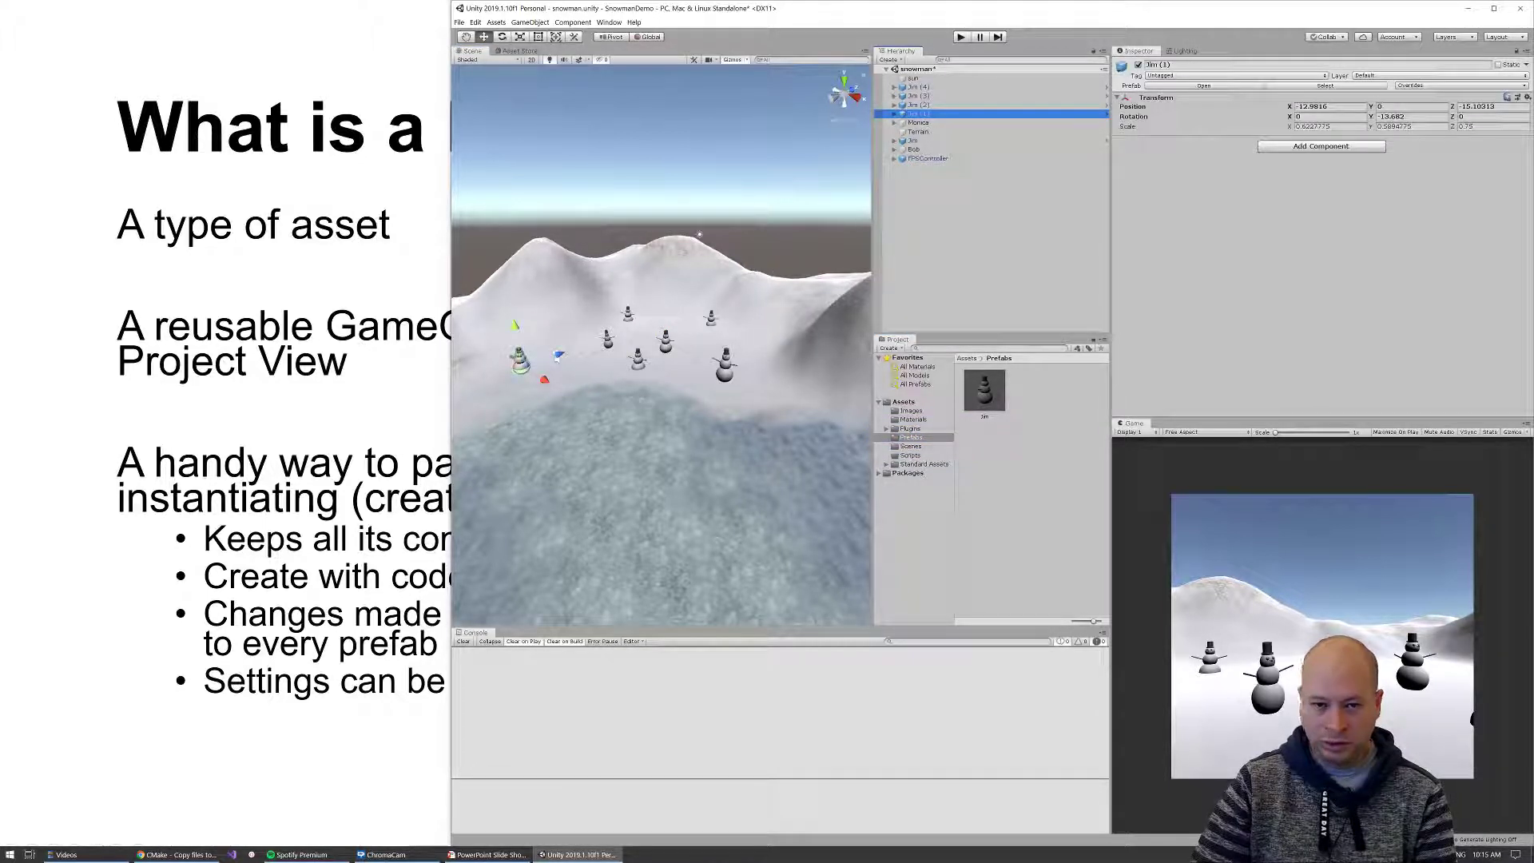
{"action": "left_click", "coordinate": [893, 114]}
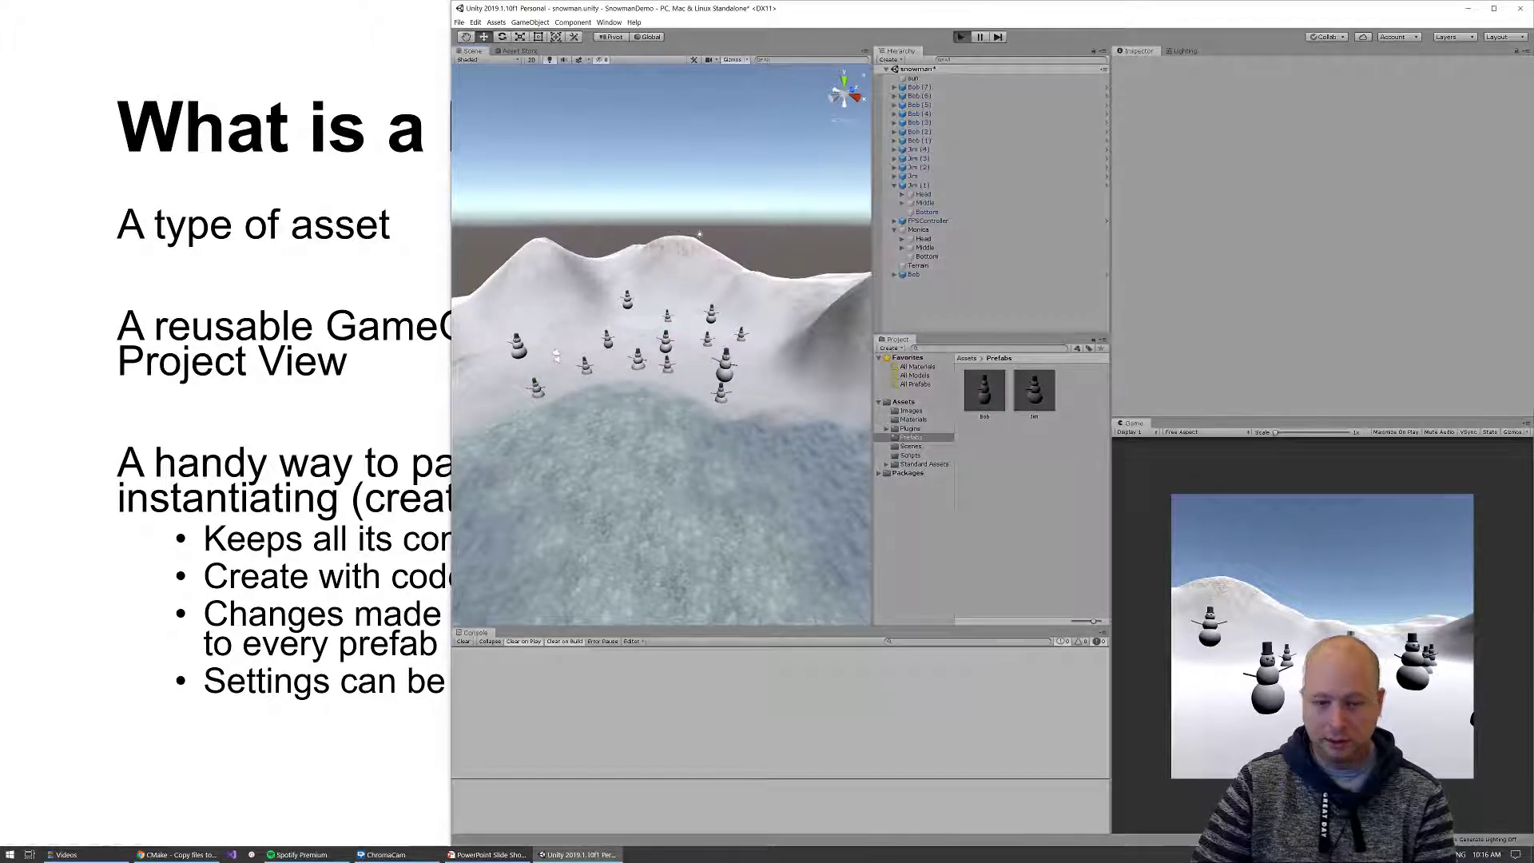
{"action": "left_click", "coordinate": [961, 37]}
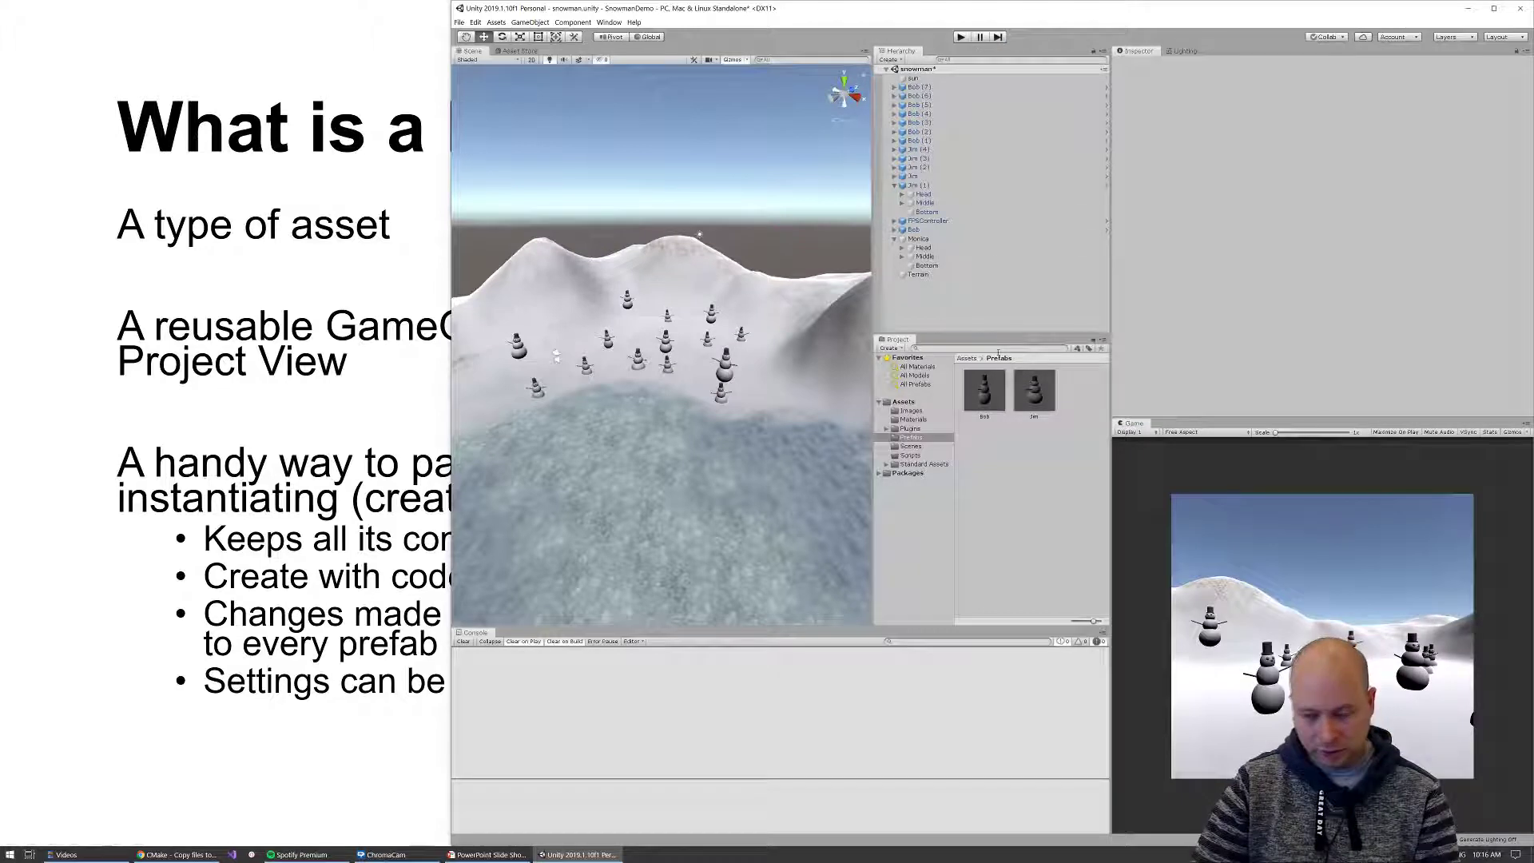
Select the Bob prefab in the Project window and open it in prefab editing mode
{"action": "left_click", "coordinate": [983, 391]}
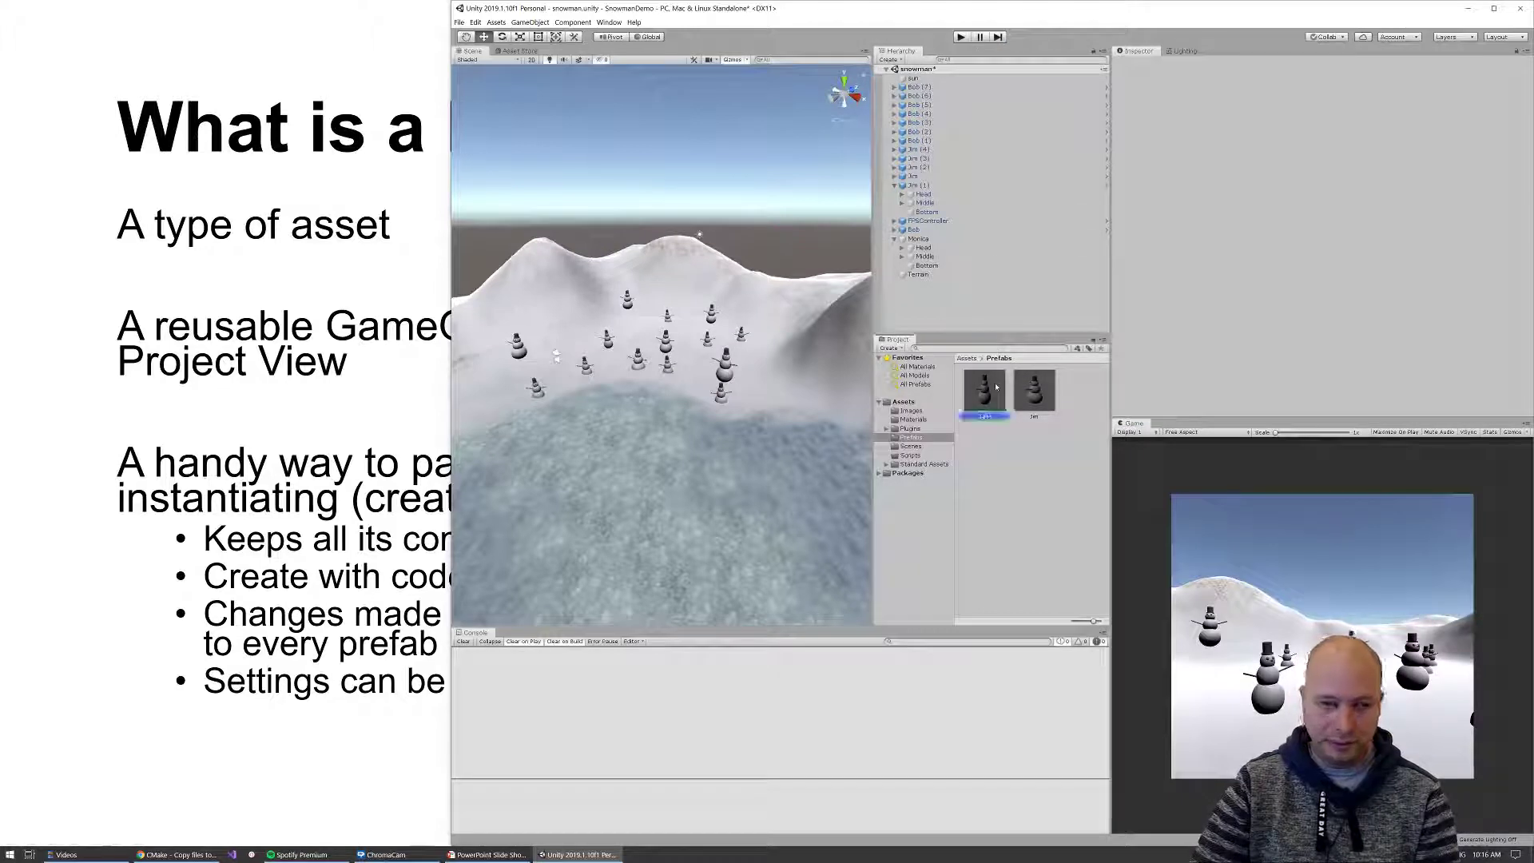
{"action": "left_click", "coordinate": [983, 391]}
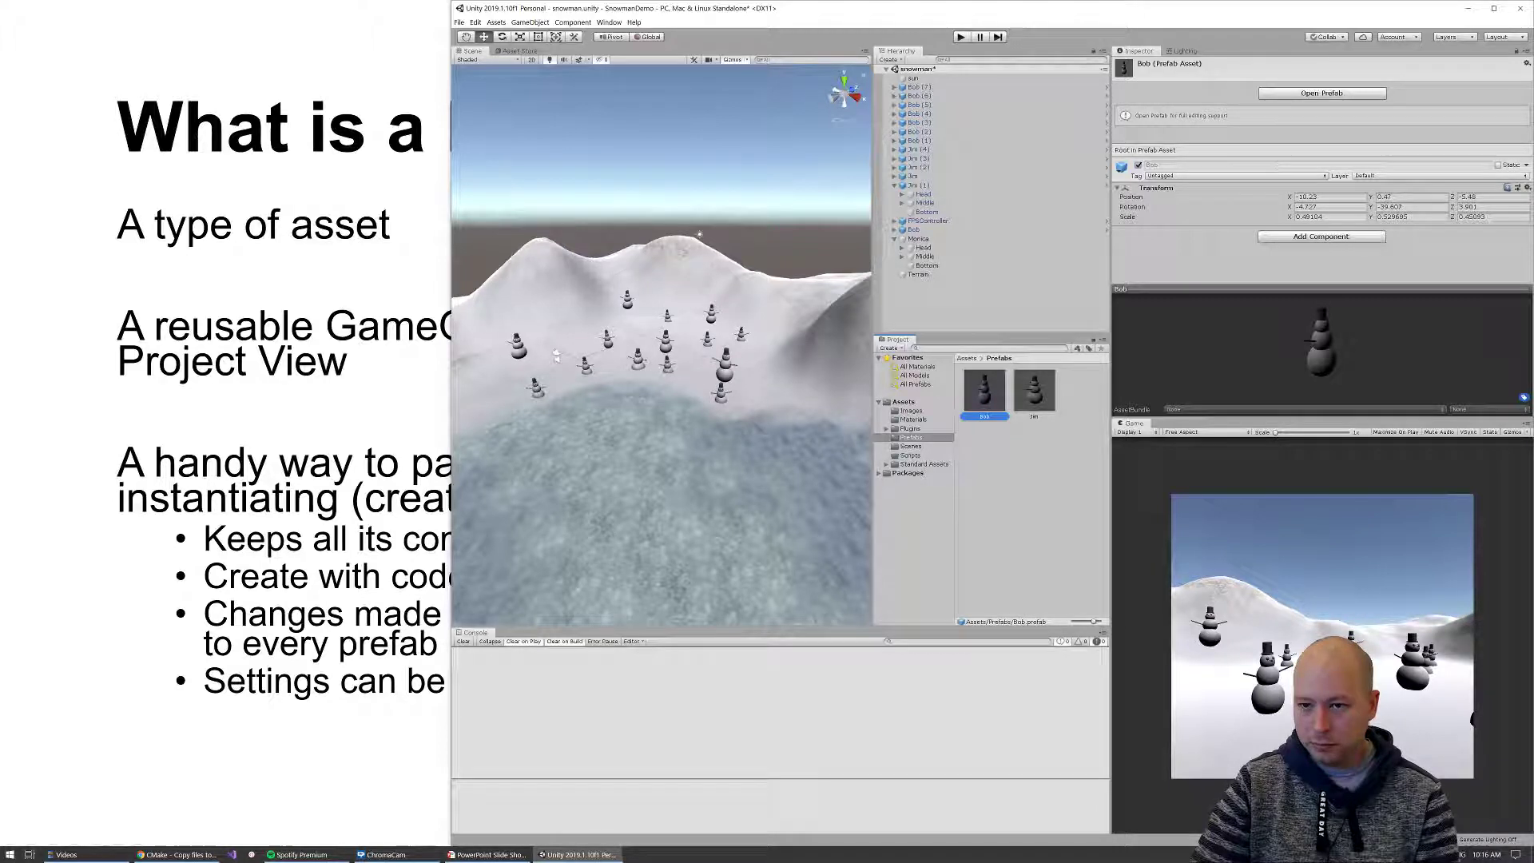
{"action": "left_click", "coordinate": [1321, 92]}
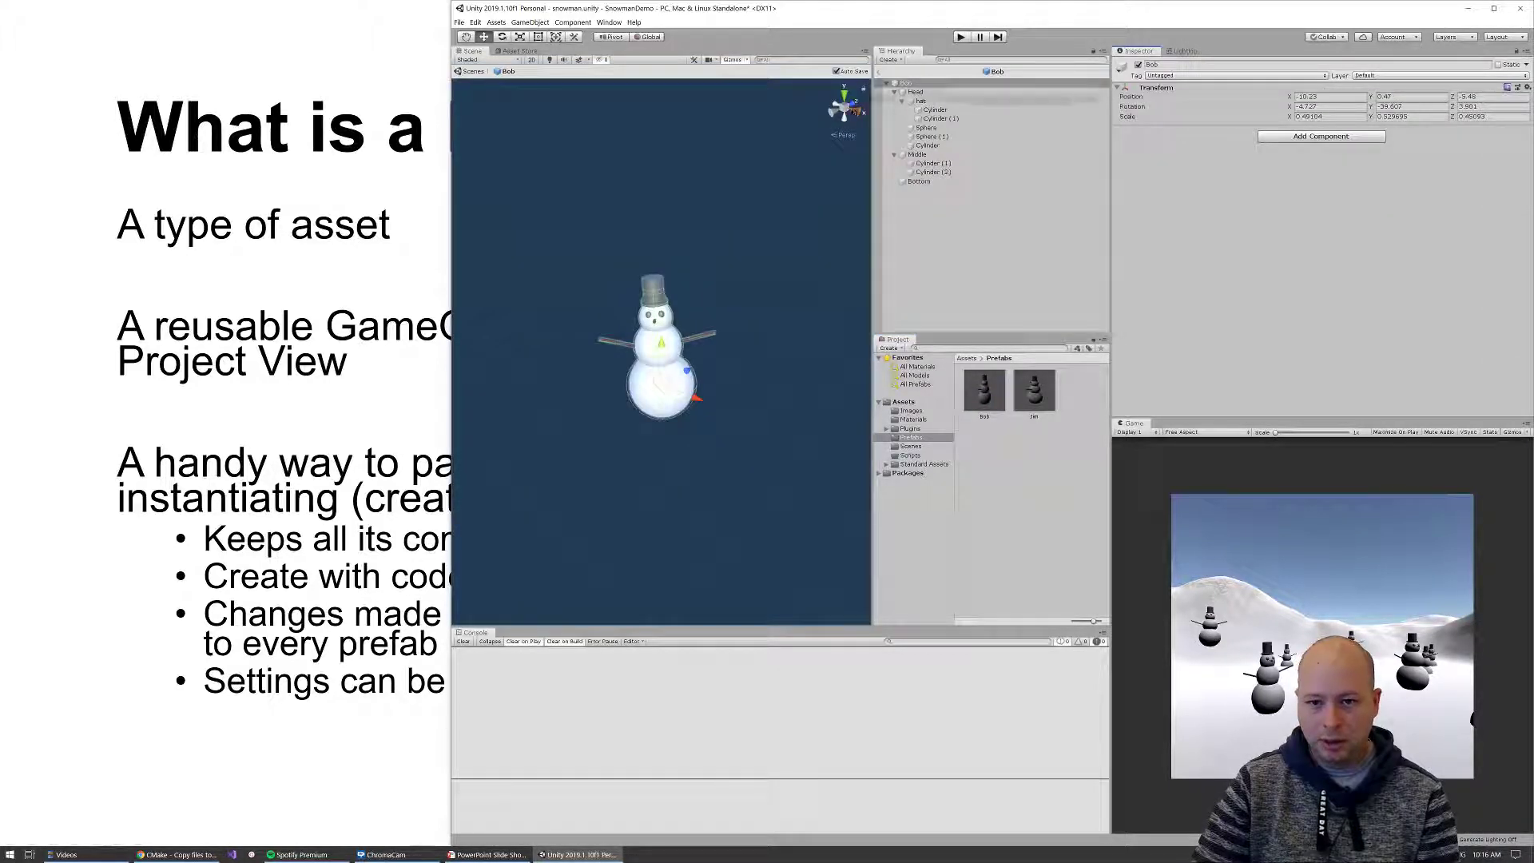
Remove the Rigidbody component from the Bob prefab's Head sphere
{"action": "left_click", "coordinate": [914, 93]}
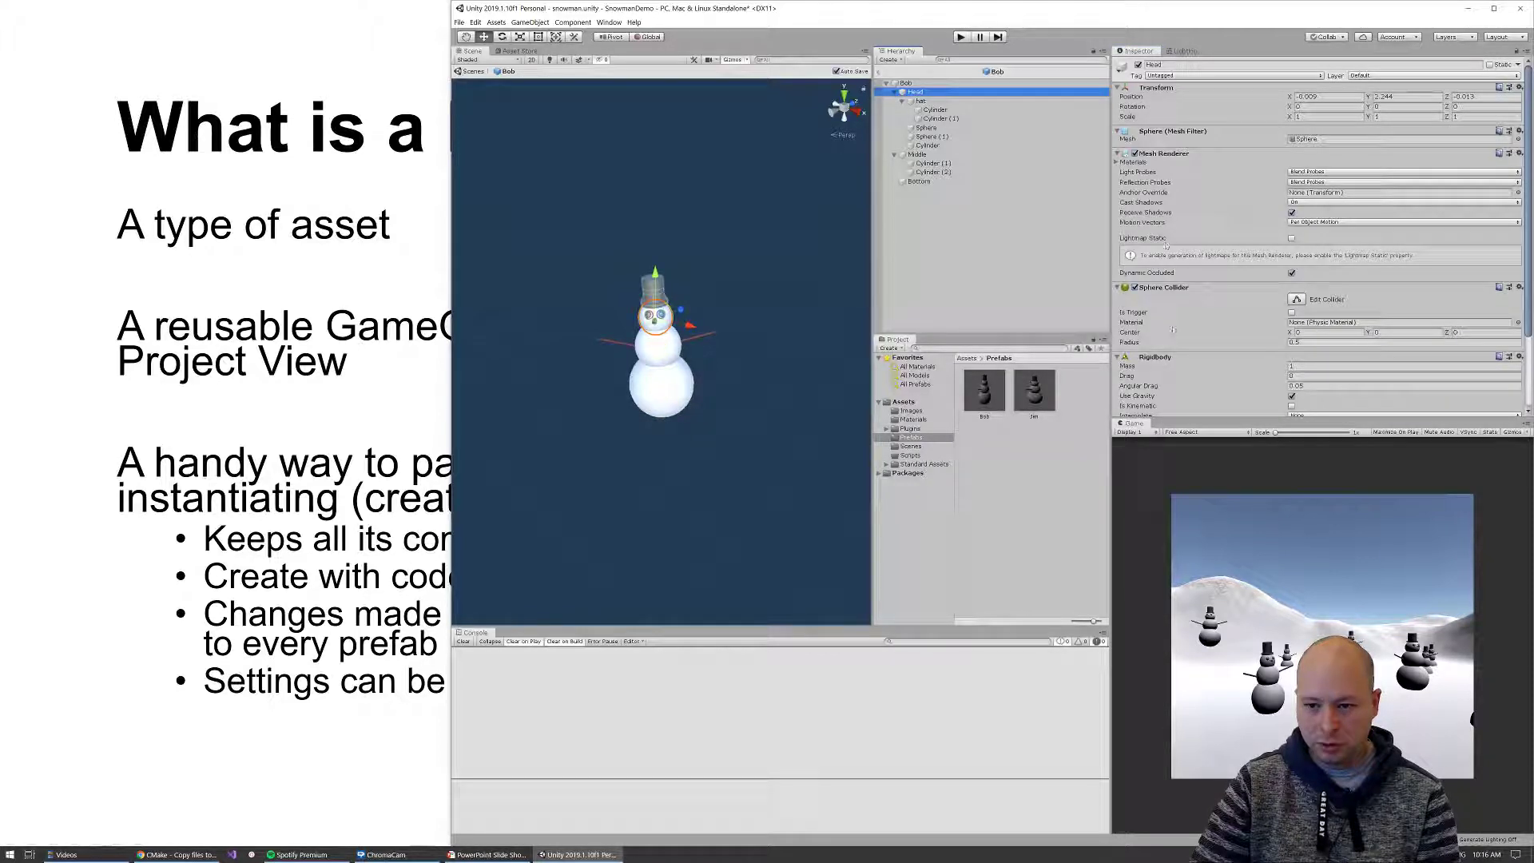
{"action": "scroll", "scroll_direction": "down", "scroll_amount": 3}
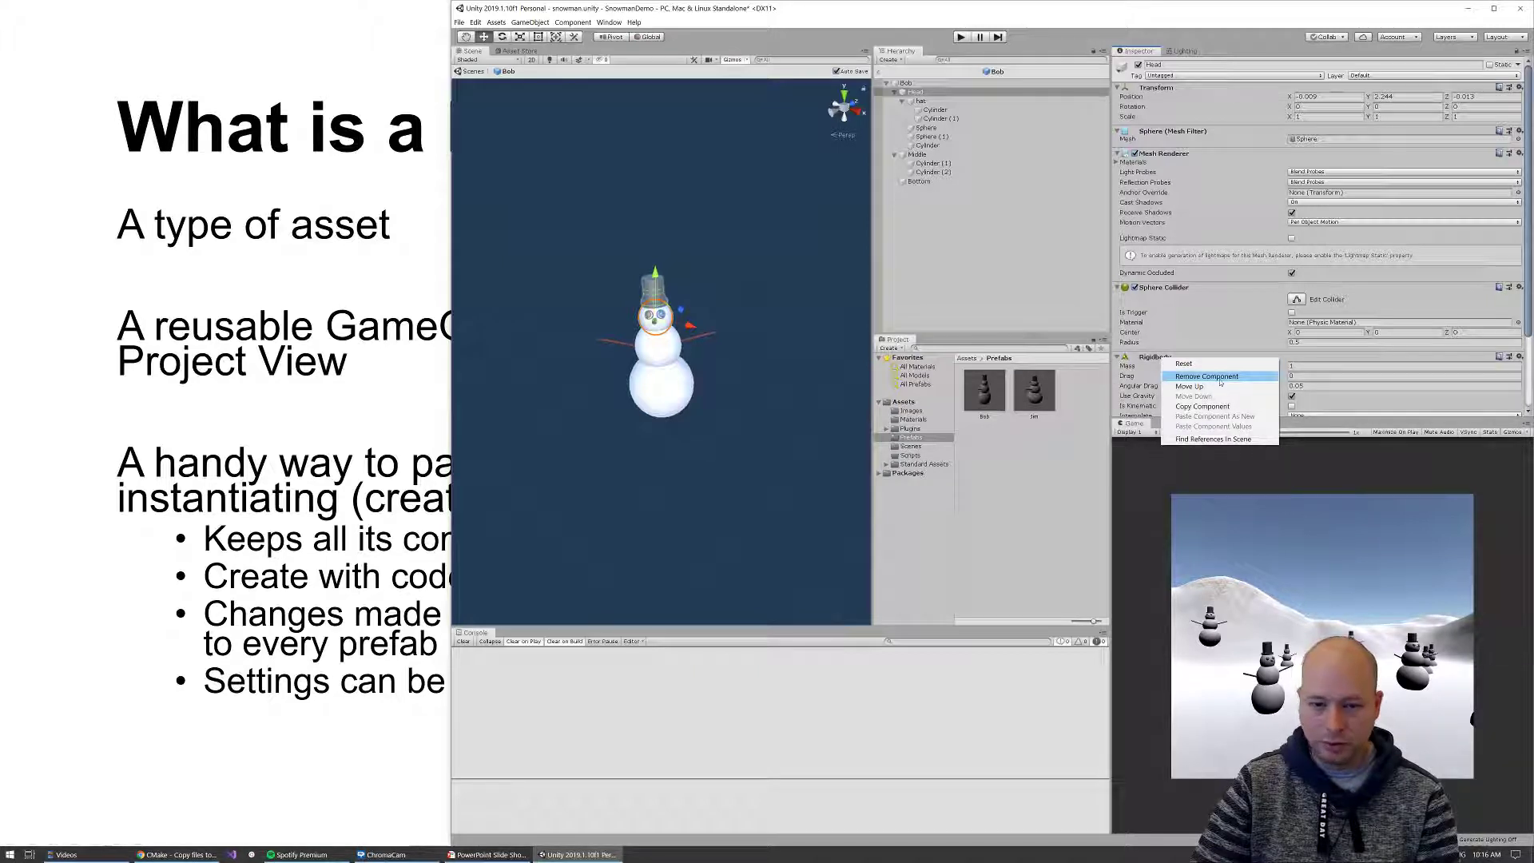
{"action": "left_click", "coordinate": [1206, 375]}
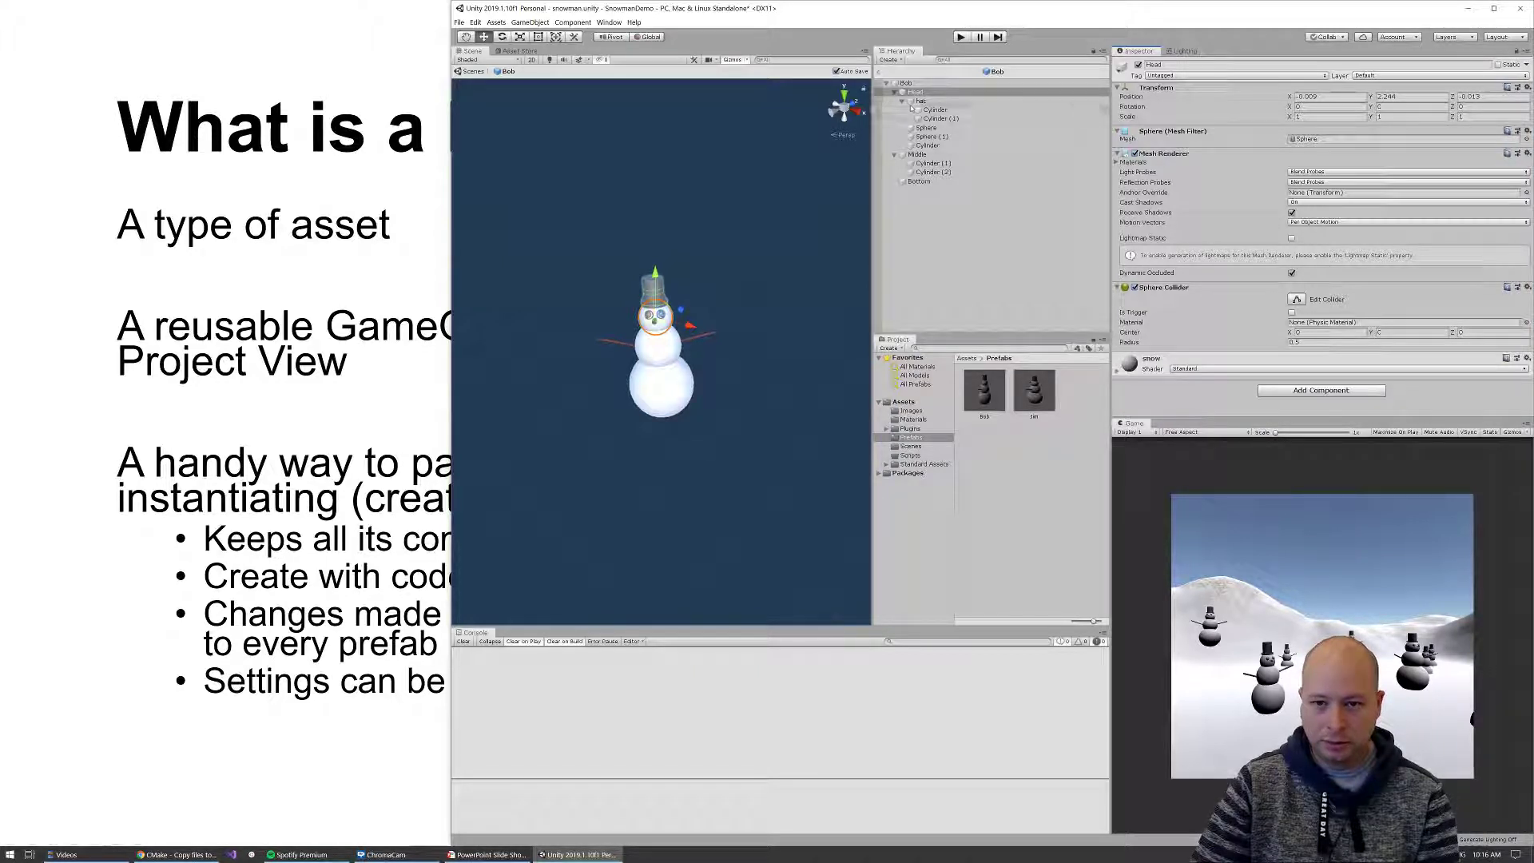
Remove the Rigidbody component from the Bob prefab's Bottom sphere
{"action": "left_click", "coordinate": [917, 99]}
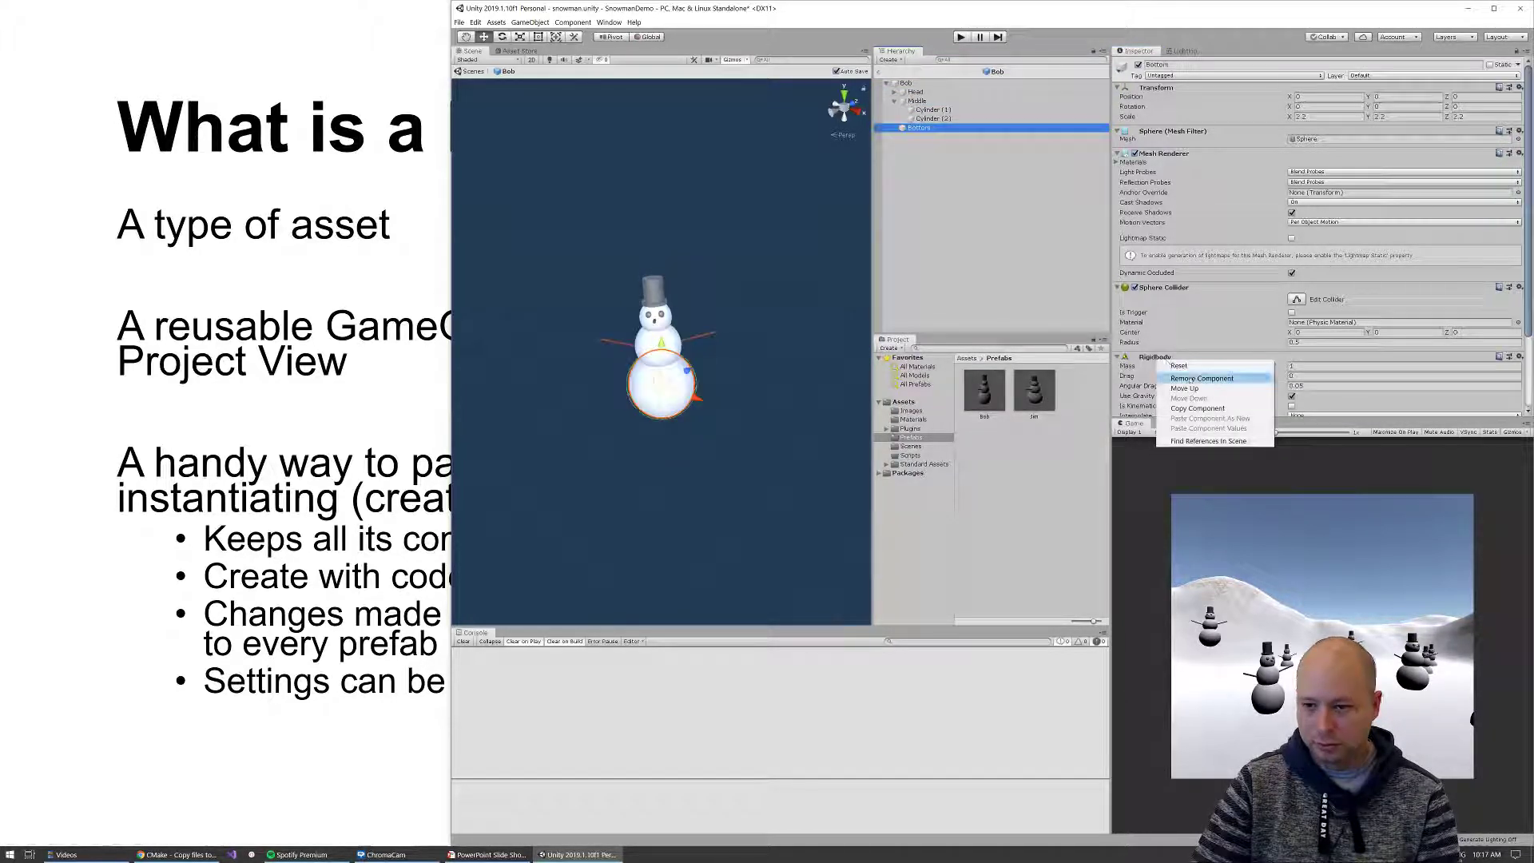
{"action": "left_click", "coordinate": [1201, 377]}
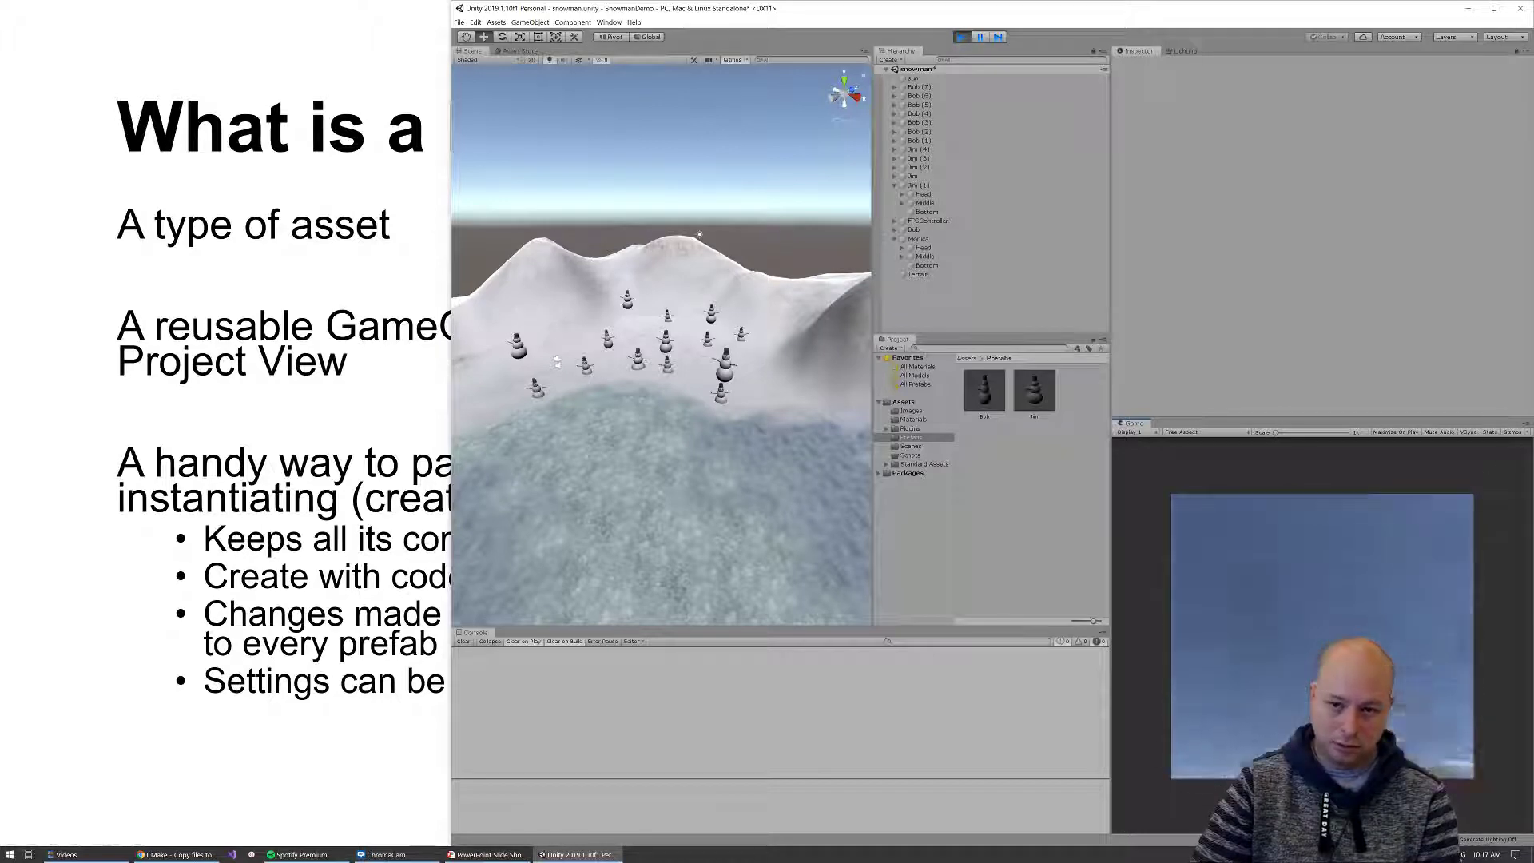
Stop the game and expand a placed Bob to inspect its Head's remaining components
{"action": "left_click", "coordinate": [961, 36]}
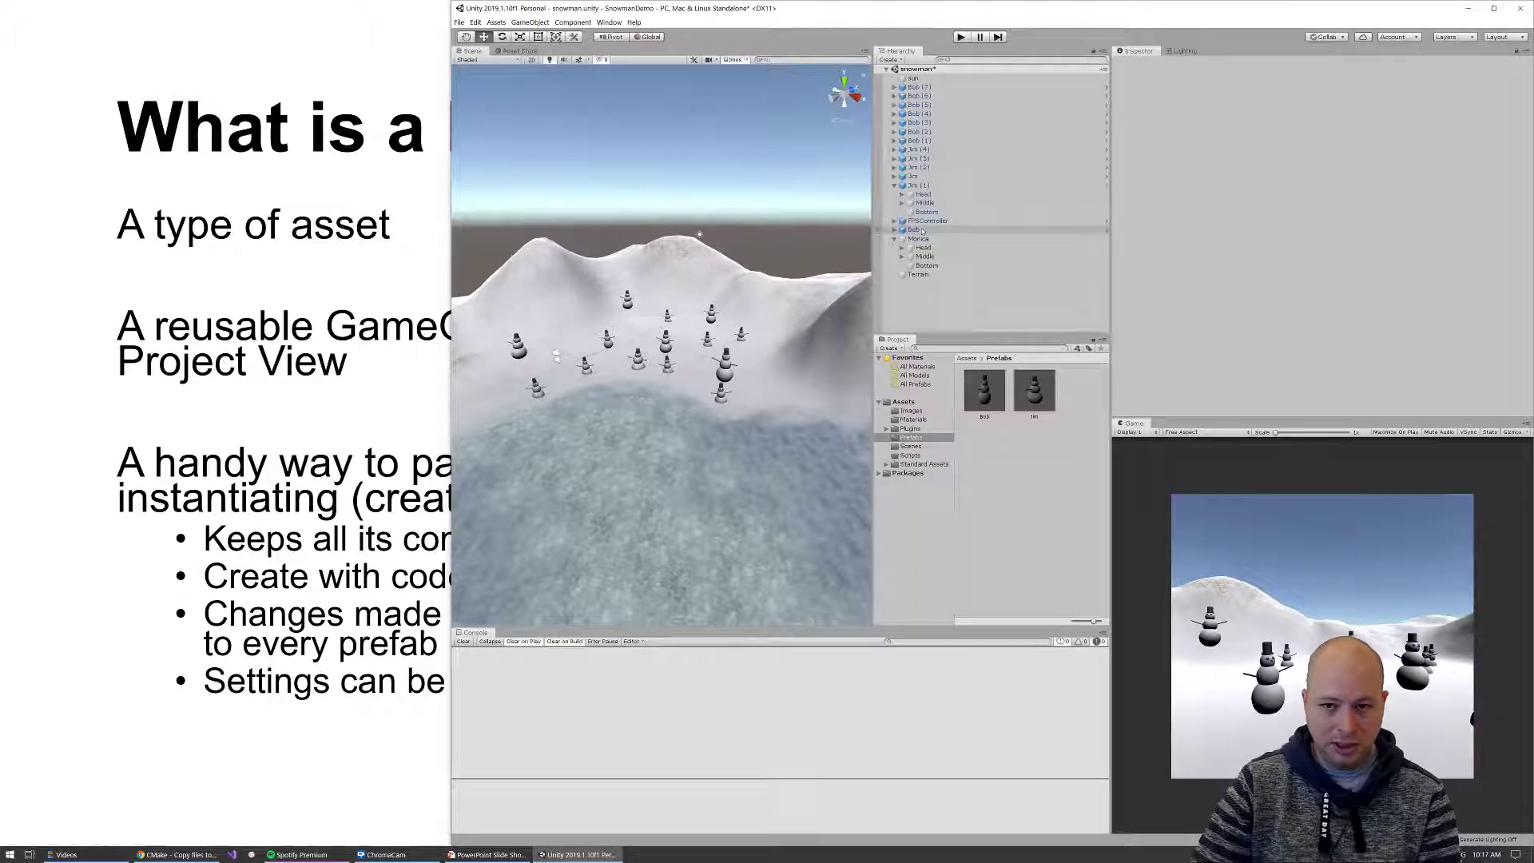
{"action": "left_click", "coordinate": [916, 94]}
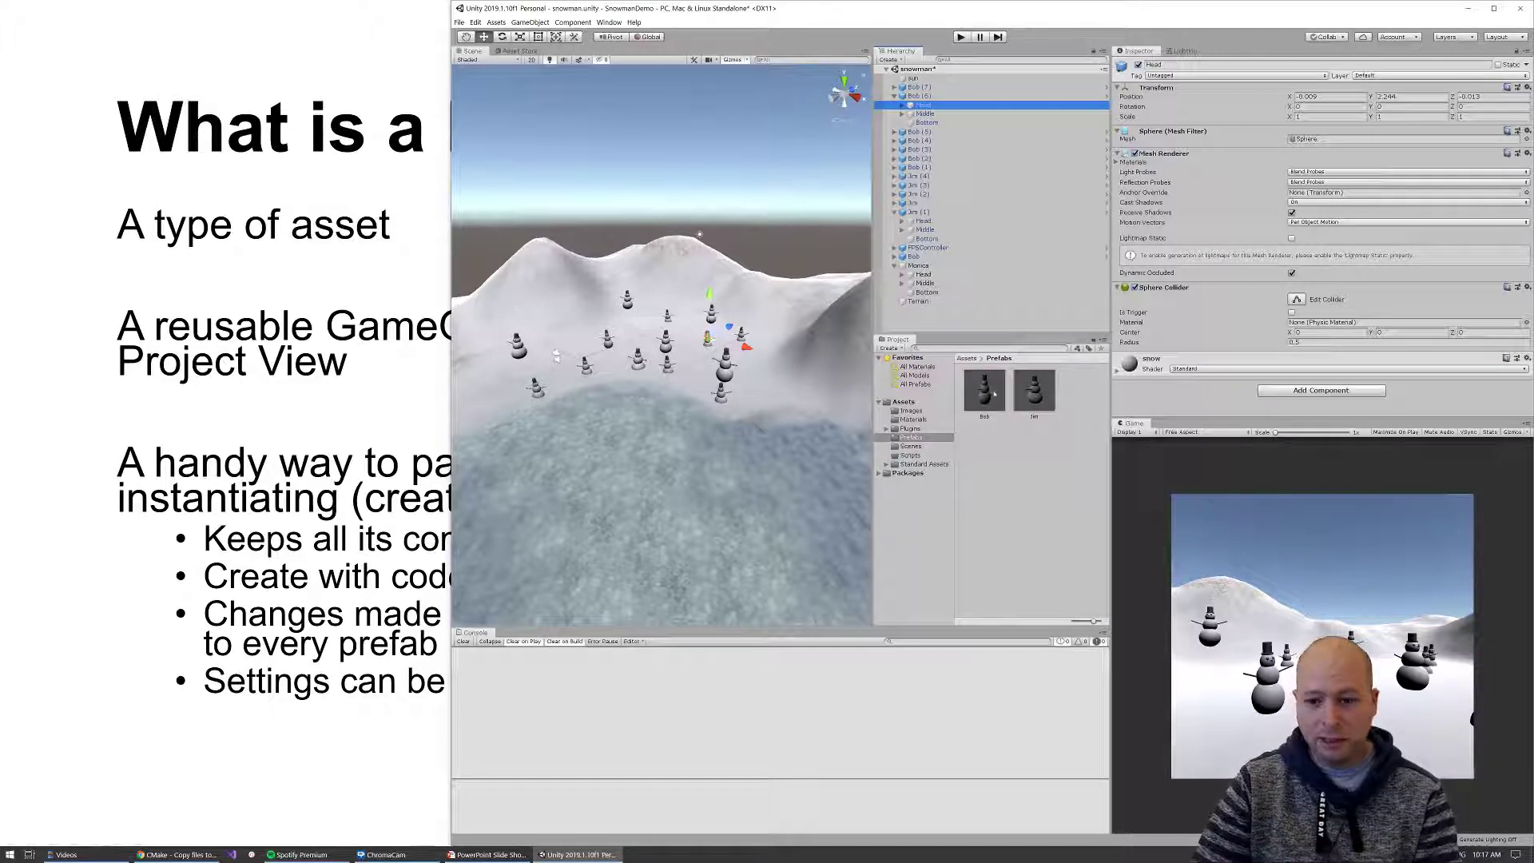
Select the Jim prefab in the Prefab folder and open it in Prefab Mode
{"action": "left_click", "coordinate": [982, 390]}
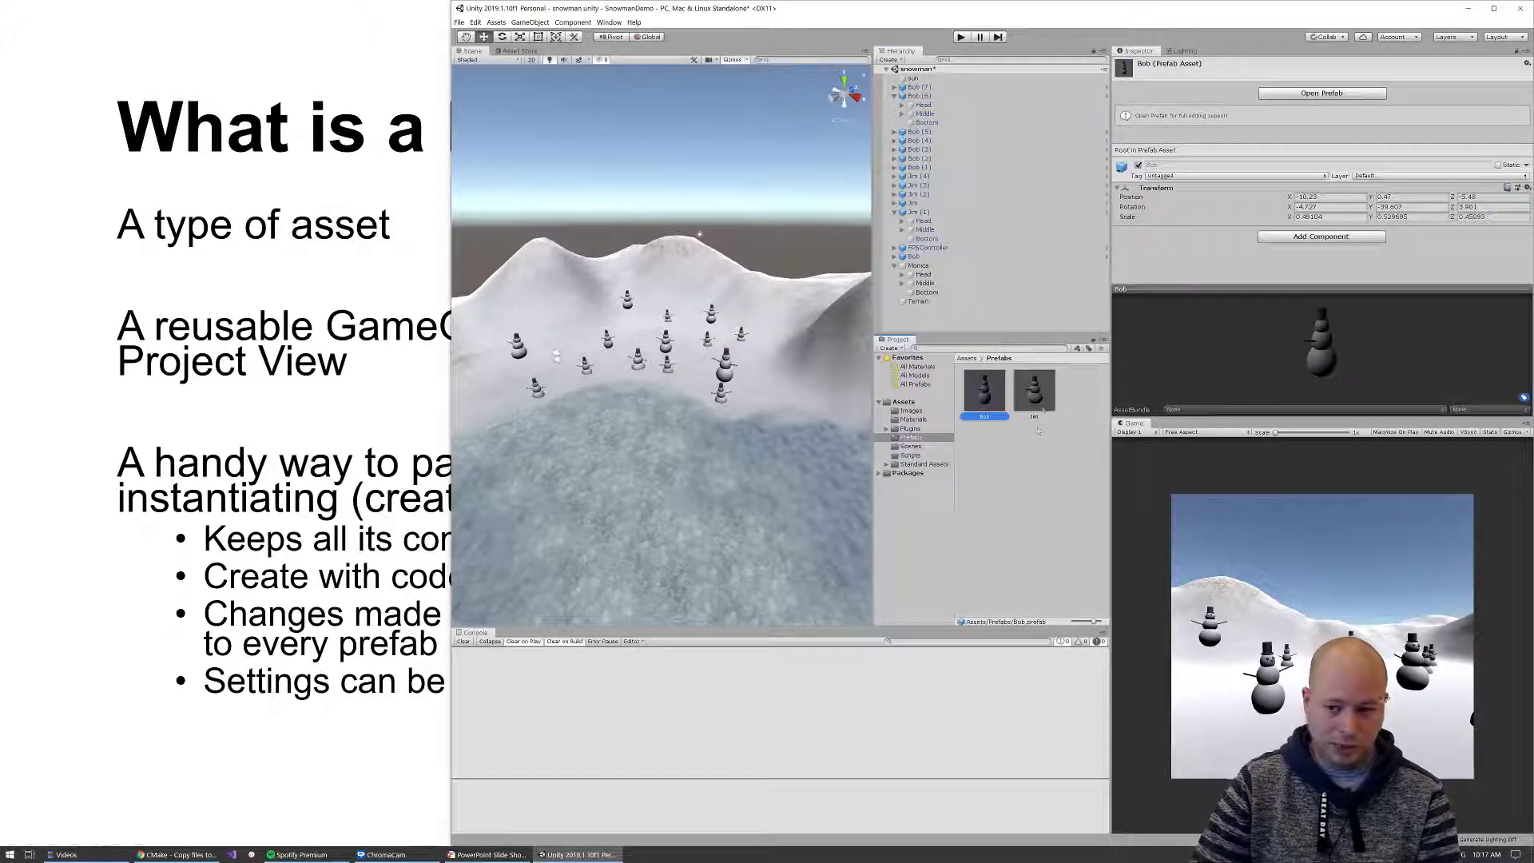
{"action": "left_click", "coordinate": [1033, 389]}
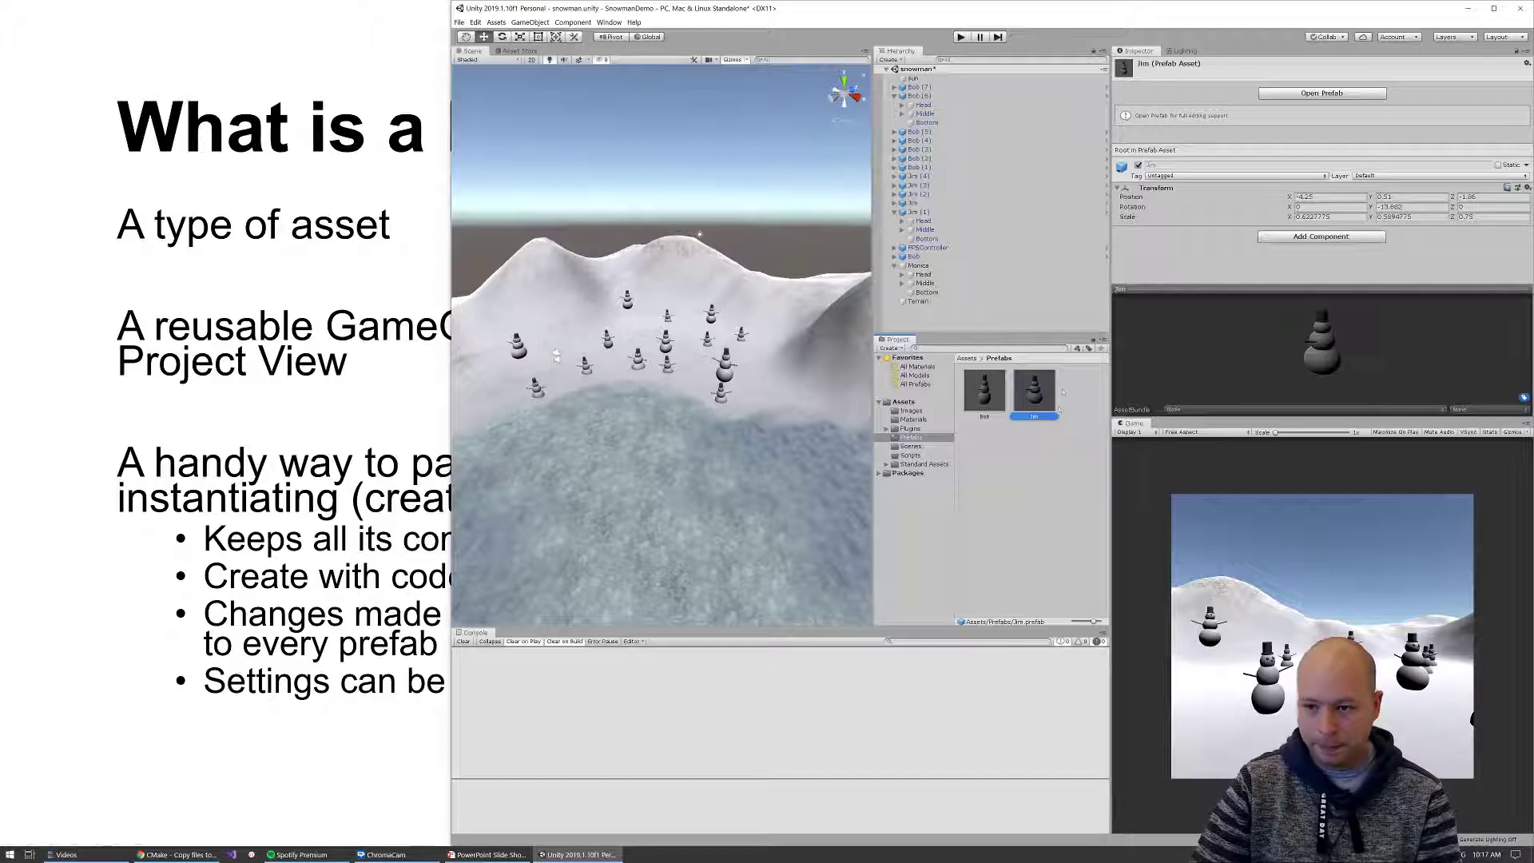
{"action": "left_click", "coordinate": [1321, 93]}
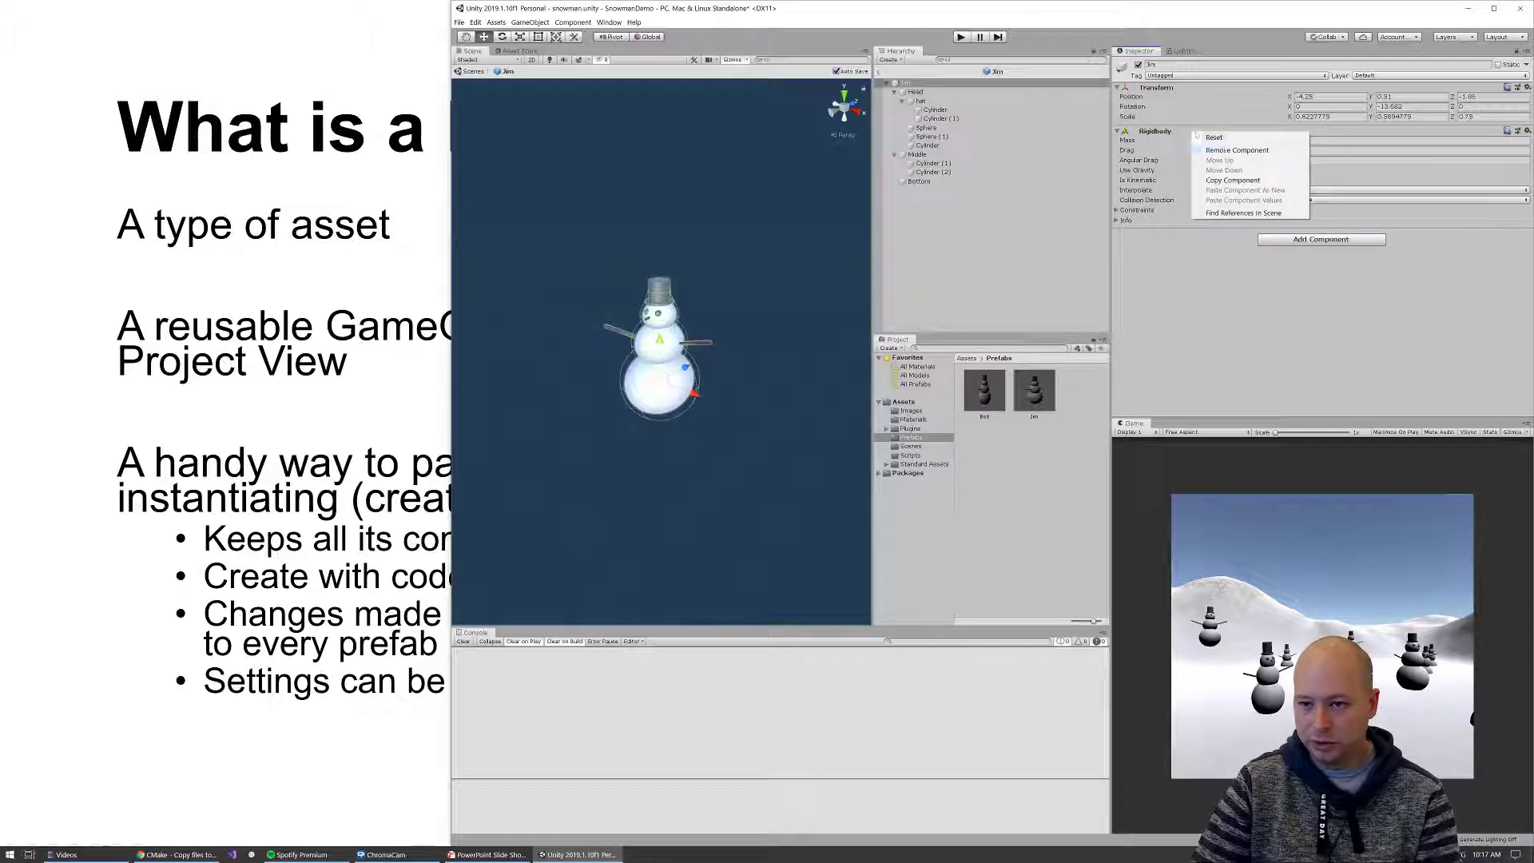
Remove Jim's root Rigidbody, check its Bottom sphere, and return to run the scene
{"action": "left_click", "coordinate": [1235, 150]}
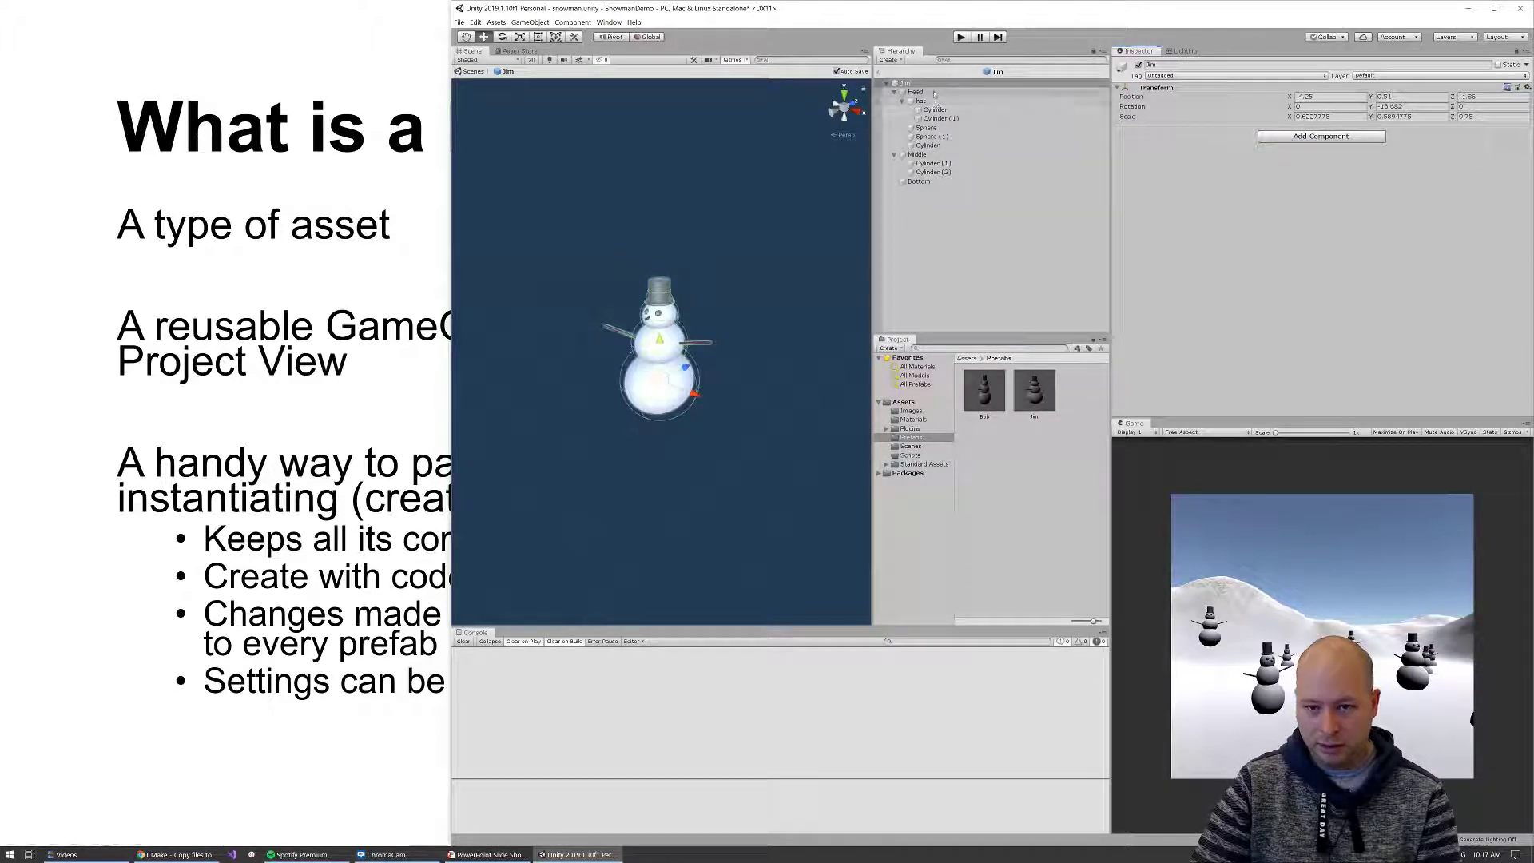
{"action": "left_click", "coordinate": [914, 91]}
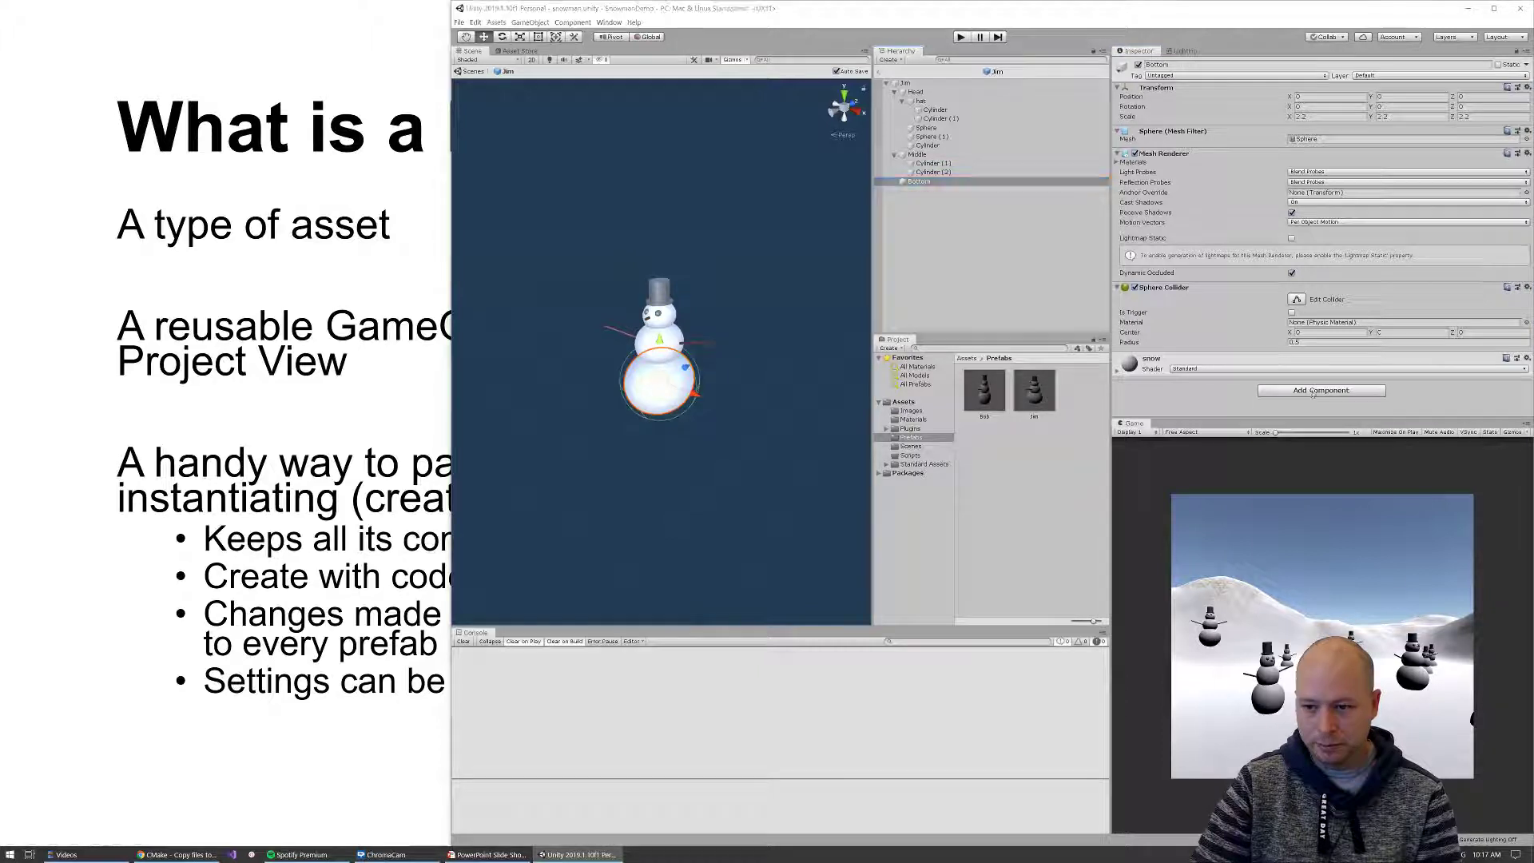
{"action": "left_click", "coordinate": [1320, 390]}
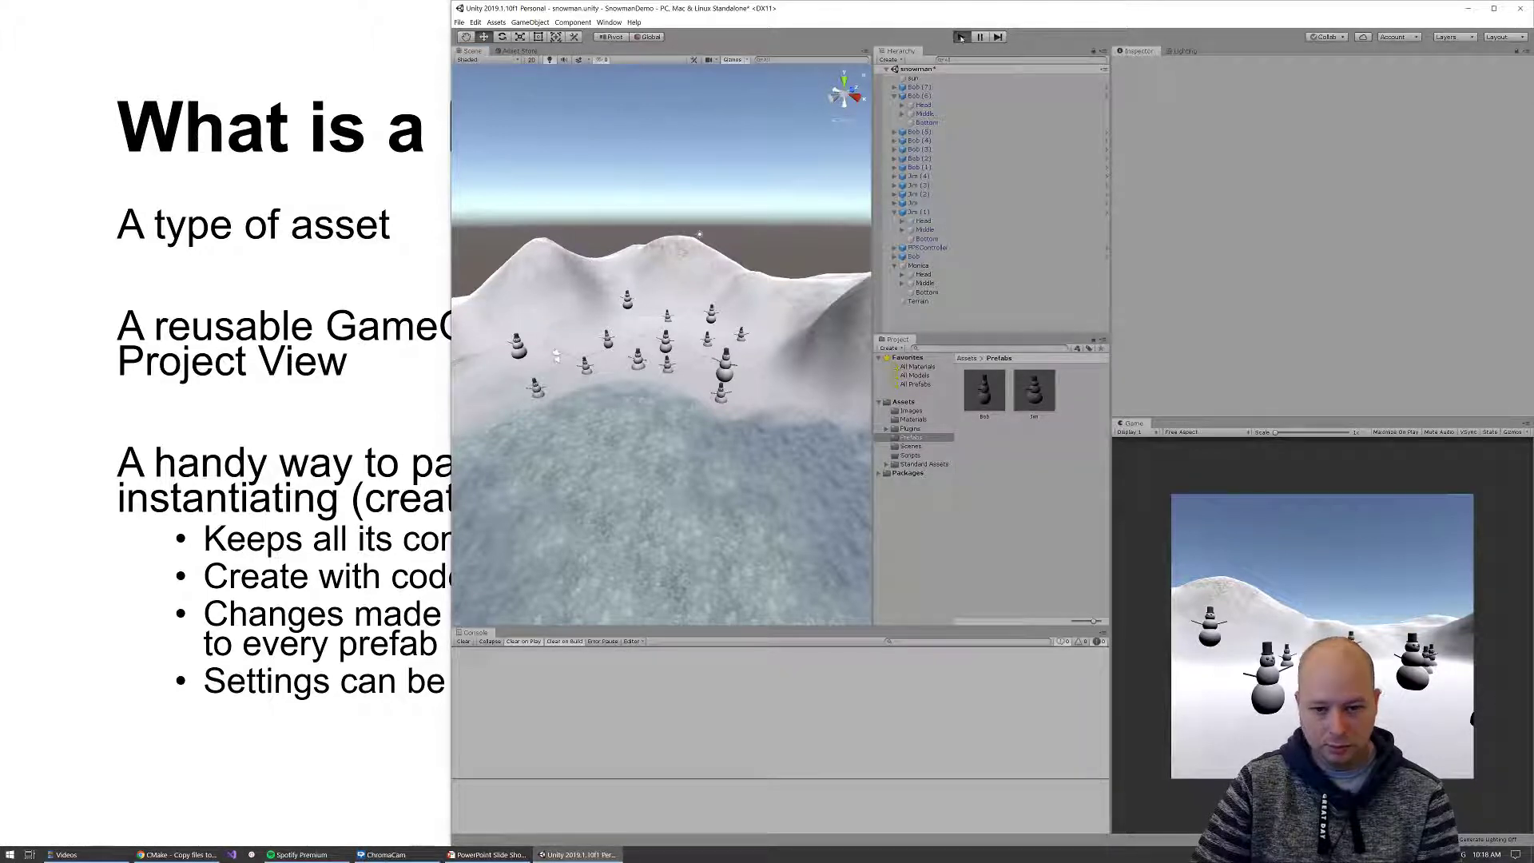
Play the terrain scene to watch the snowmen's spheres tumble, then stop the game
{"action": "left_click", "coordinate": [962, 36]}
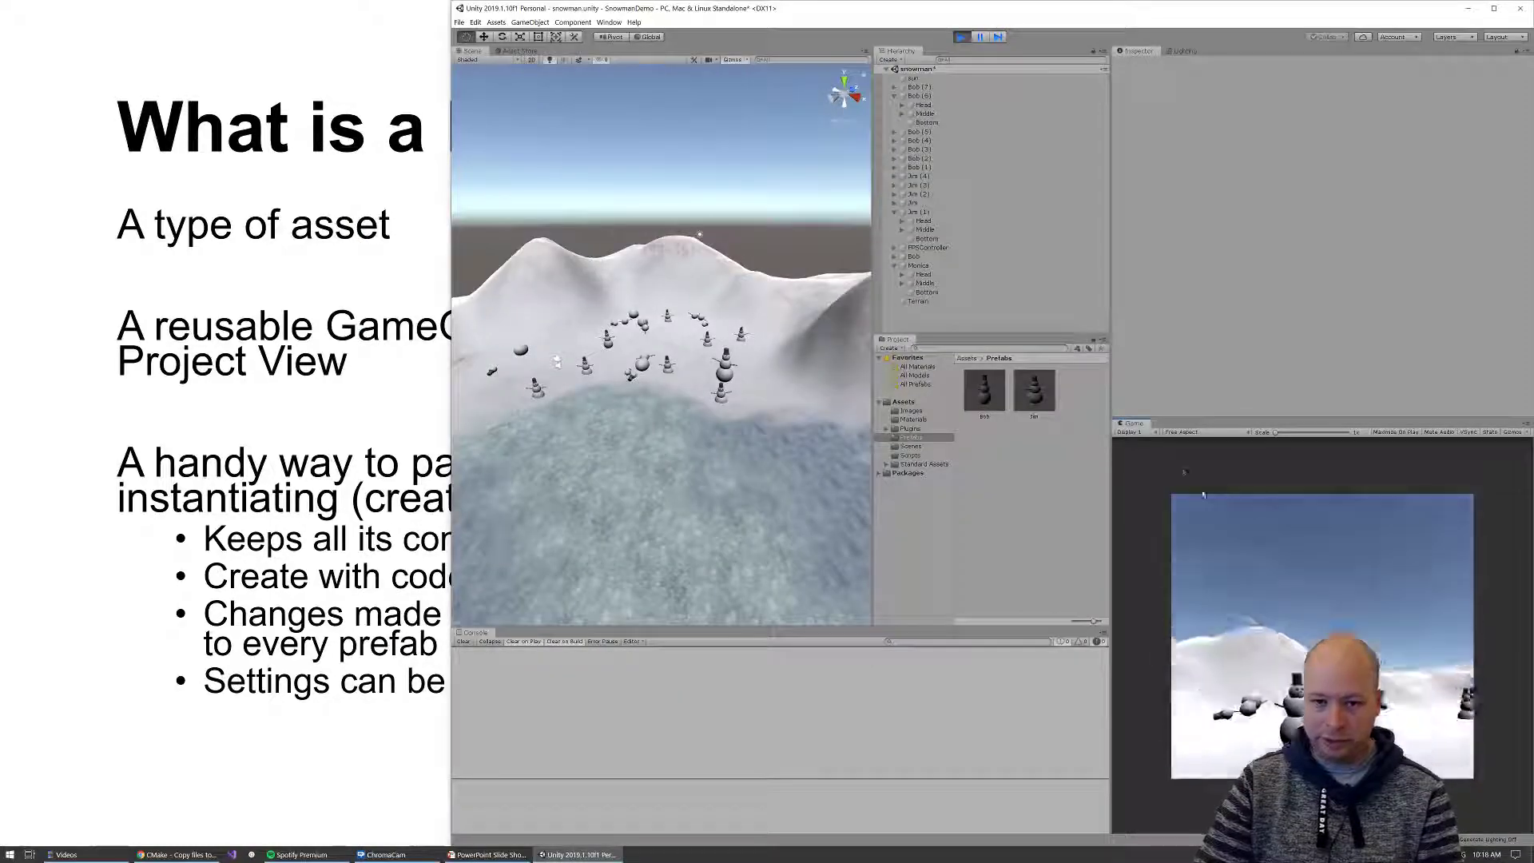
{"action": "left_click", "coordinate": [962, 37]}
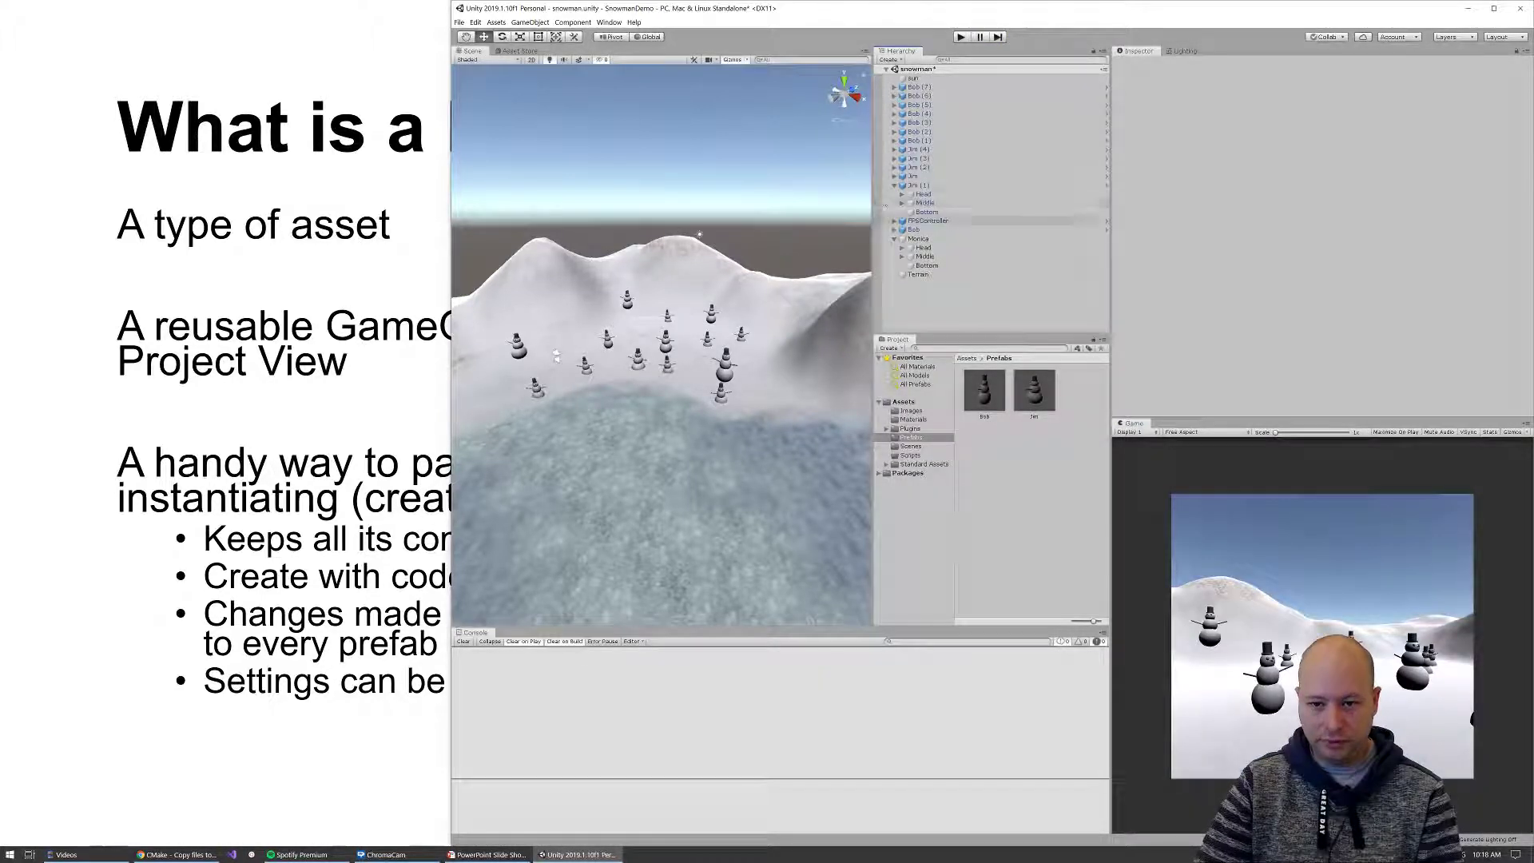
{"action": "left_click", "coordinate": [924, 194]}
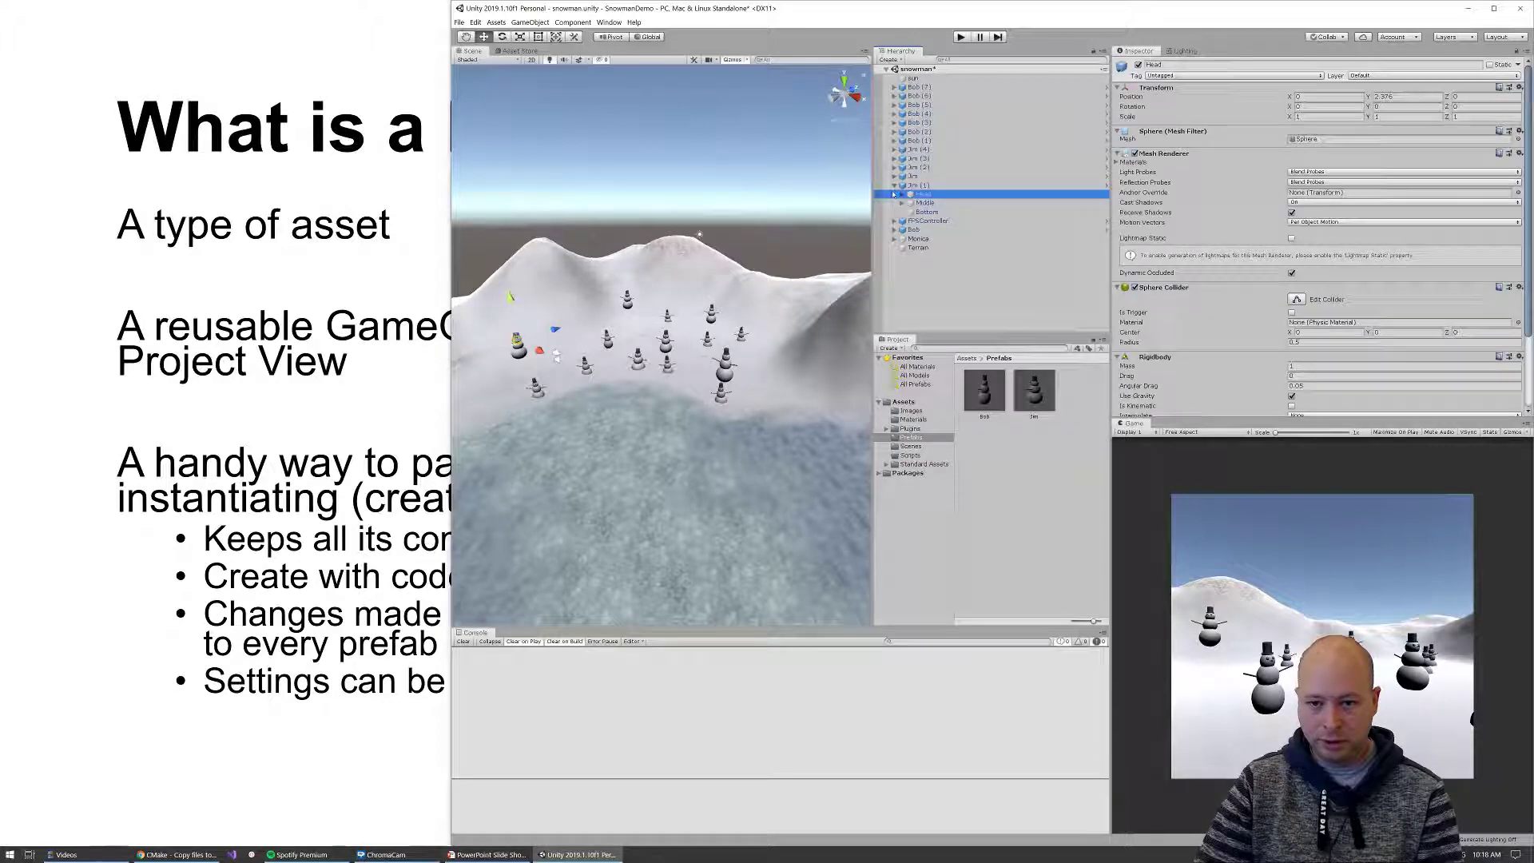
{"action": "left_click", "coordinate": [930, 193]}
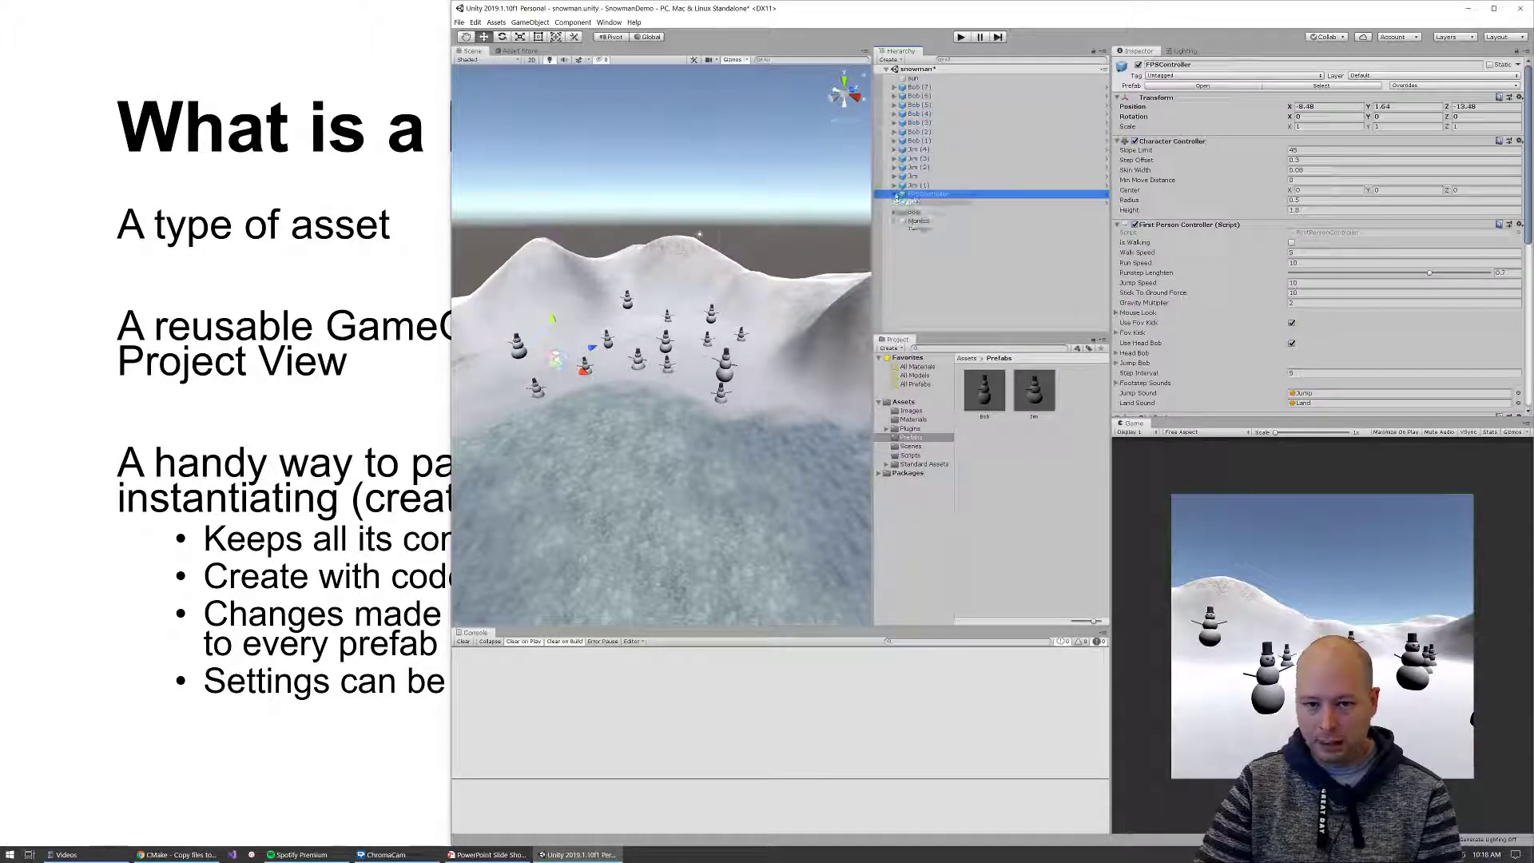
{"action": "left_click", "coordinate": [934, 203]}
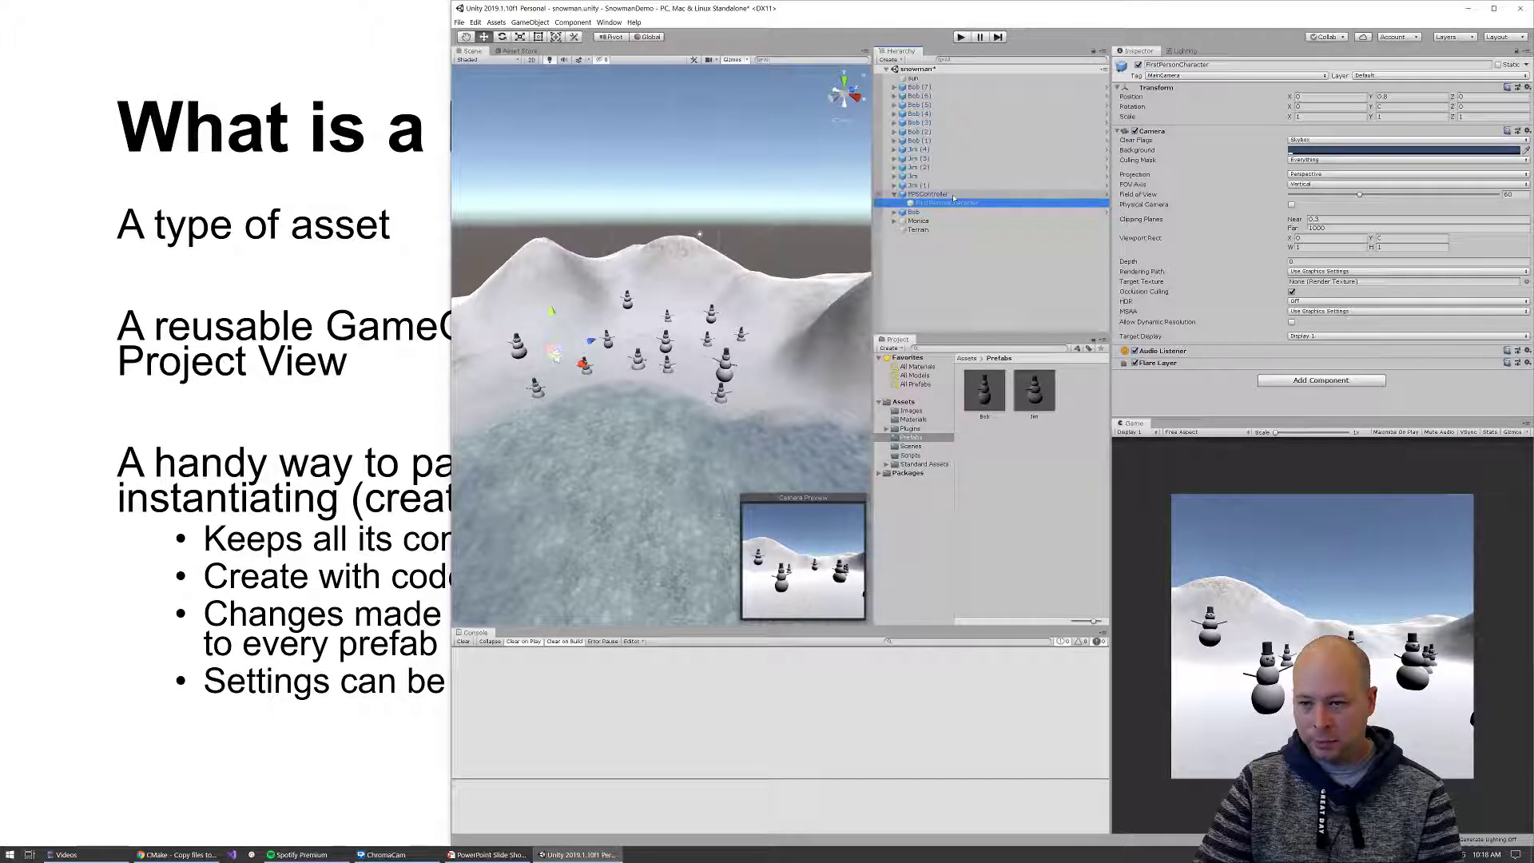
{"action": "left_click", "coordinate": [925, 193]}
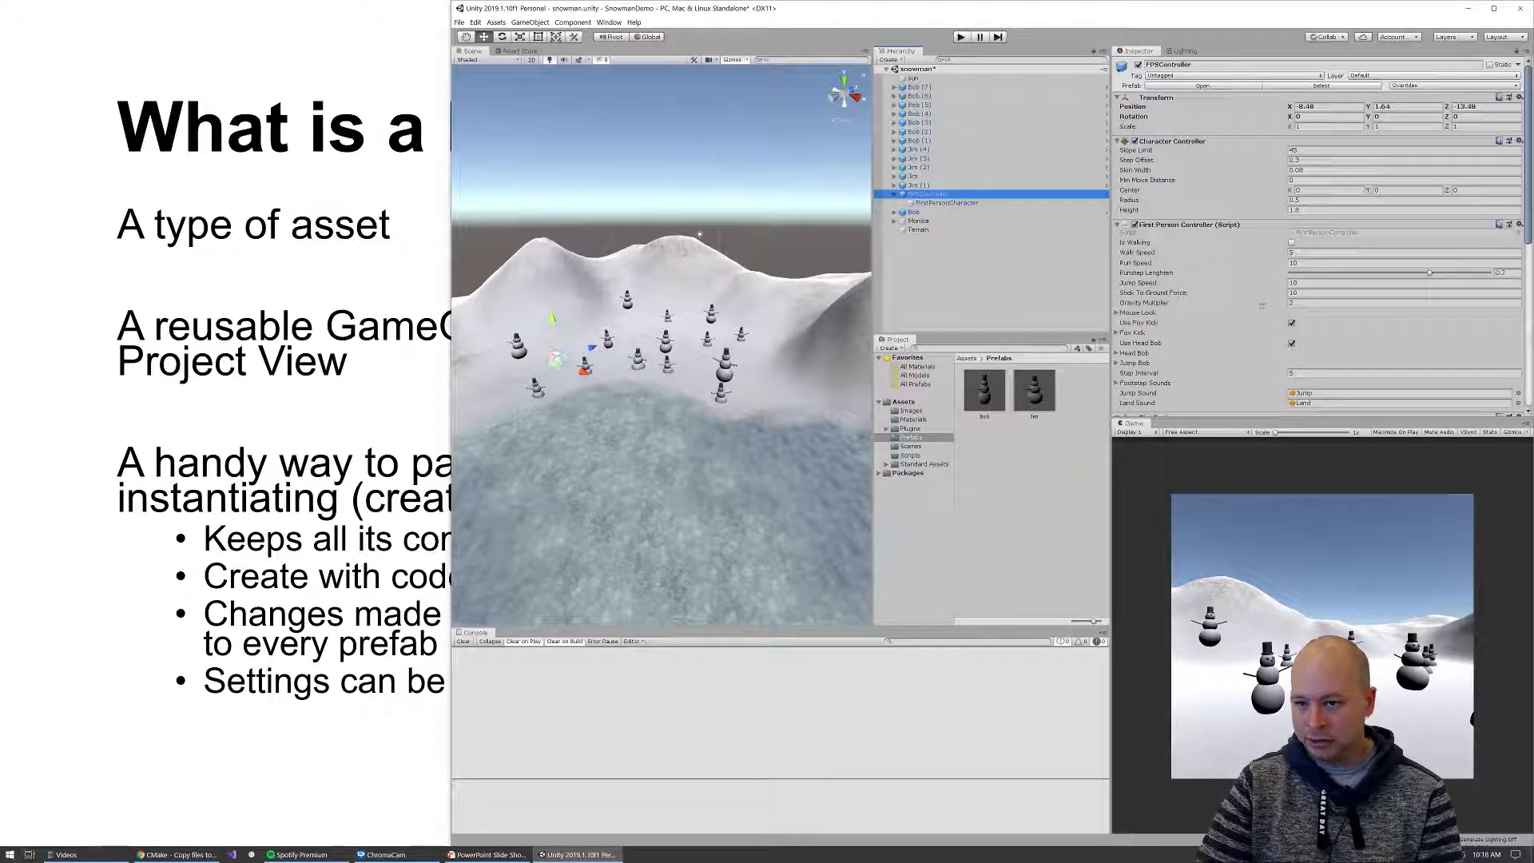
{"action": "left_click", "coordinate": [946, 203]}
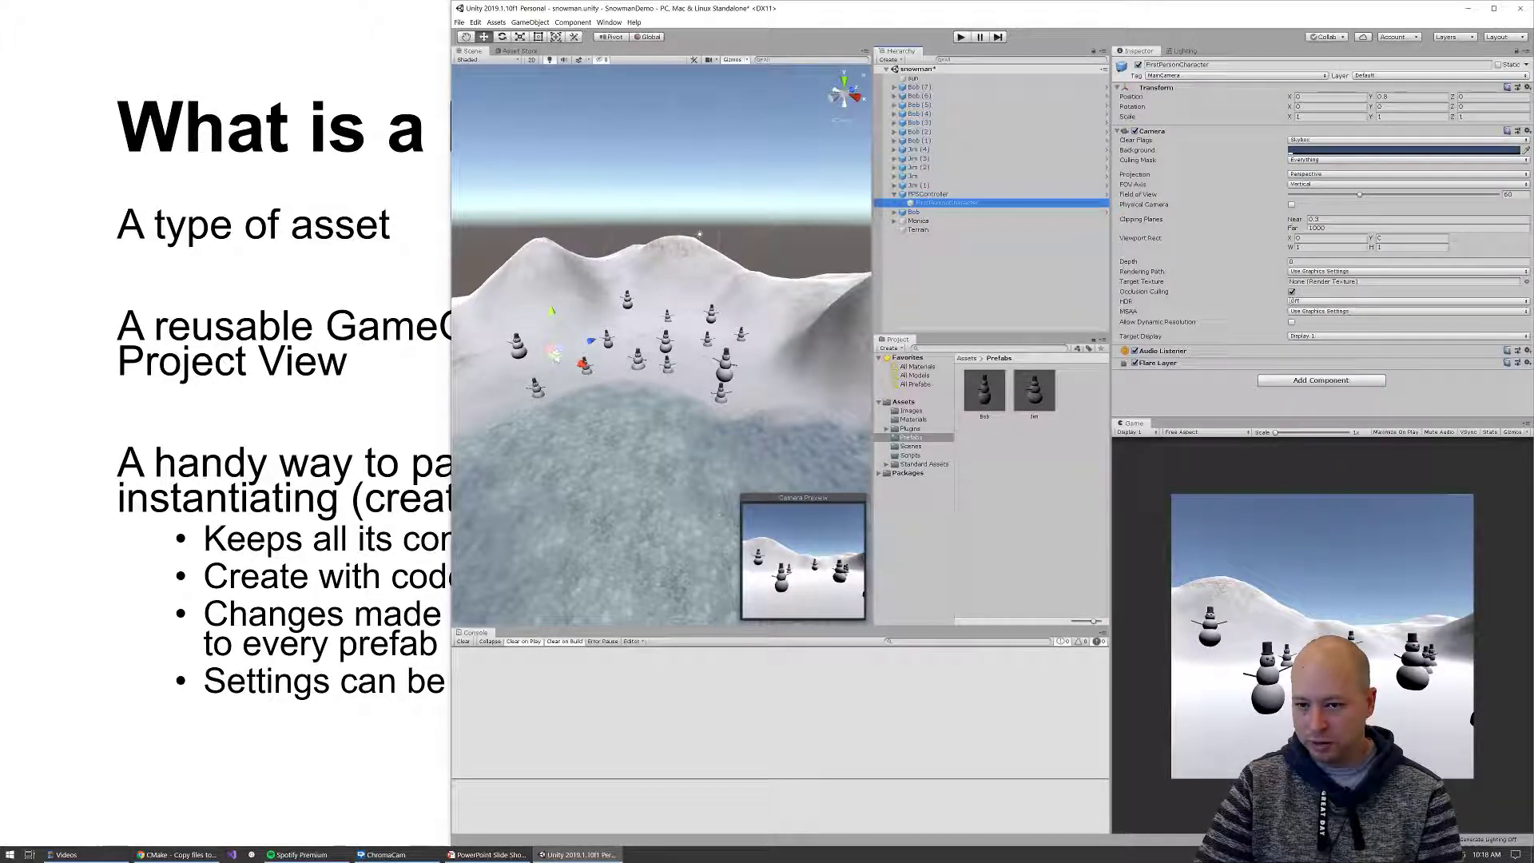
{"action": "left_click", "coordinate": [922, 193]}
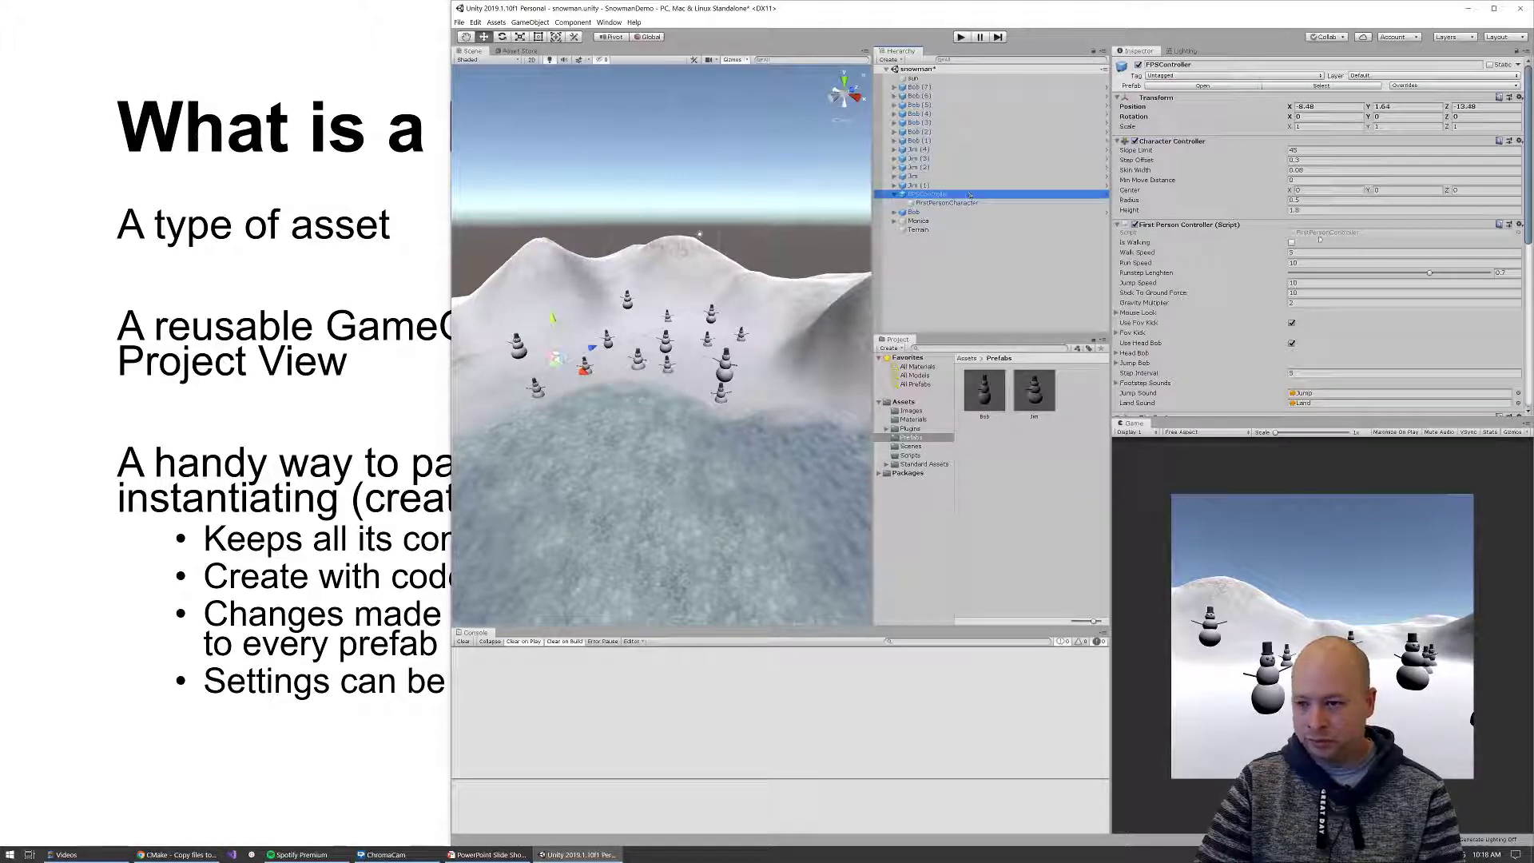
{"action": "scroll", "scroll_direction": "down", "scroll_amount": 3}
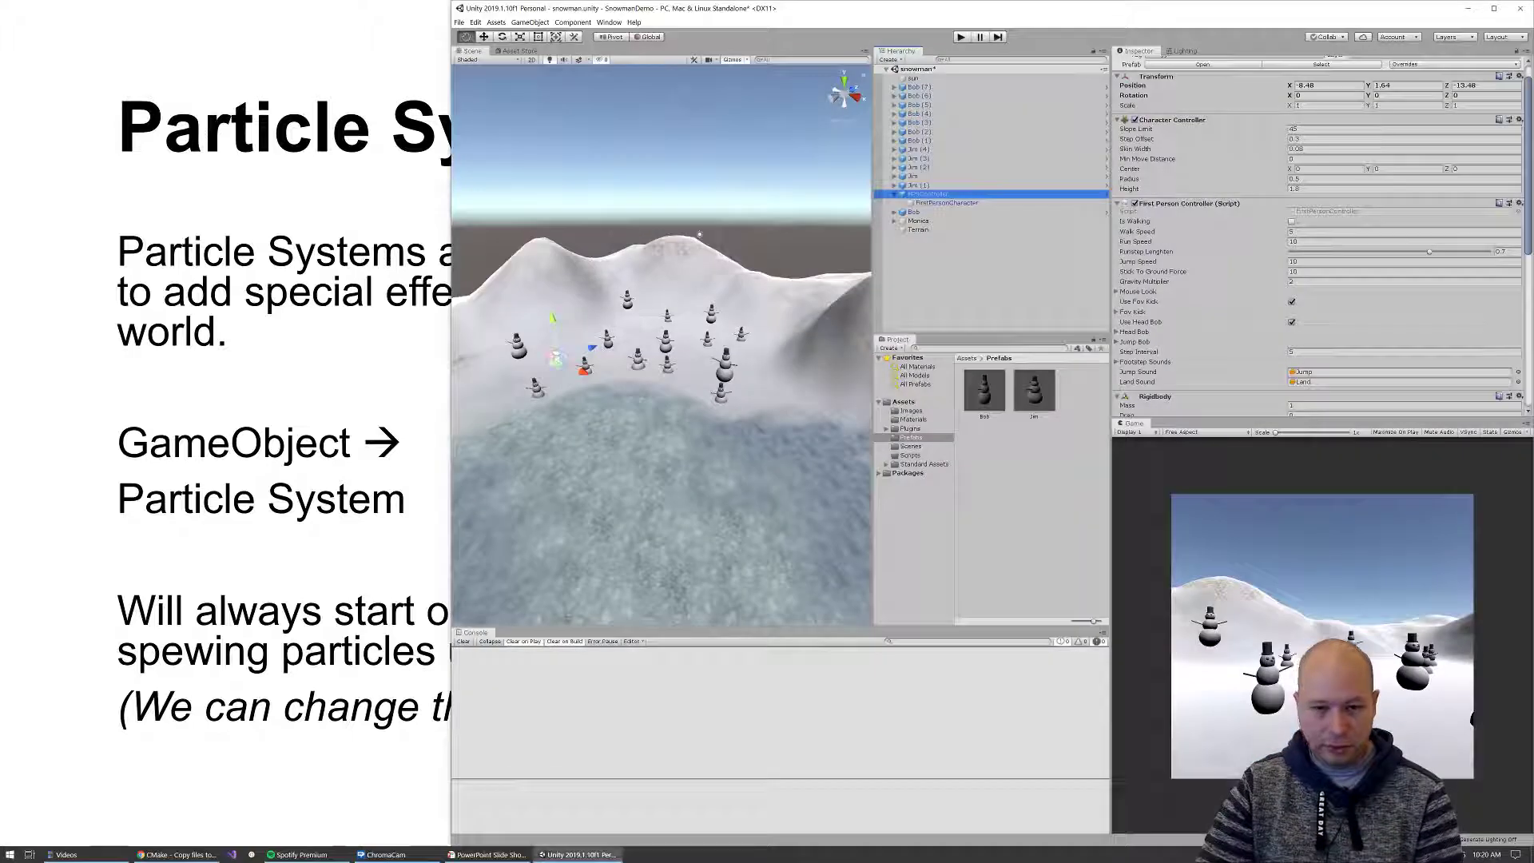
Collapse FPSController and bring up the Hierarchy's create menu for Effects > Particle System
{"action": "left_click", "coordinate": [891, 194]}
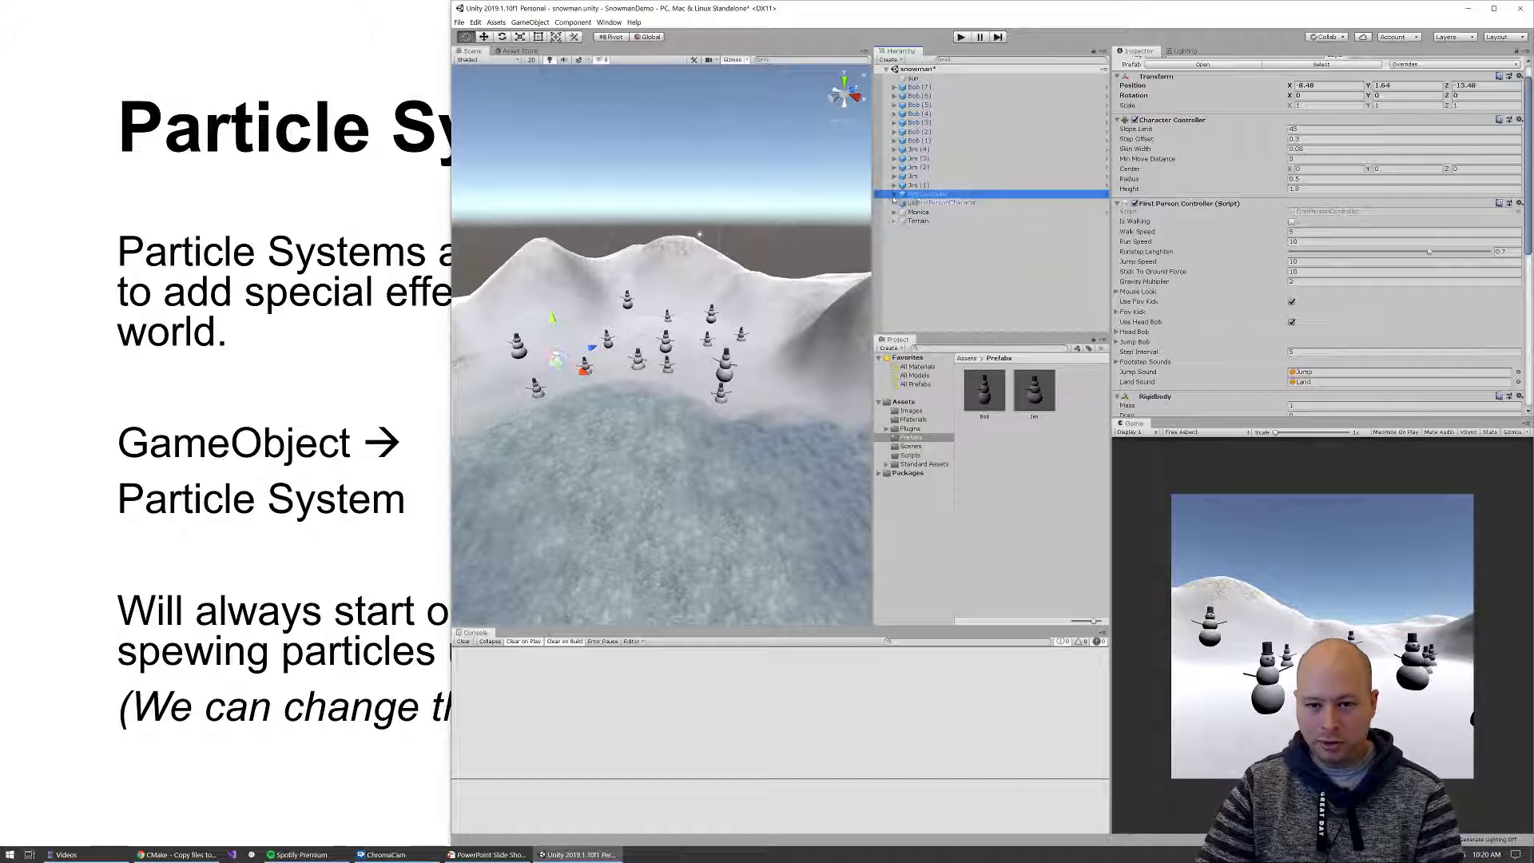
{"action": "right_click", "coordinate": [925, 194]}
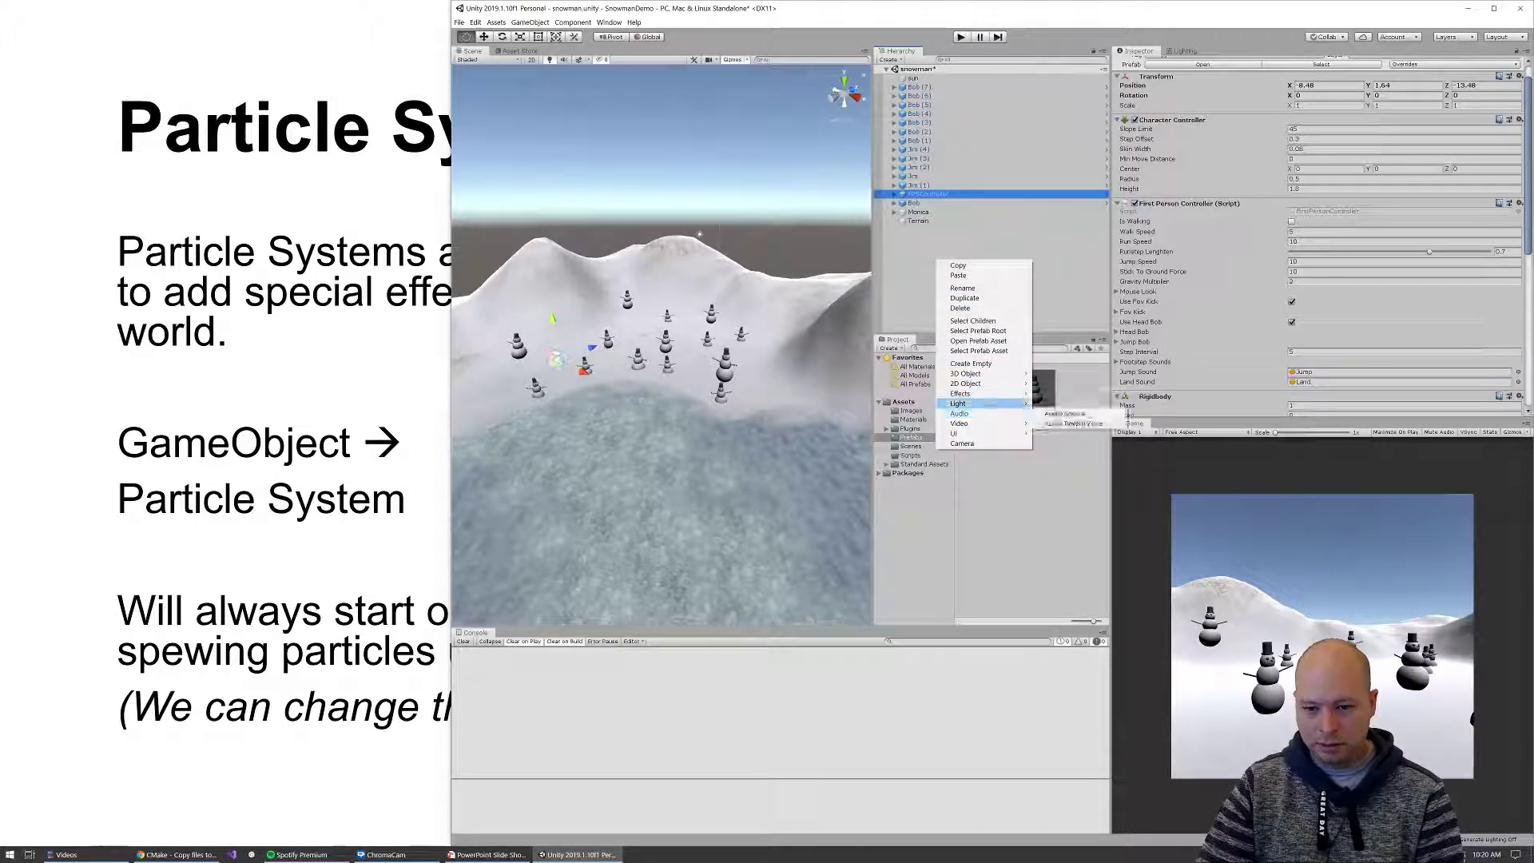
{"action": "mouse_move", "coordinate": [965, 374]}
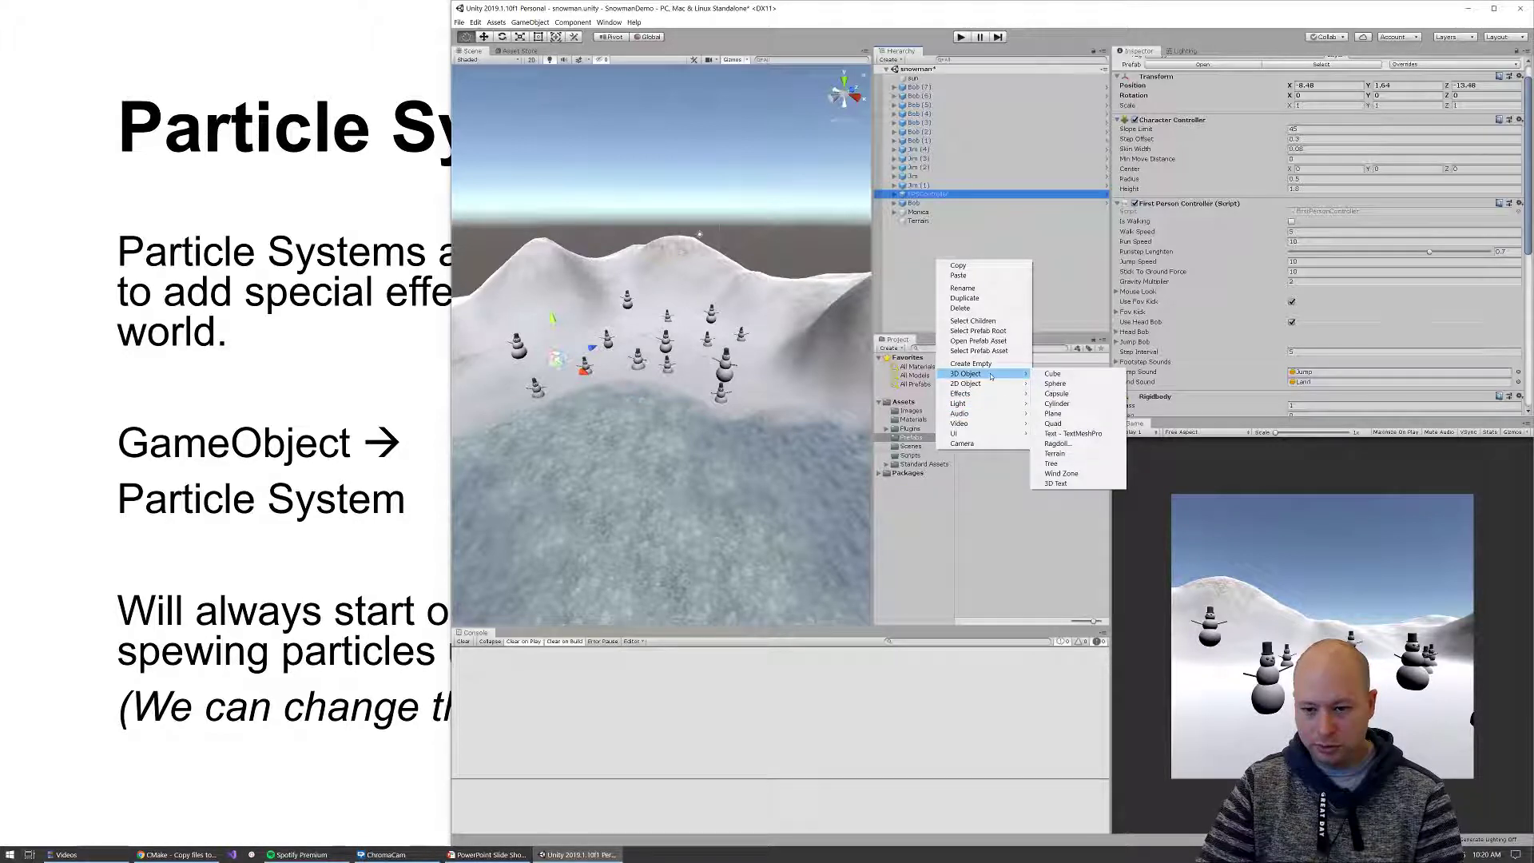
{"action": "mouse_move", "coordinate": [960, 393]}
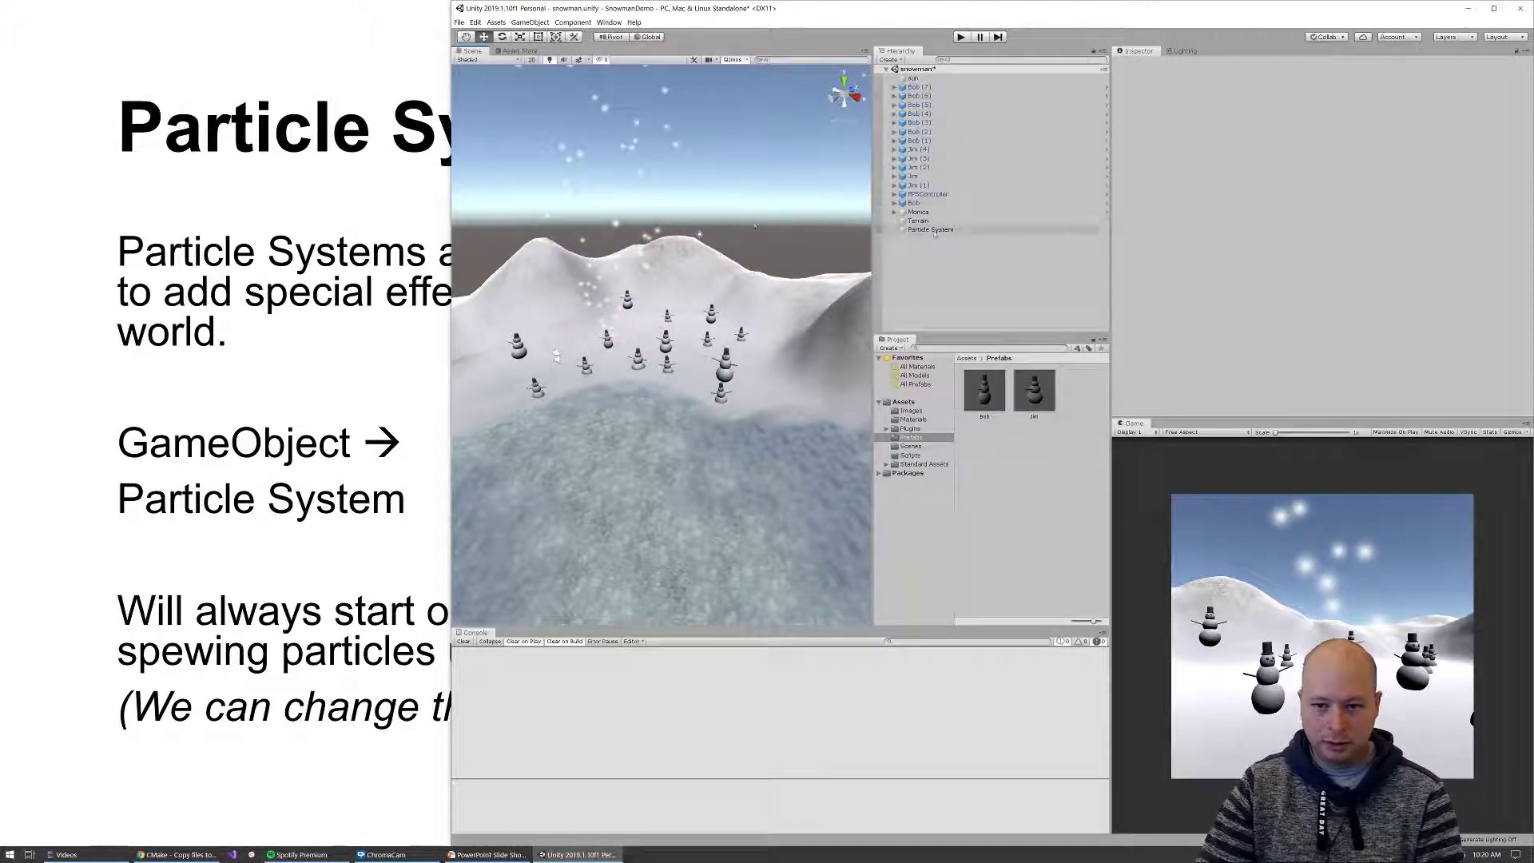
{"action": "left_click", "coordinate": [930, 229]}
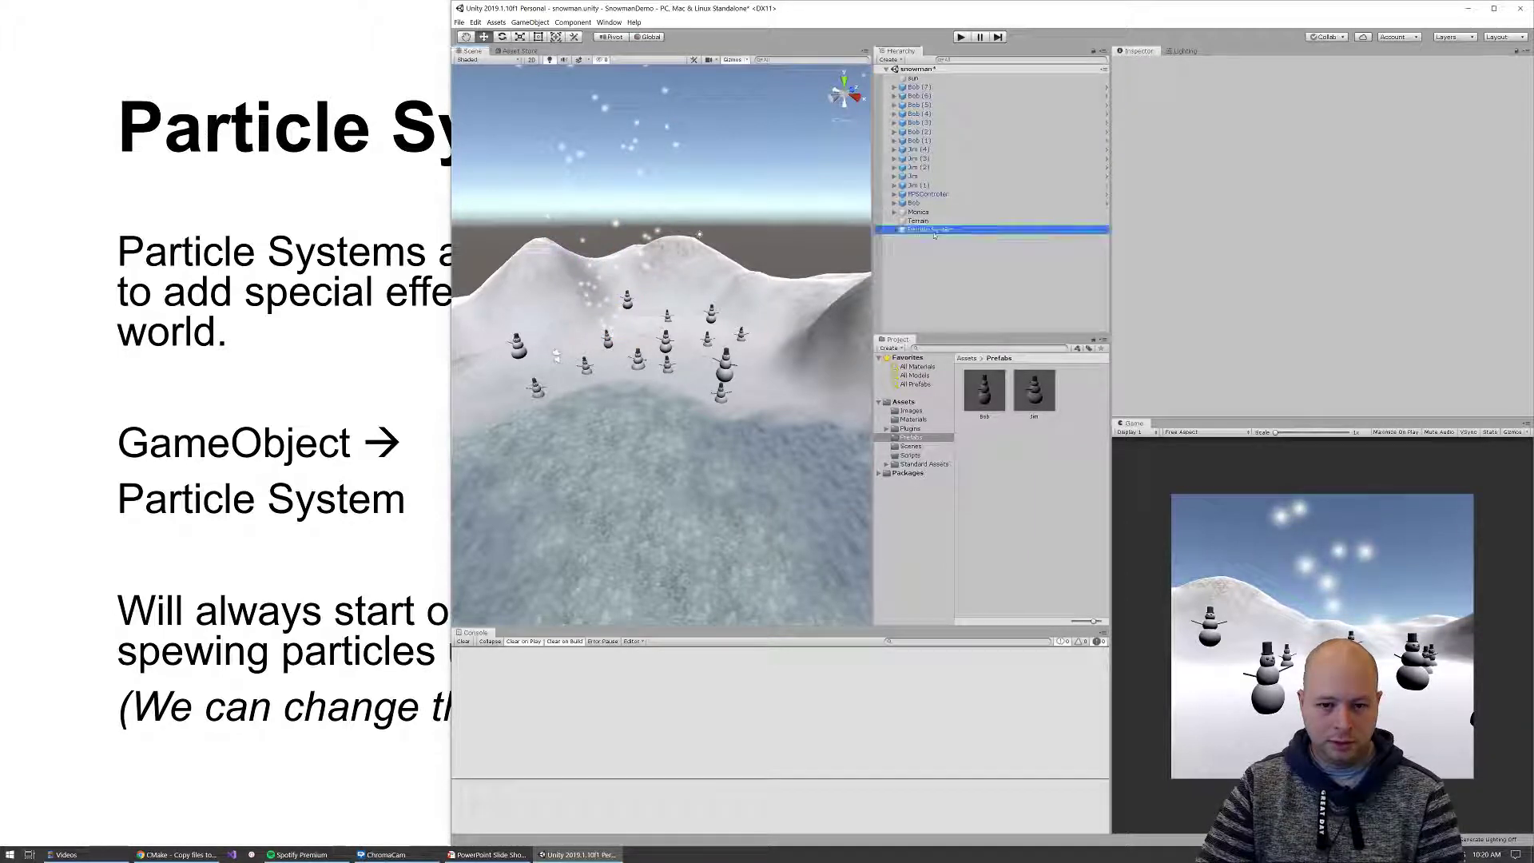
{"action": "left_click", "coordinate": [926, 229]}
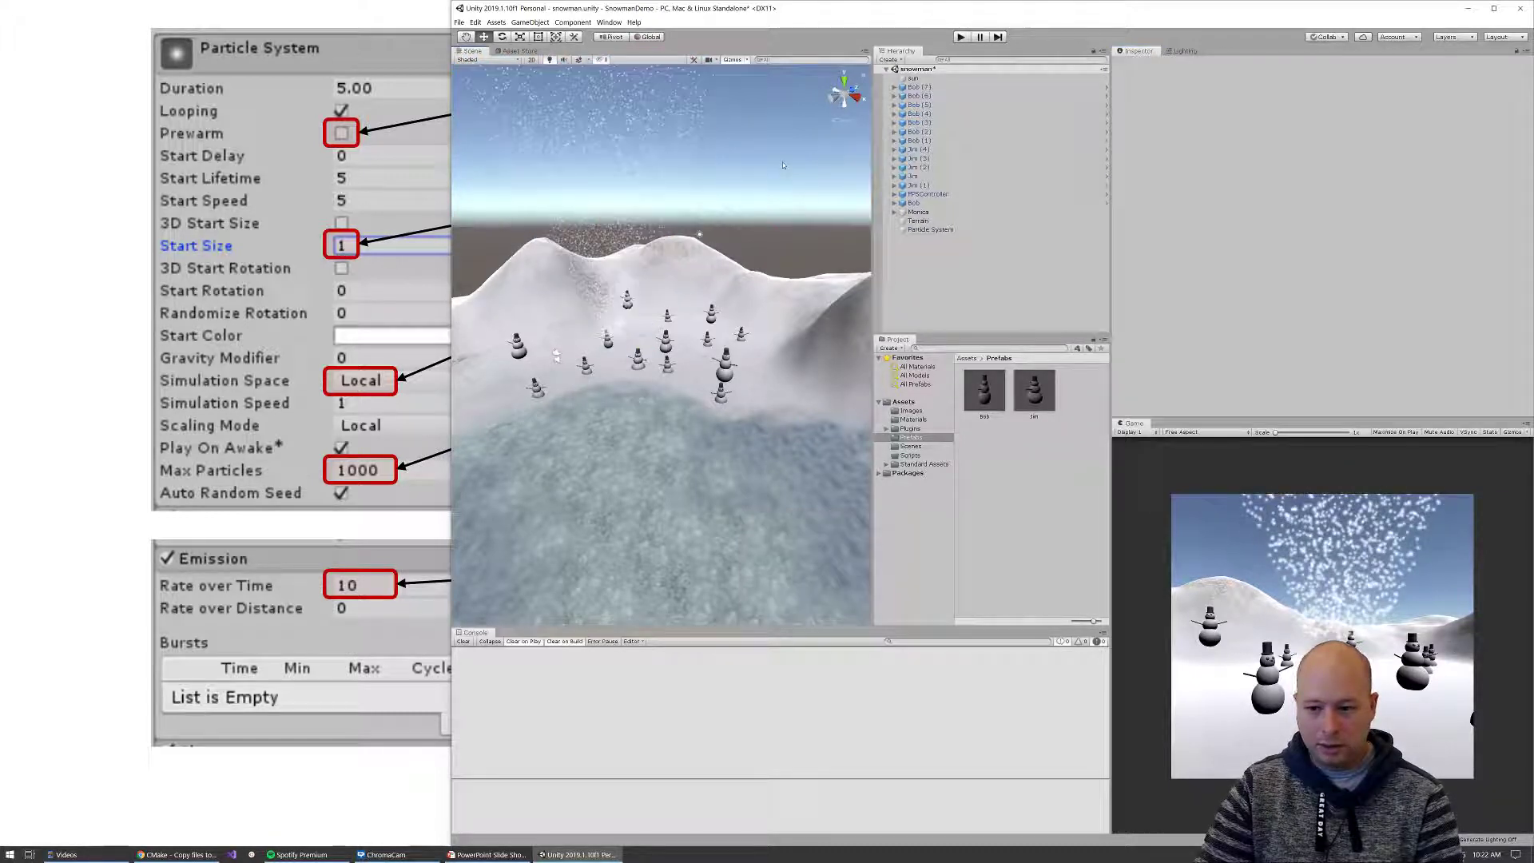
Select the Particle System to show its Inspector settings with the Shape module
{"action": "left_click", "coordinate": [926, 228]}
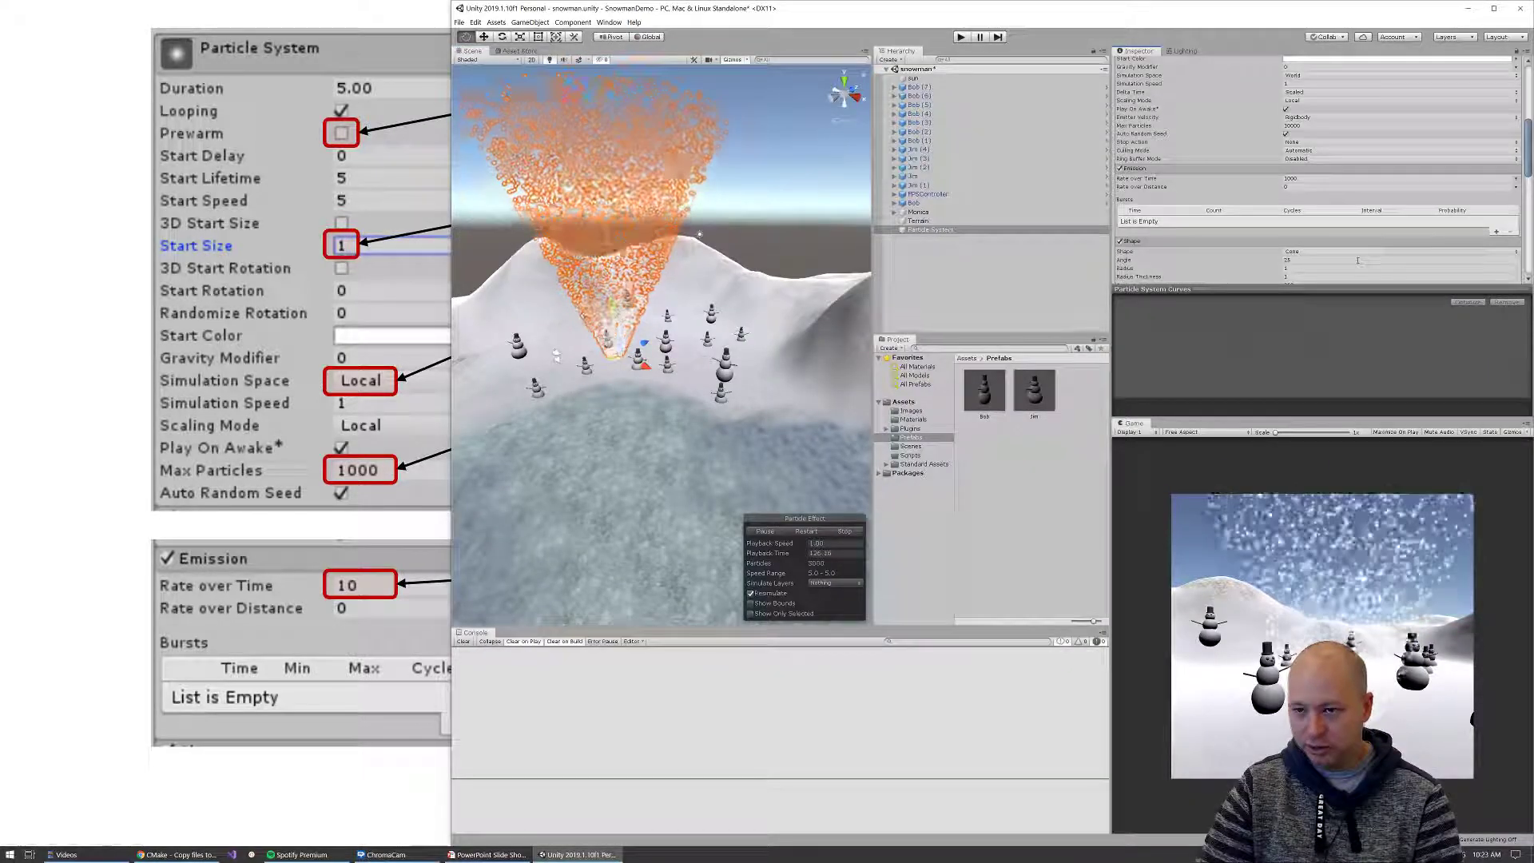
{"action": "left_click", "coordinate": [1331, 251]}
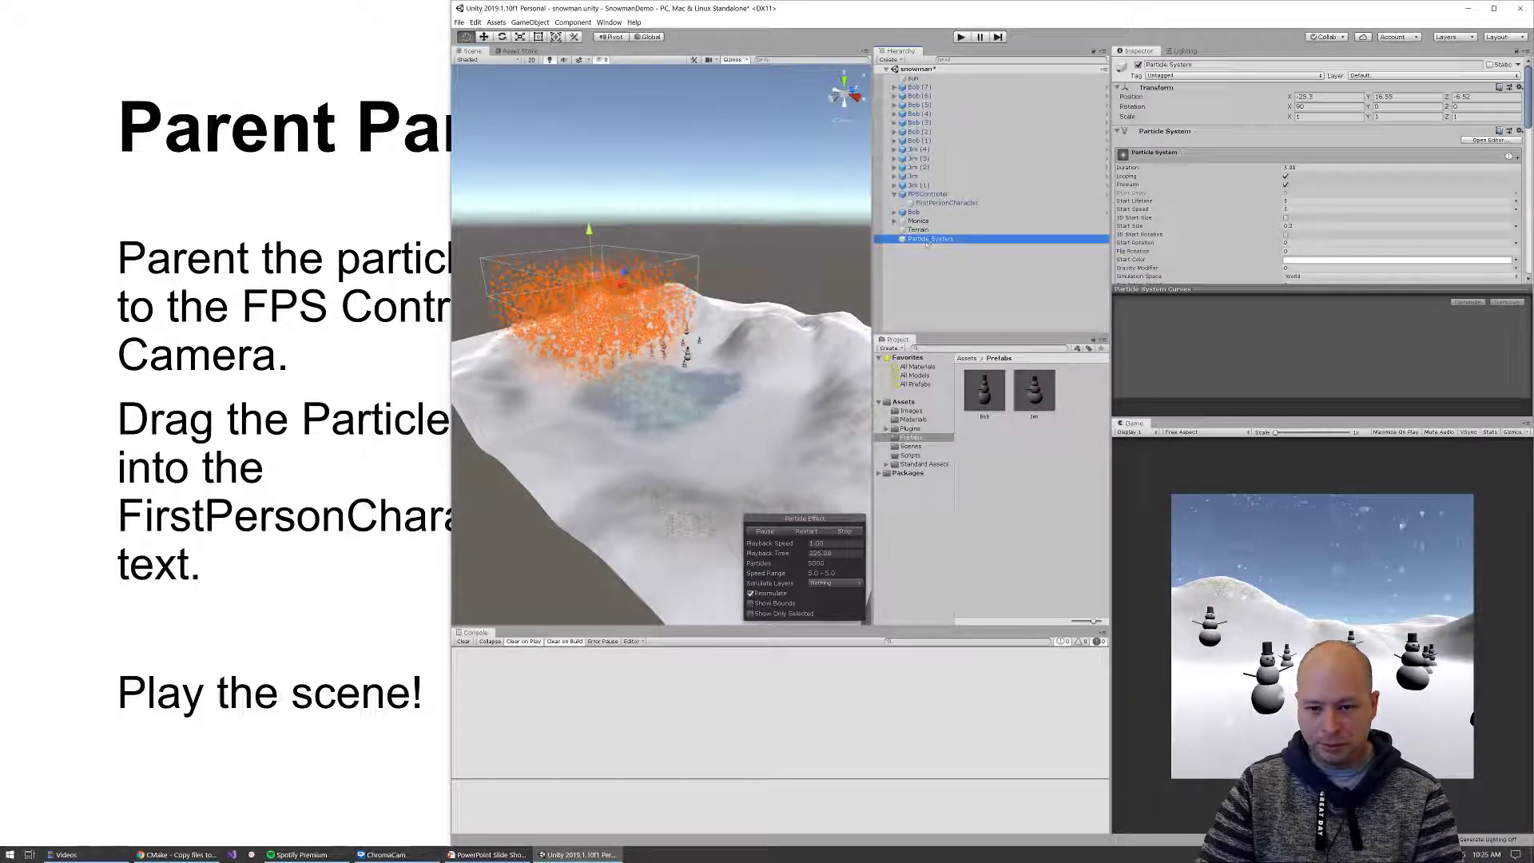
Drag the Particle System onto FirstPersonCharacter so it nests under the FPS camera
{"action": "left_click_drag", "start_coordinate": [928, 238], "coordinate": [944, 203]}
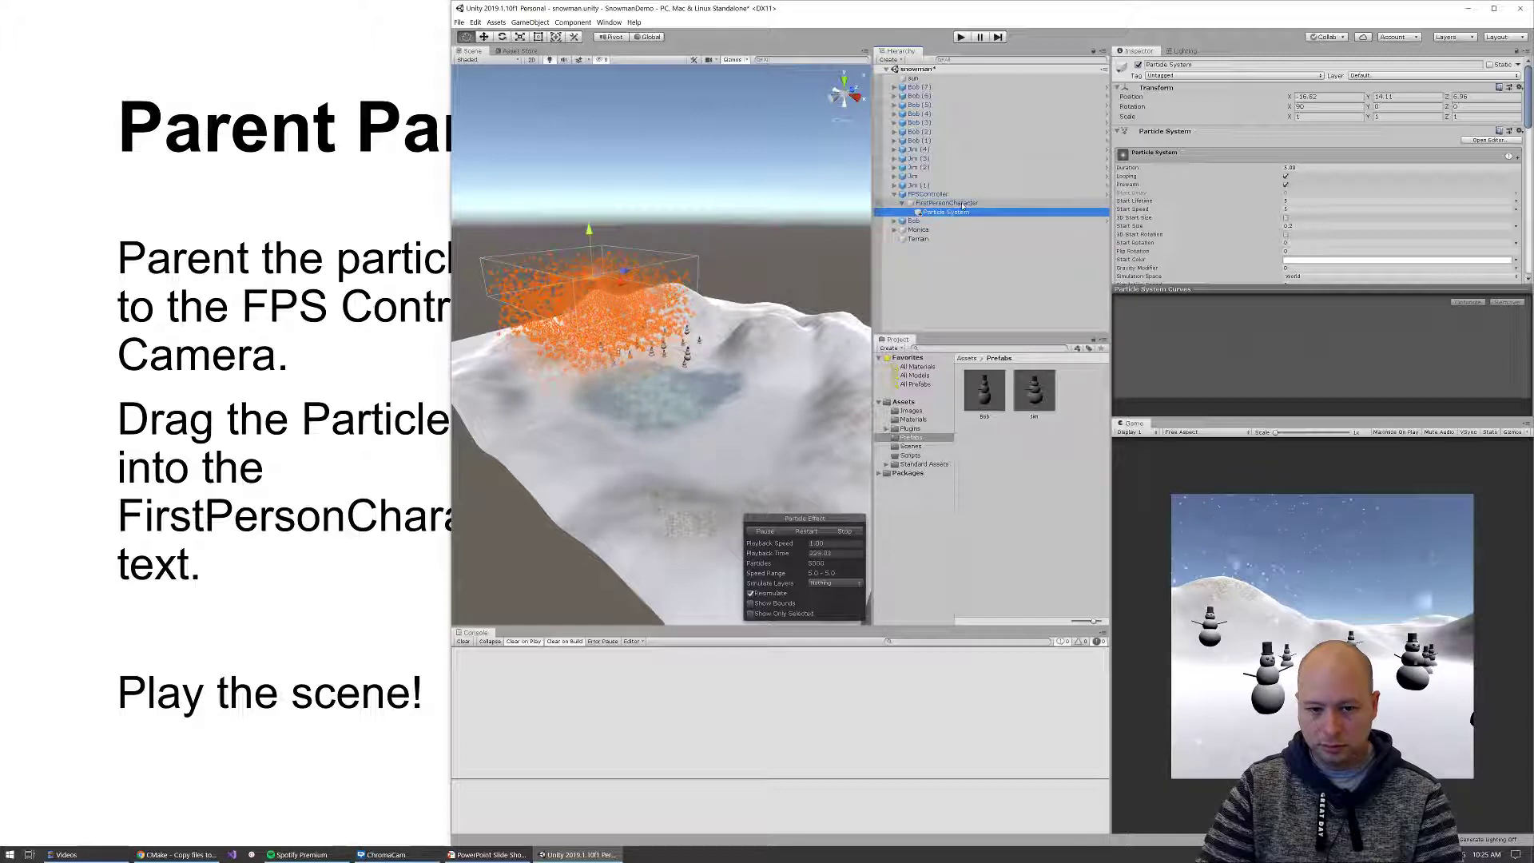